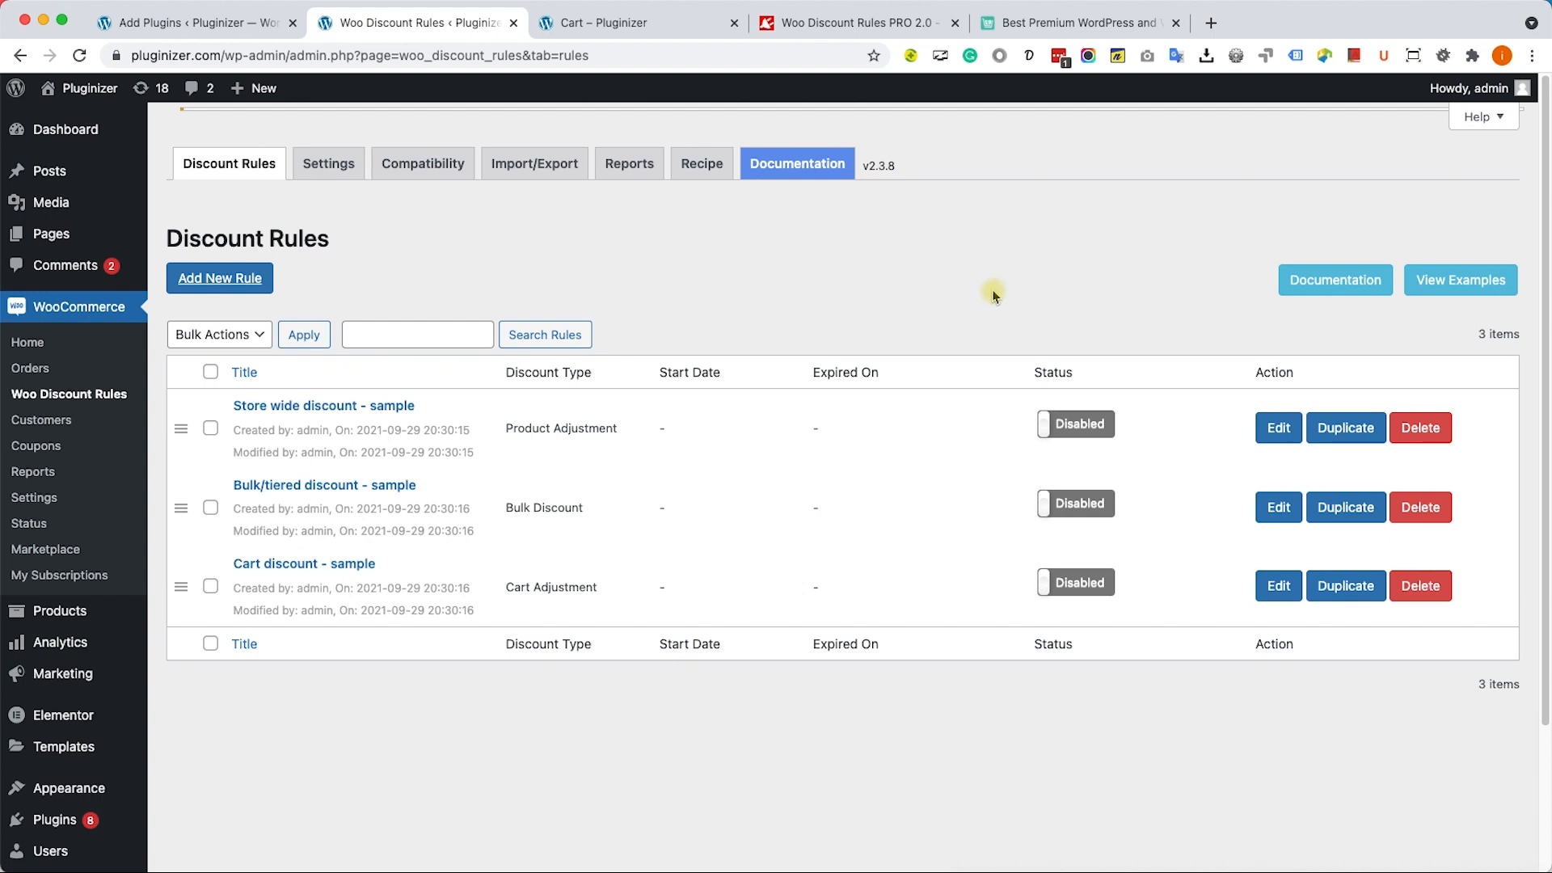
pyautogui.moveTo(992, 299)
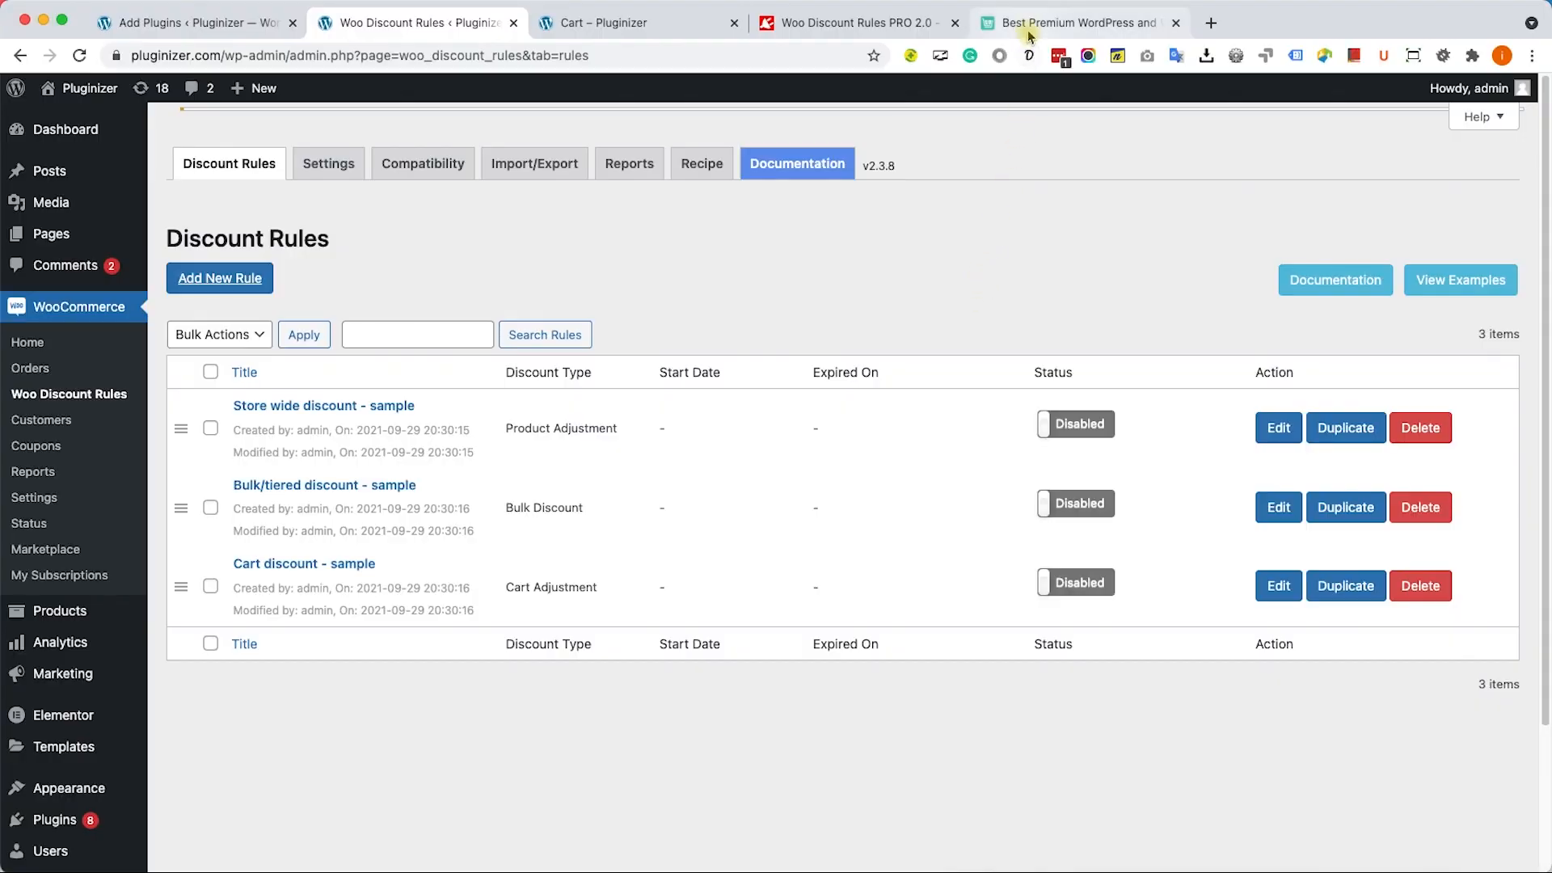
# Show Flycart's homepage promoting its premium WordPress and WooCommerce plugins
pyautogui.click(1079, 23)
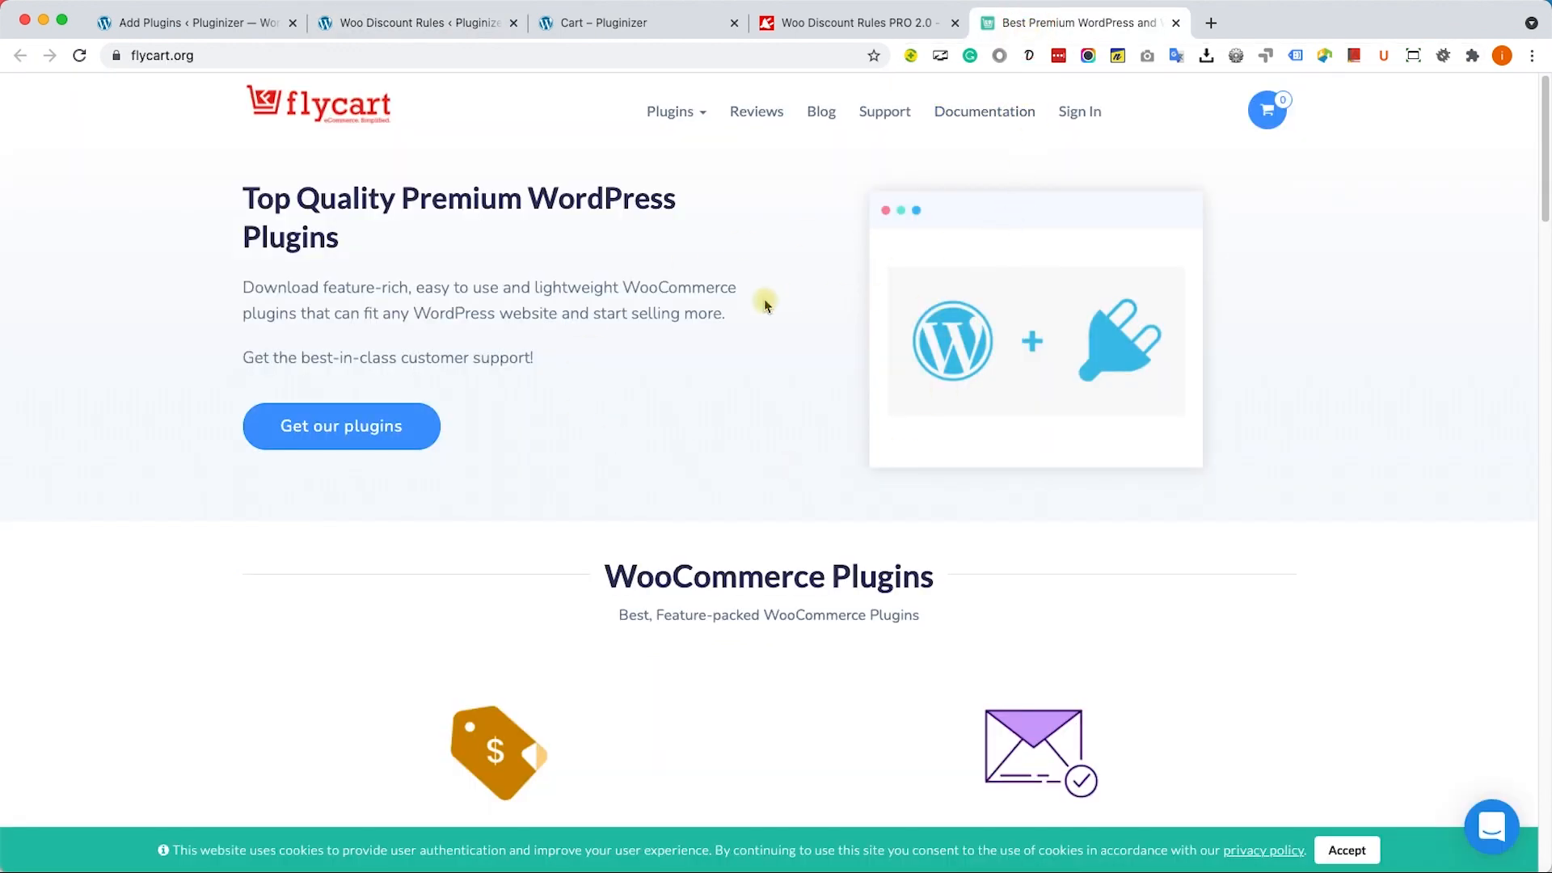
pyautogui.moveTo(396, 348)
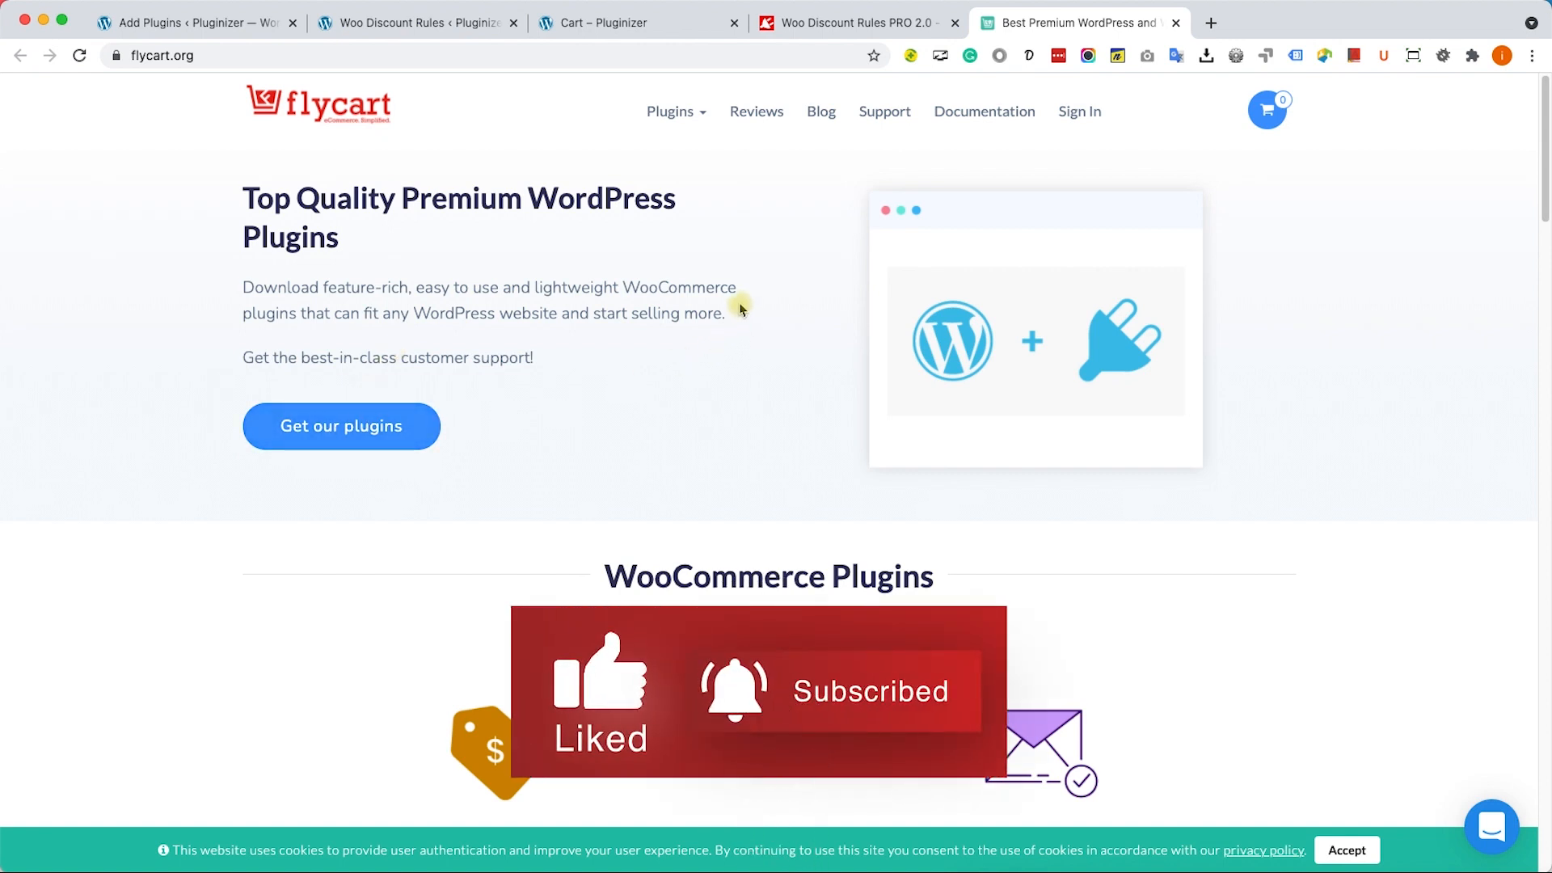
# View the PluginsForWP Woo Discount Rules PRO 2.0 download page (version 2.3.1, $4.99)
pyautogui.click(851, 23)
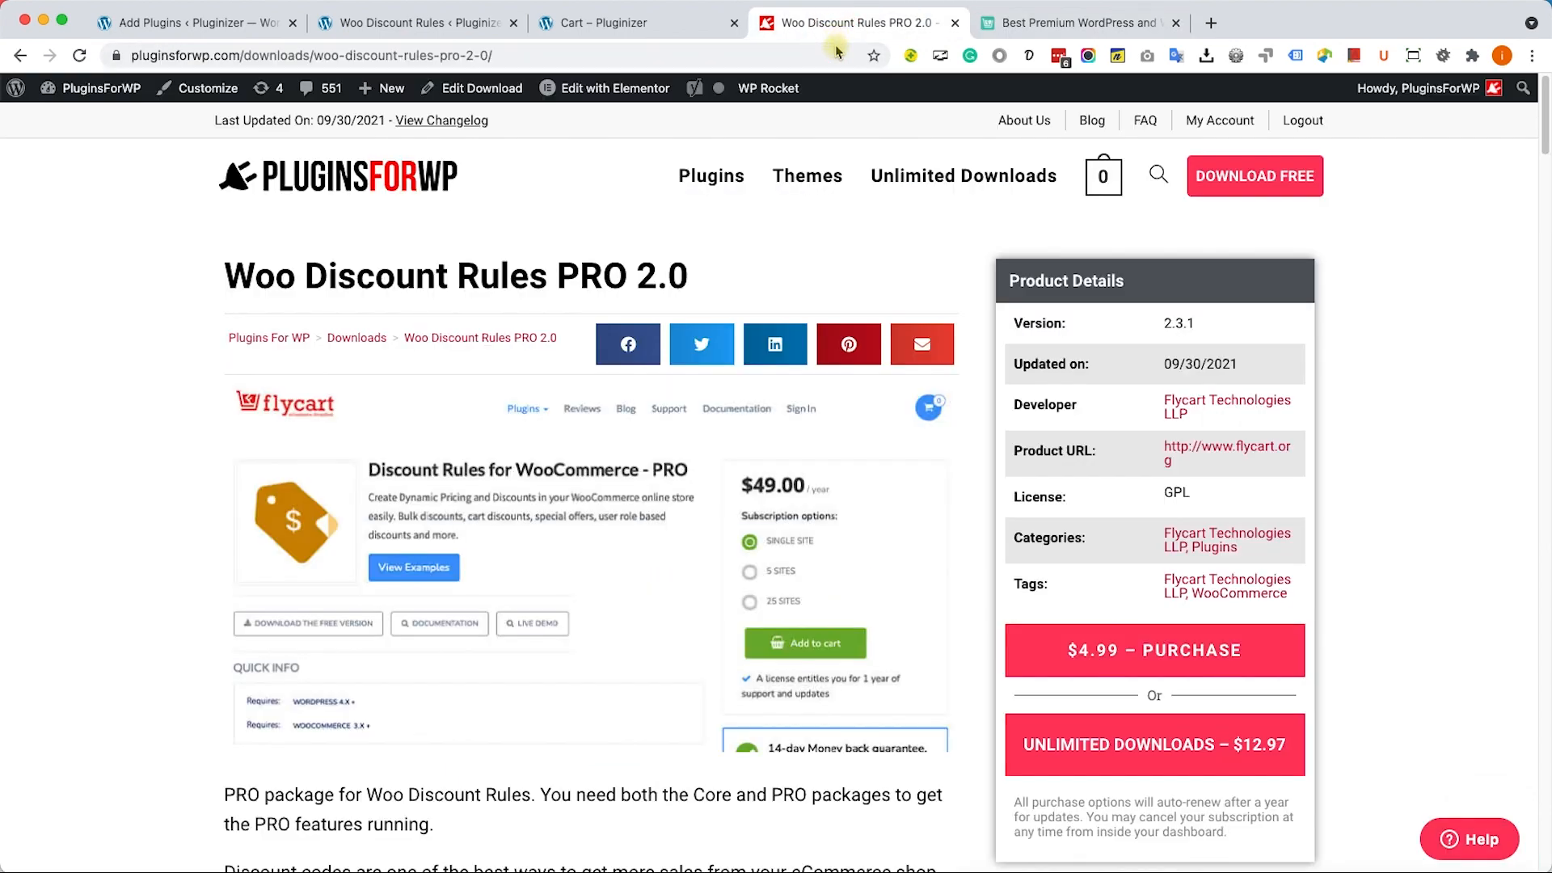
pyautogui.moveTo(790, 498)
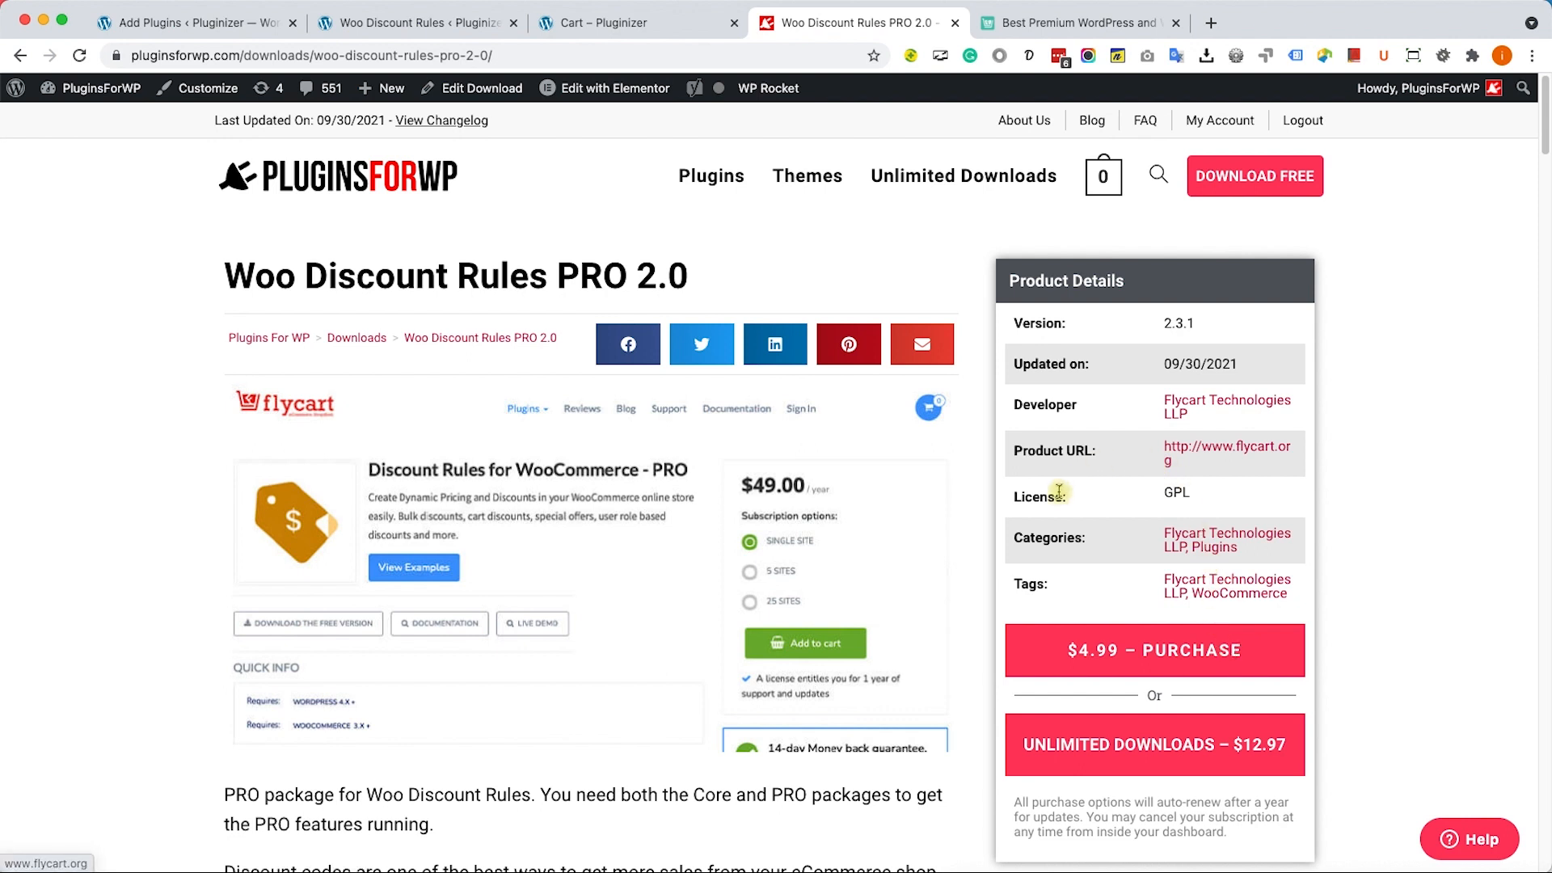
pyautogui.moveTo(1069, 521)
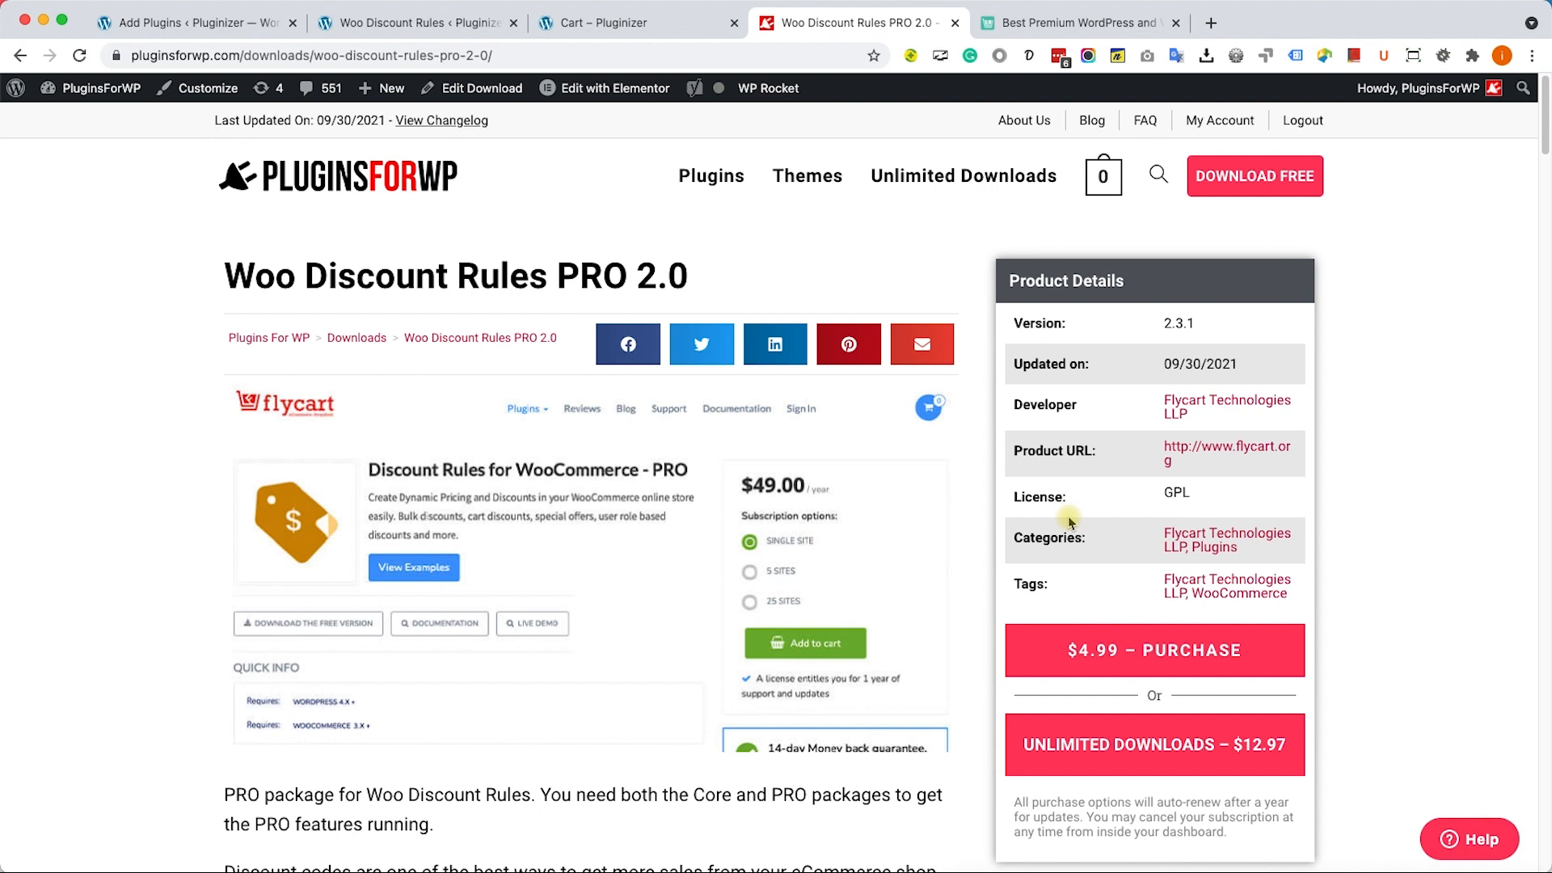
pyautogui.moveTo(1092, 542)
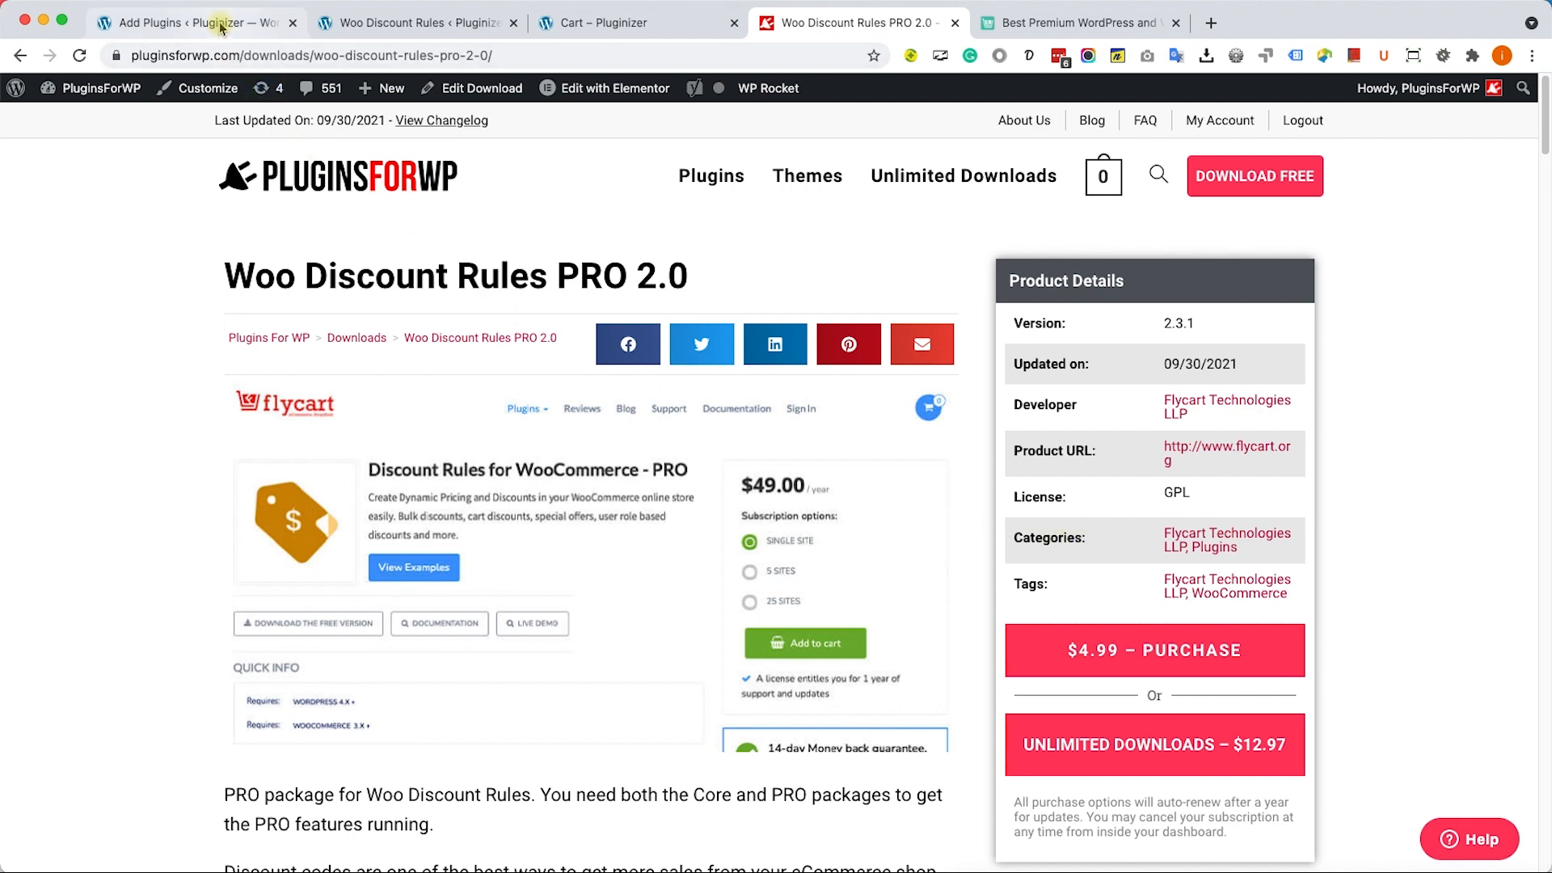
# Reveal the plugin .zip upload form on WordPress's Add Plugins screen
pyautogui.click(196, 22)
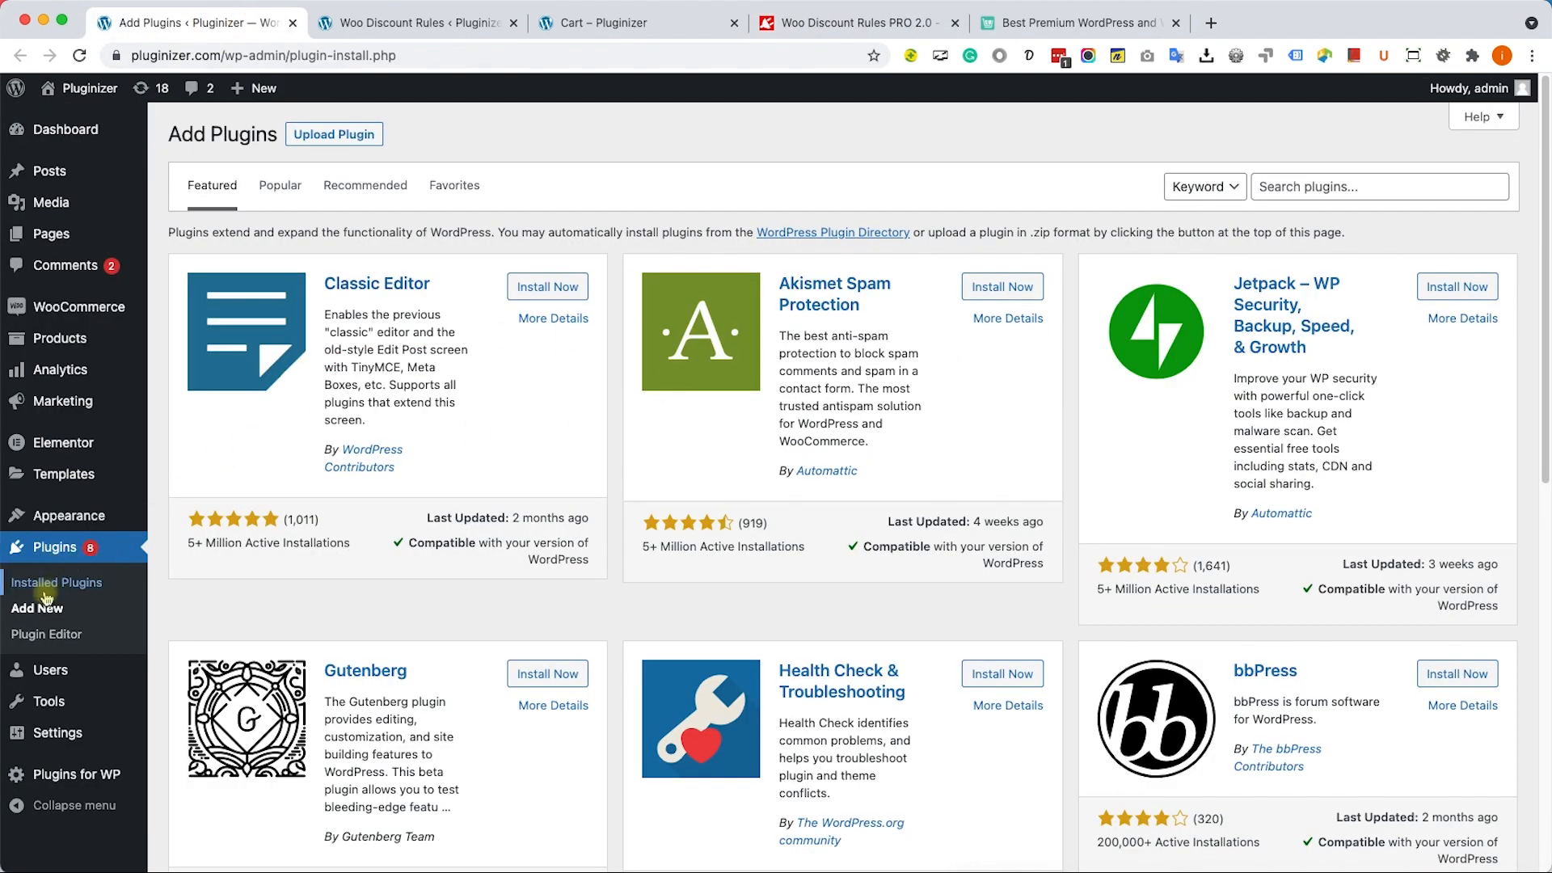
pyautogui.moveTo(334, 133)
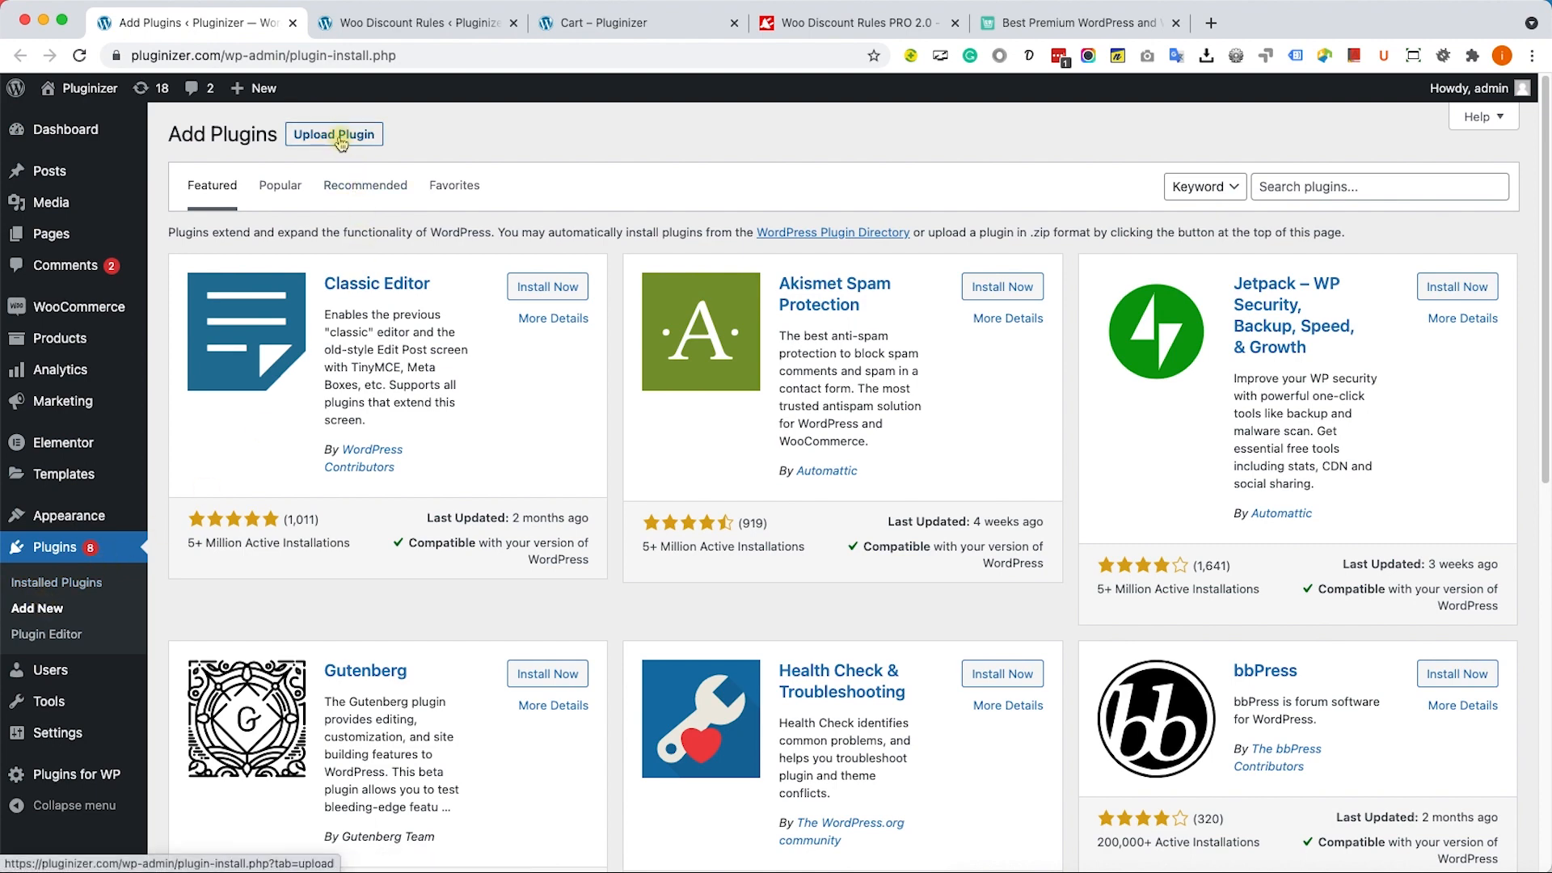
pyautogui.click(334, 133)
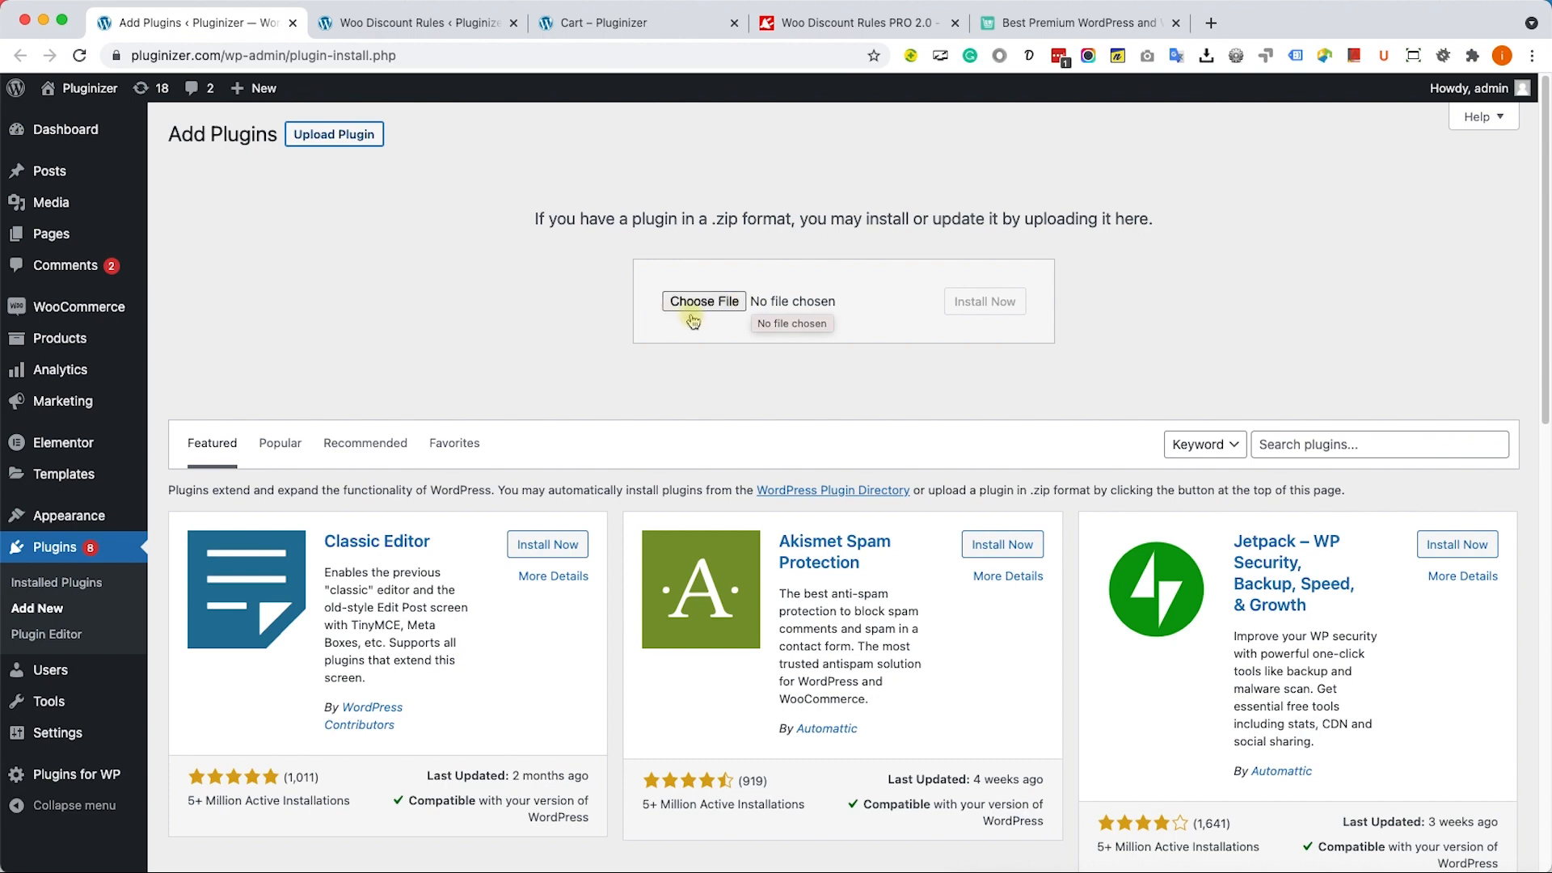
pyautogui.moveTo(458, 274)
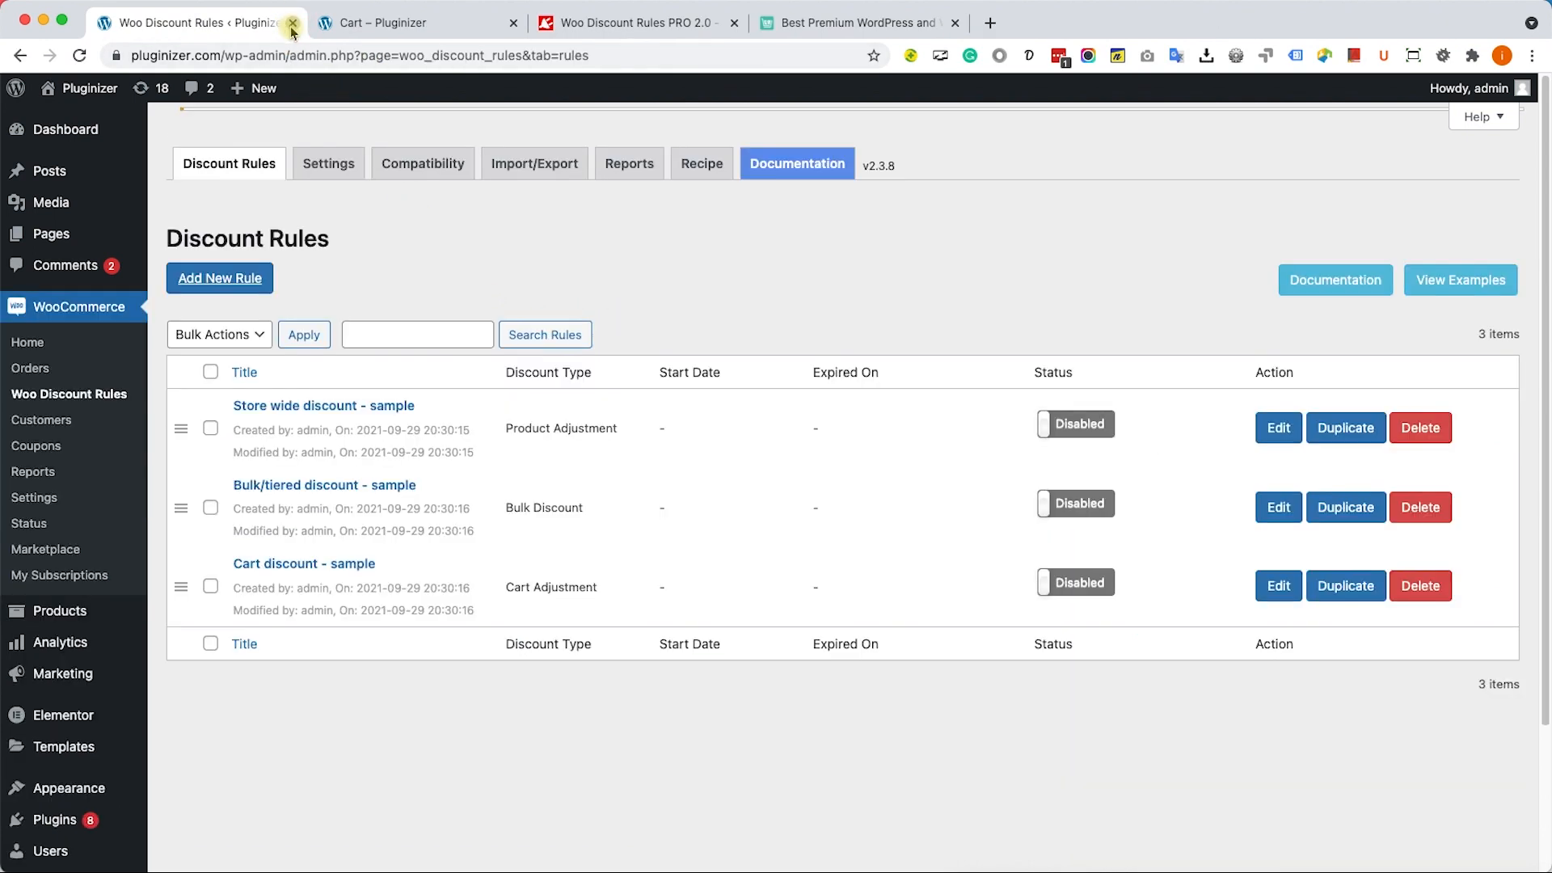
pyautogui.moveTo(30, 368)
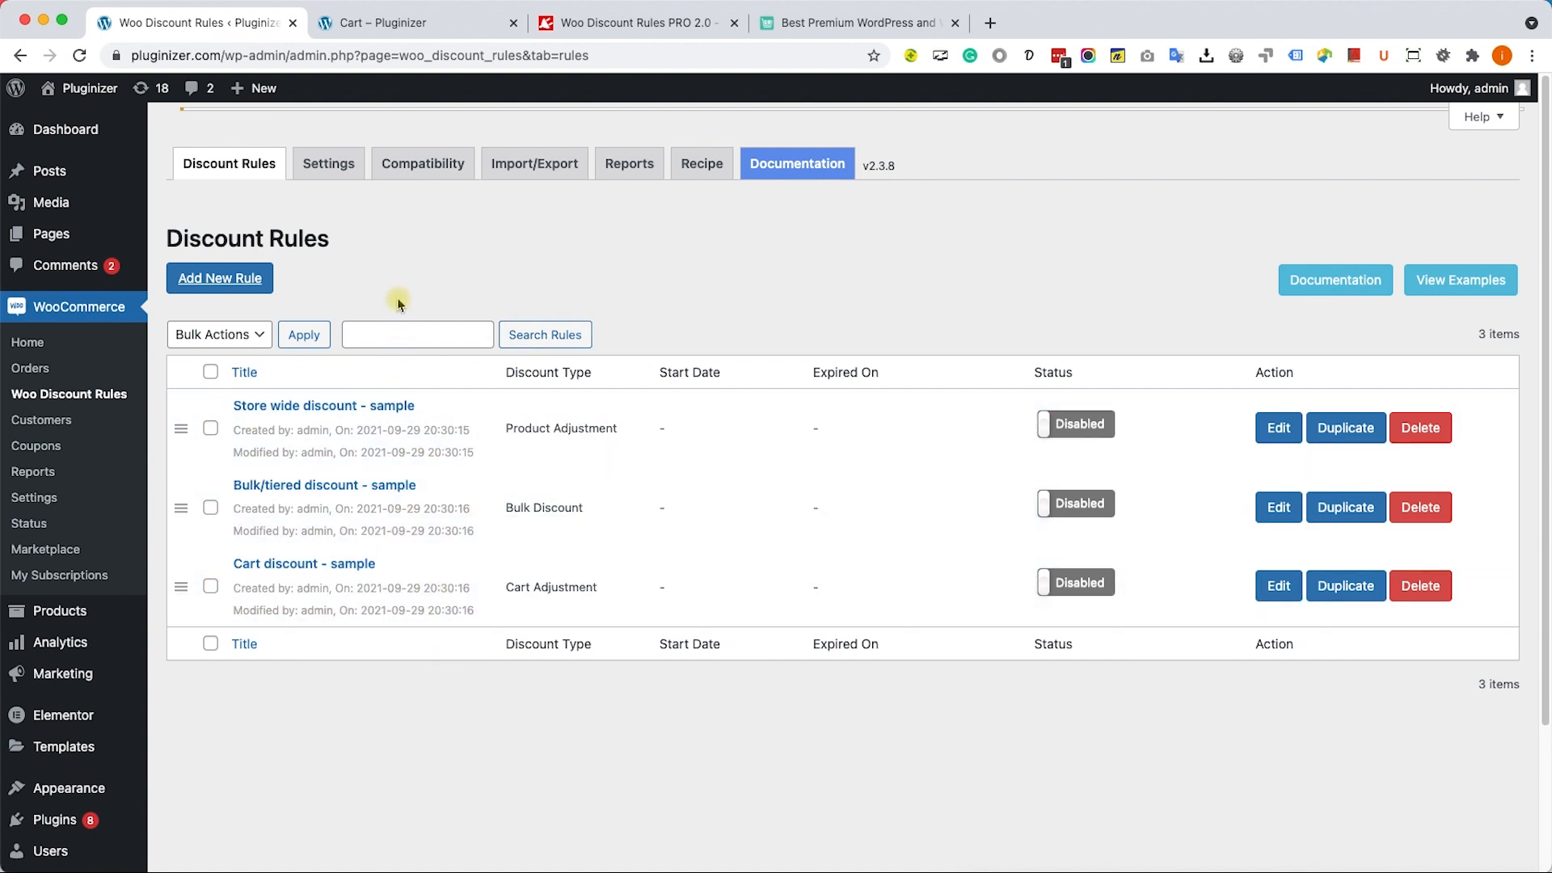
pyautogui.moveTo(395, 312)
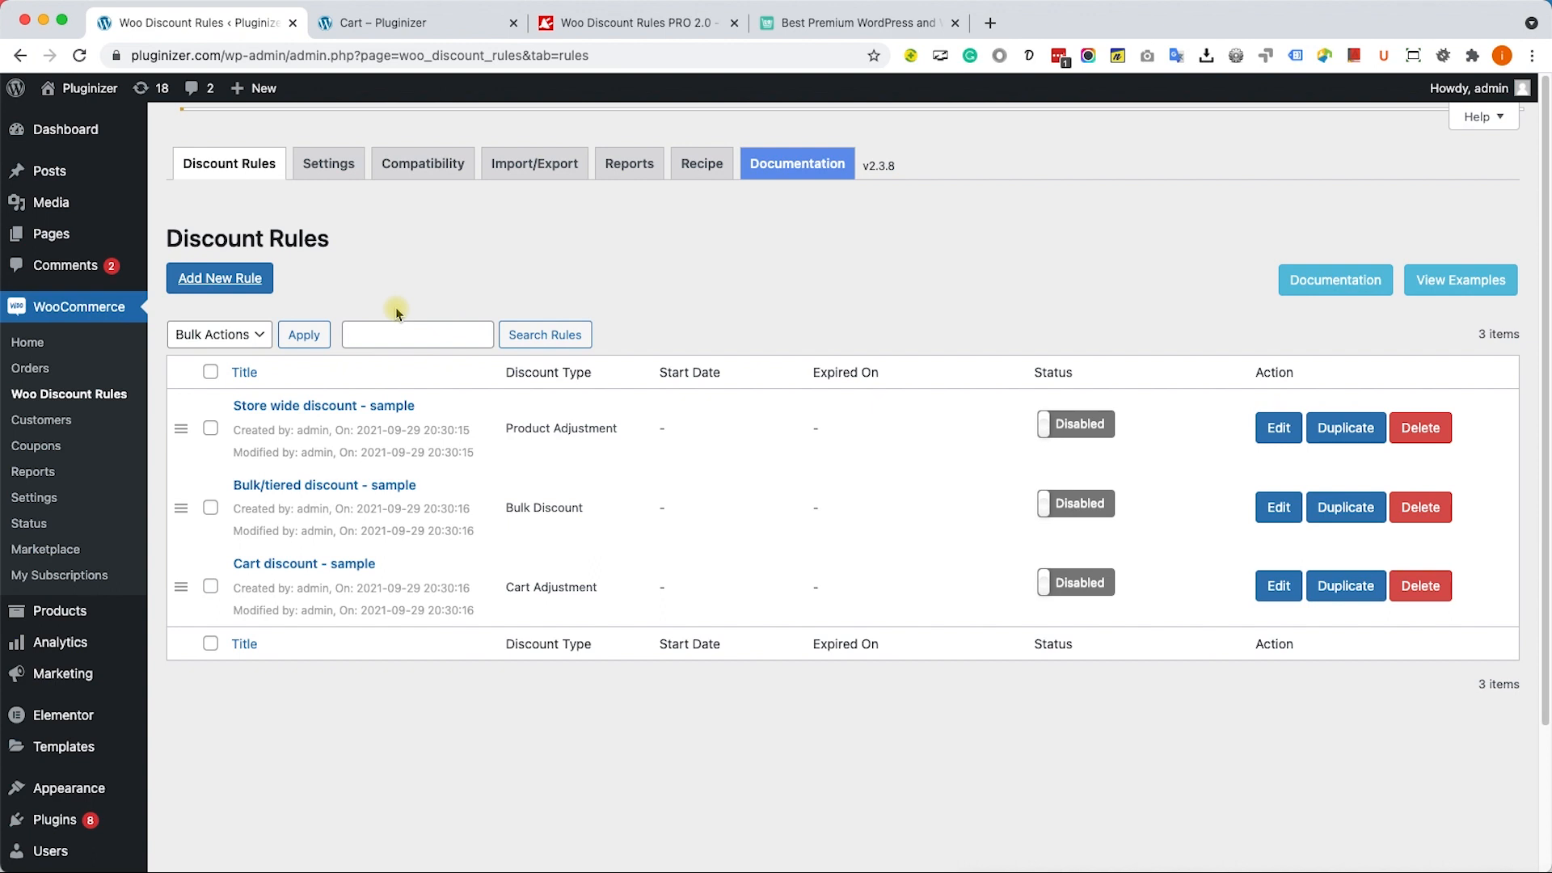
# Start a new rule from the Discount Rules list of three disabled samples
pyautogui.click(219, 278)
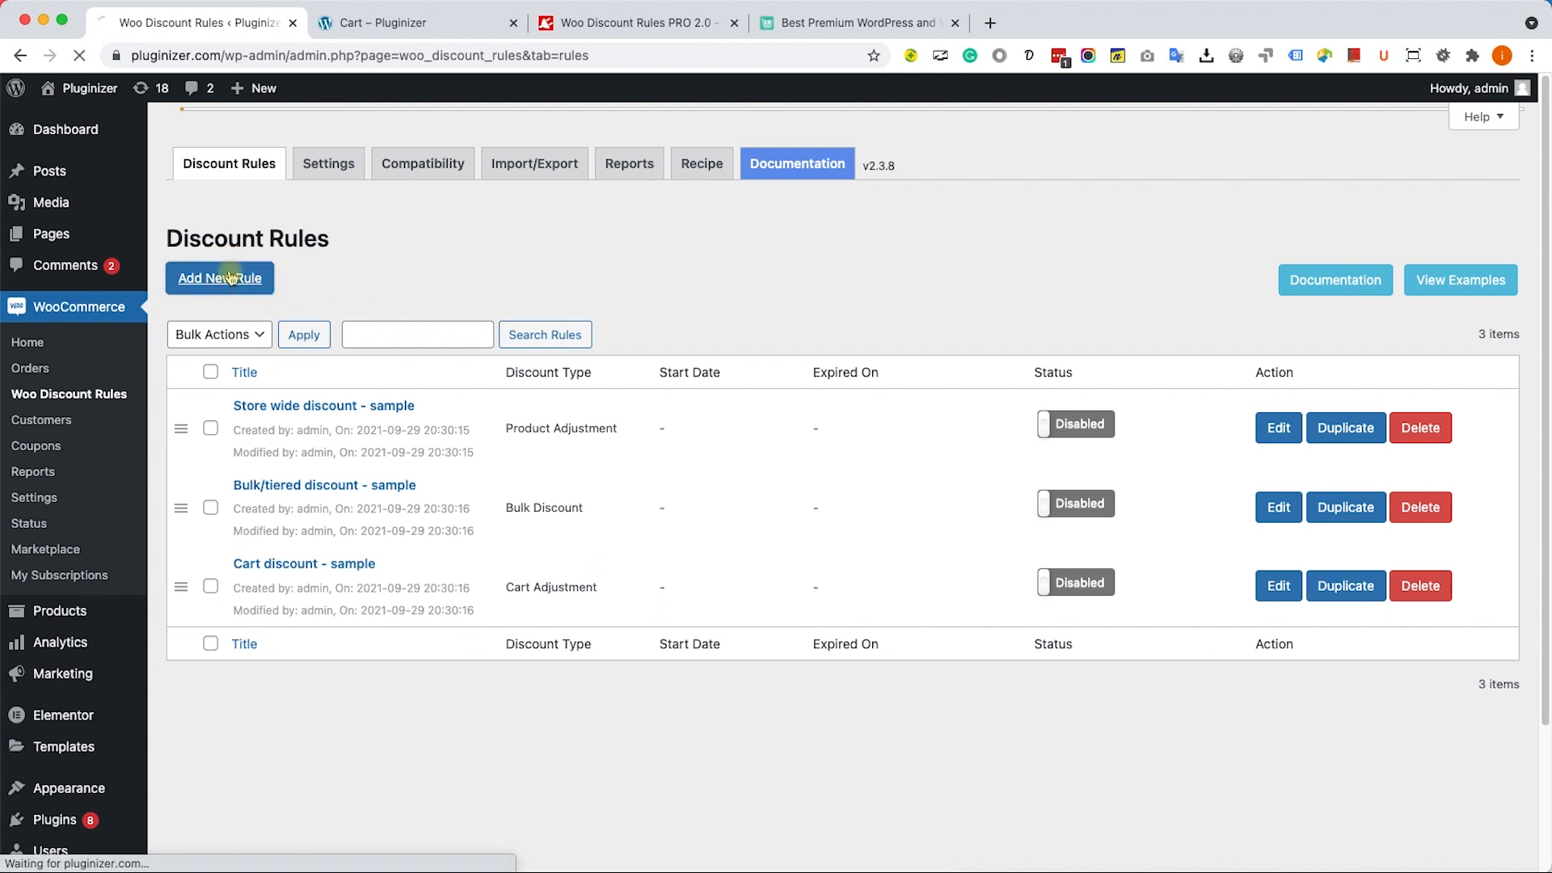
# Name the rule 'Buy 1 Get 1' and make it a Buy X get X discount
pyautogui.click(219, 278)
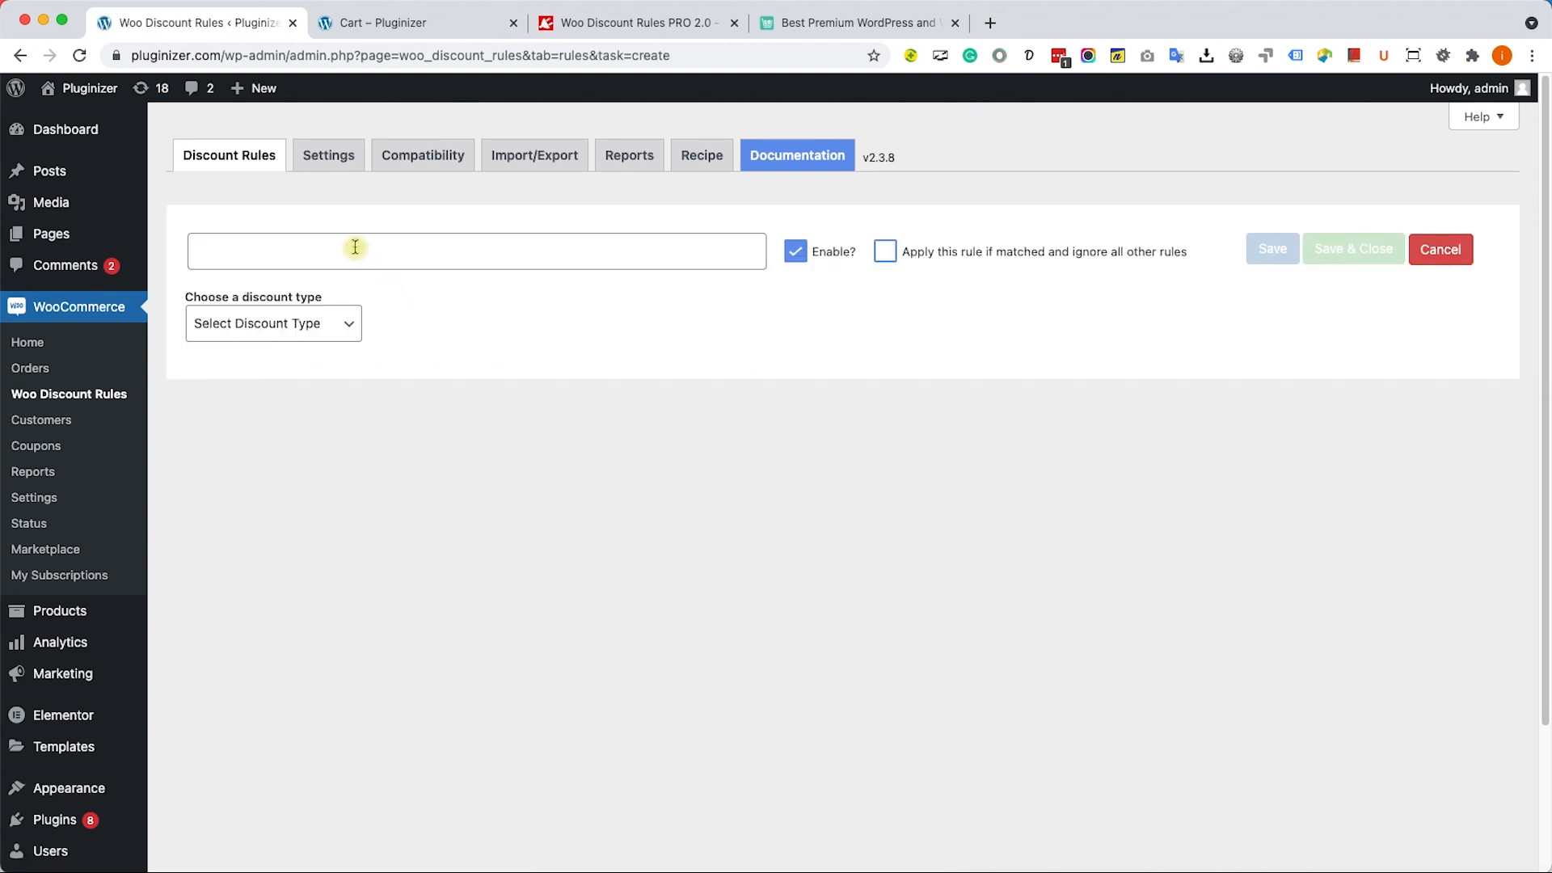
pyautogui.write('Buy 1 Get 1')
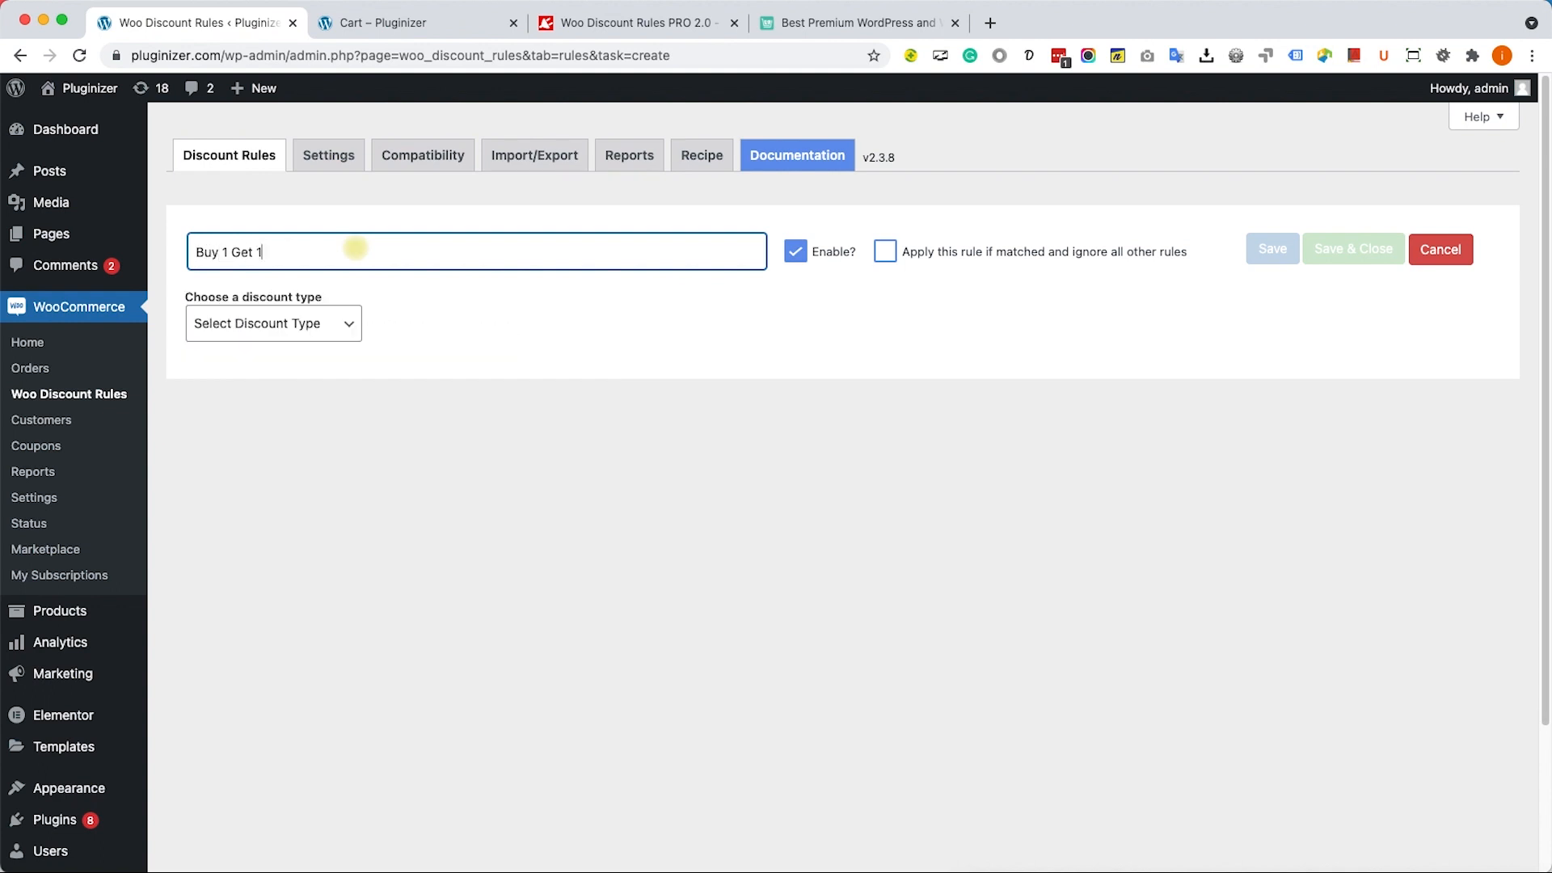
pyautogui.click(273, 323)
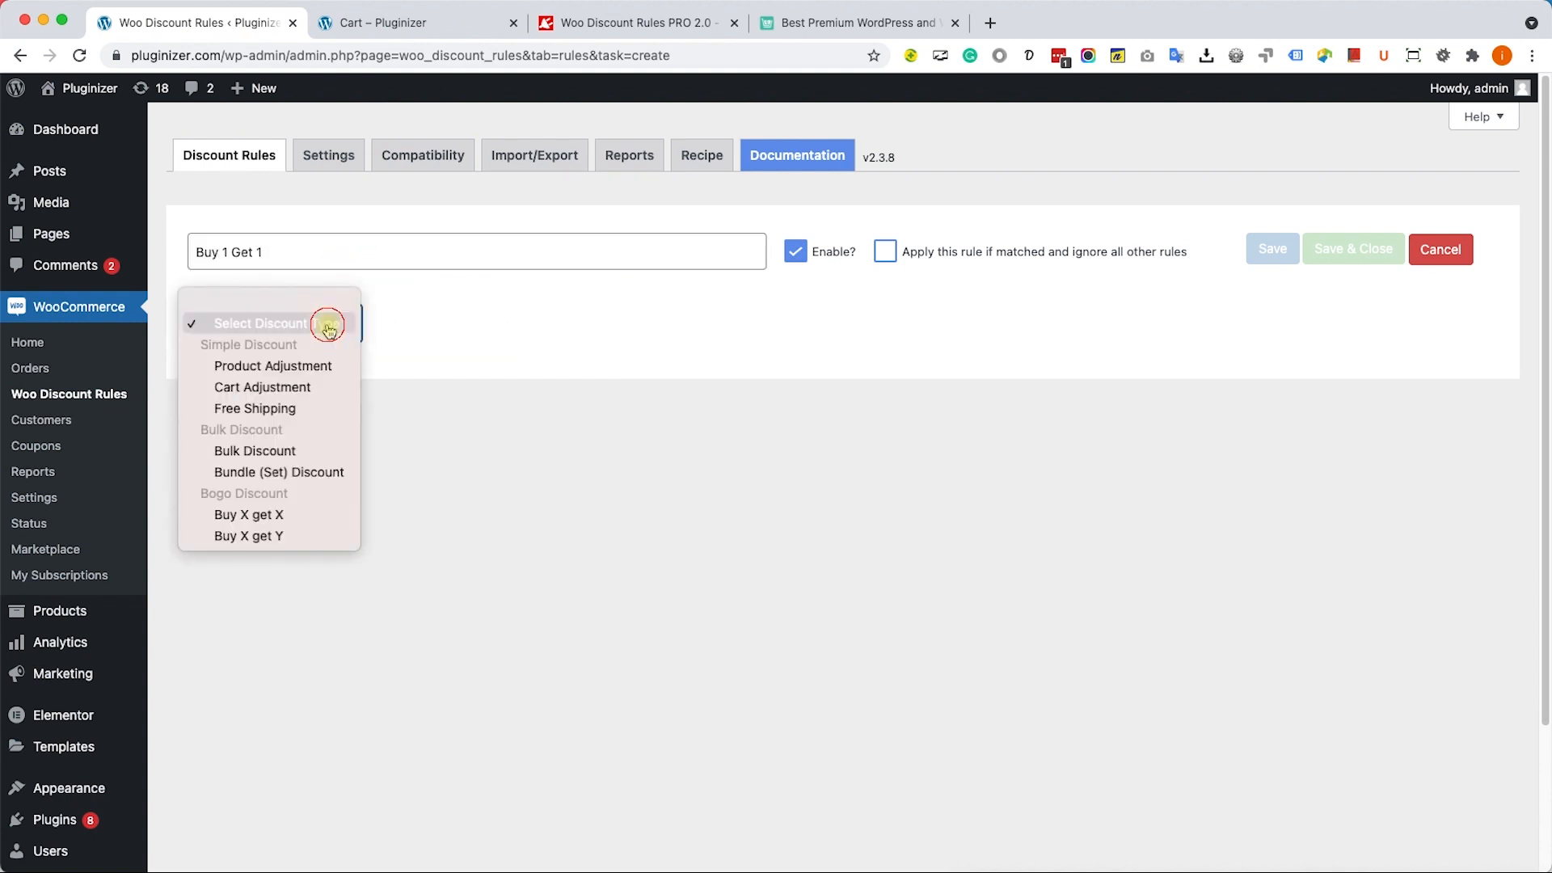
pyautogui.moveTo(248, 515)
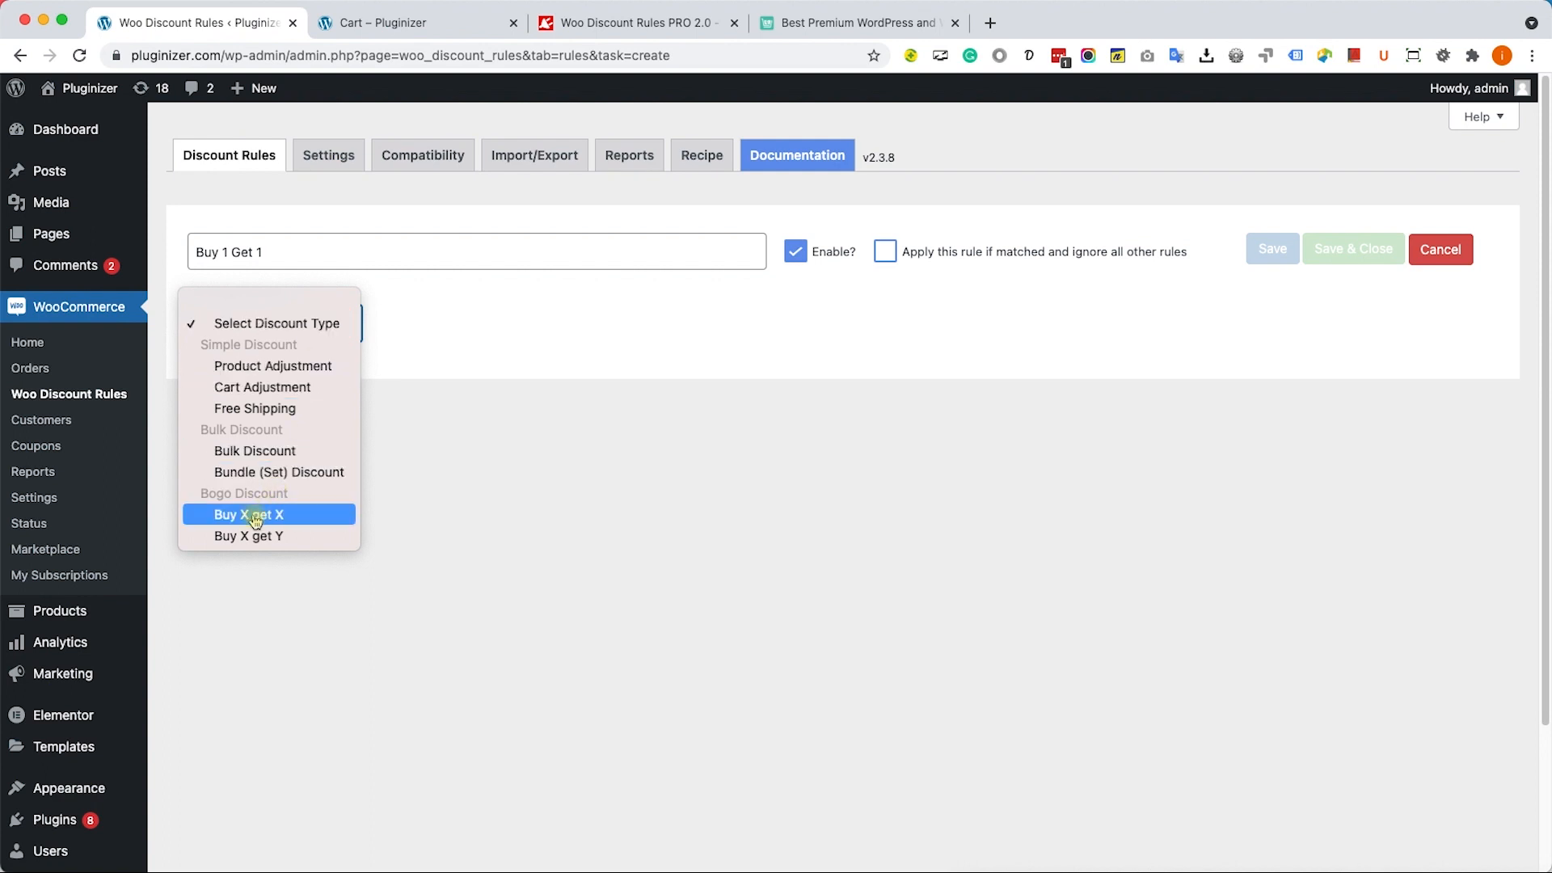
pyautogui.click(247, 514)
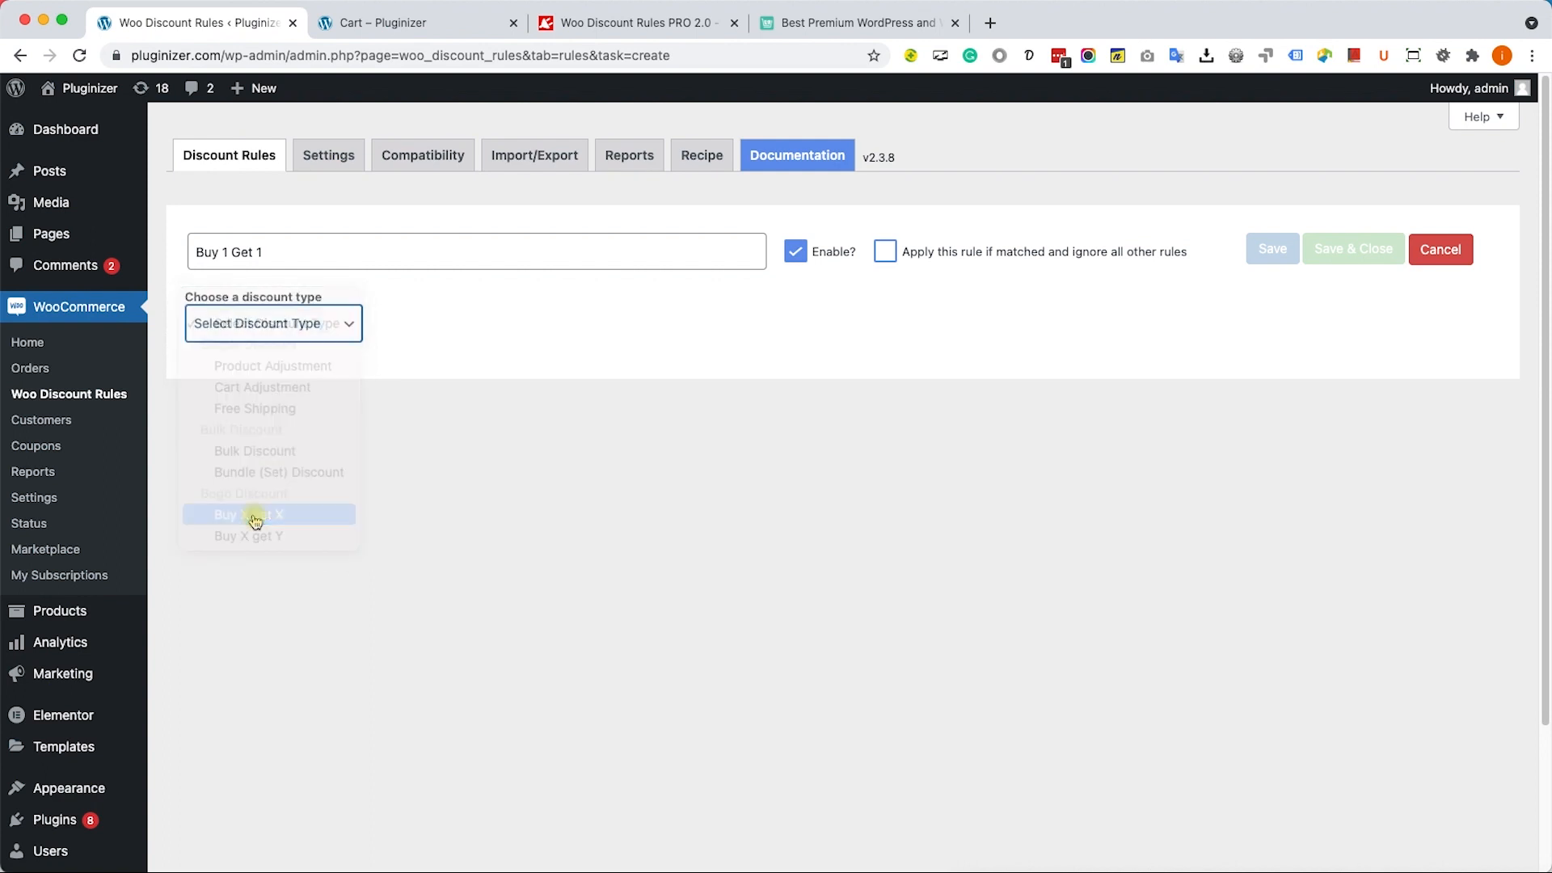
pyautogui.click(248, 514)
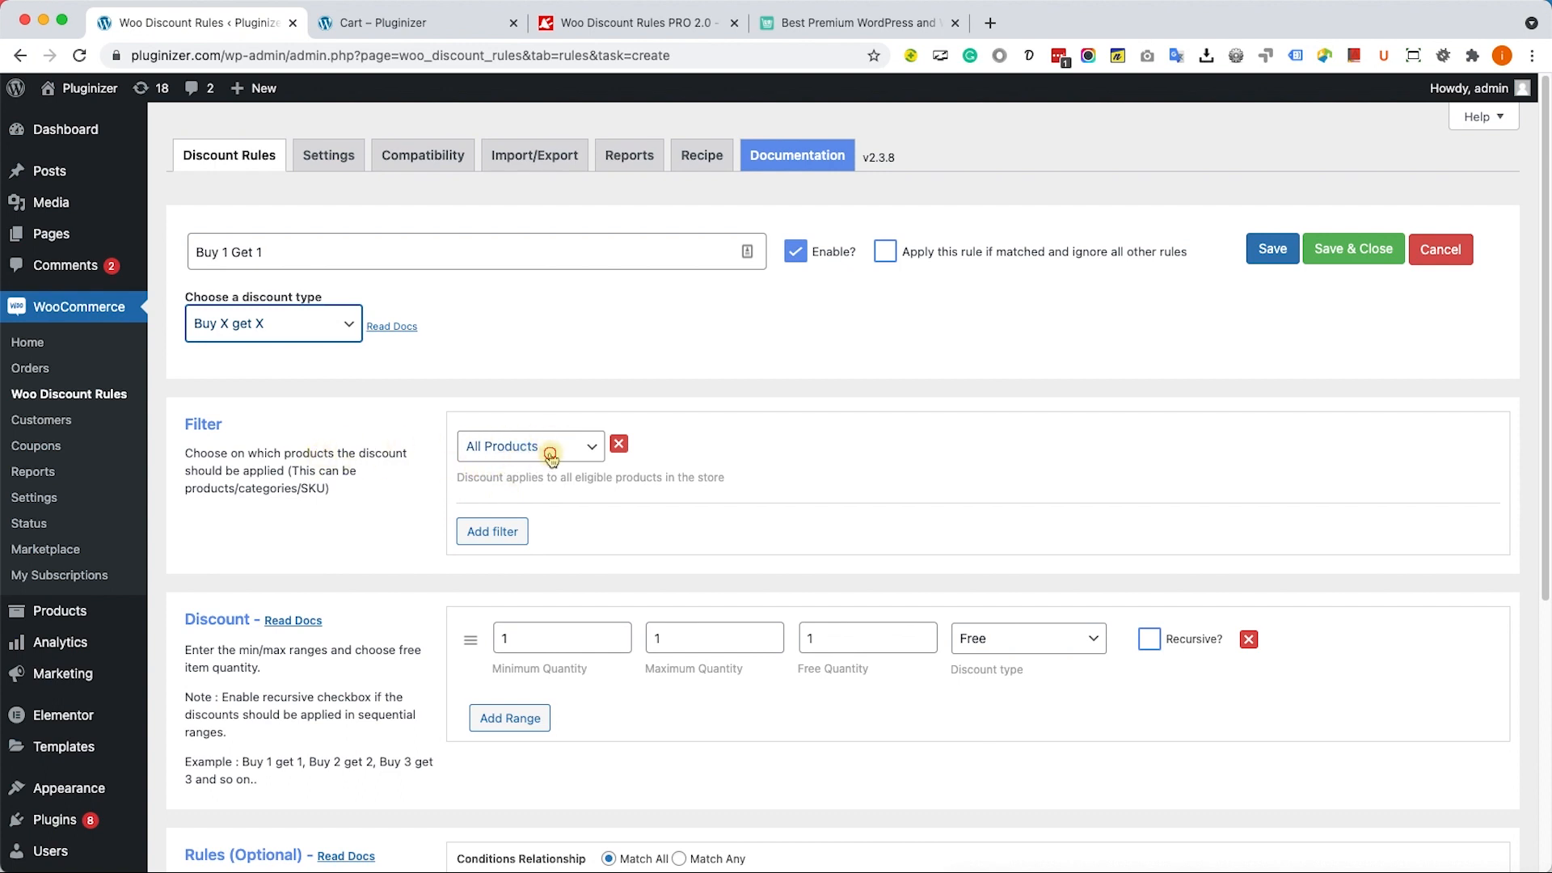
# Limit the rule to the T-Shirt and Beanie products
pyautogui.click(529, 445)
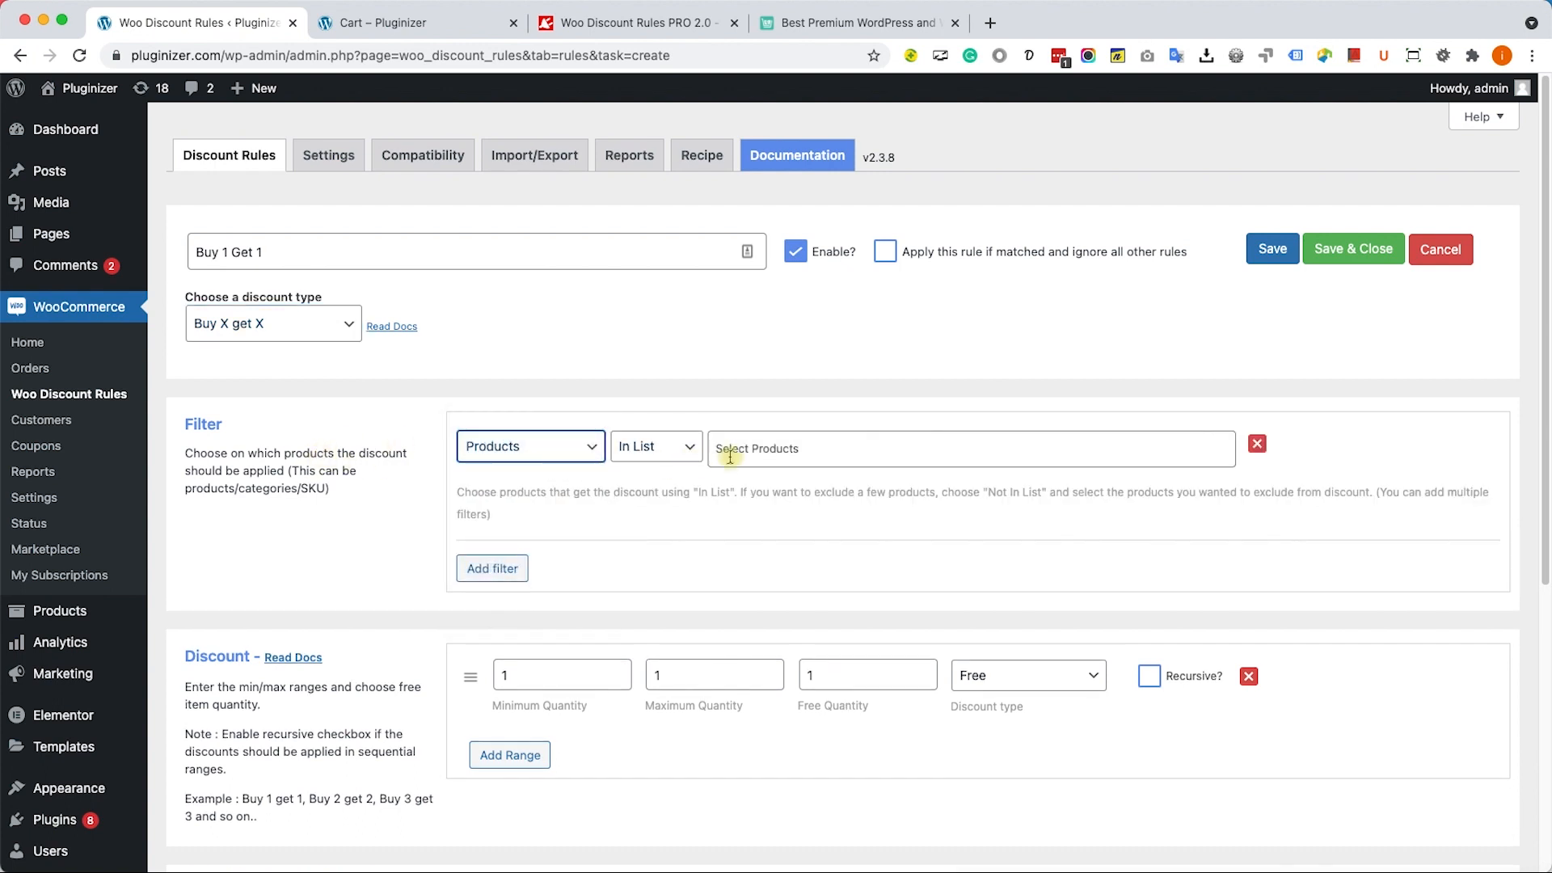
pyautogui.write('tshir')
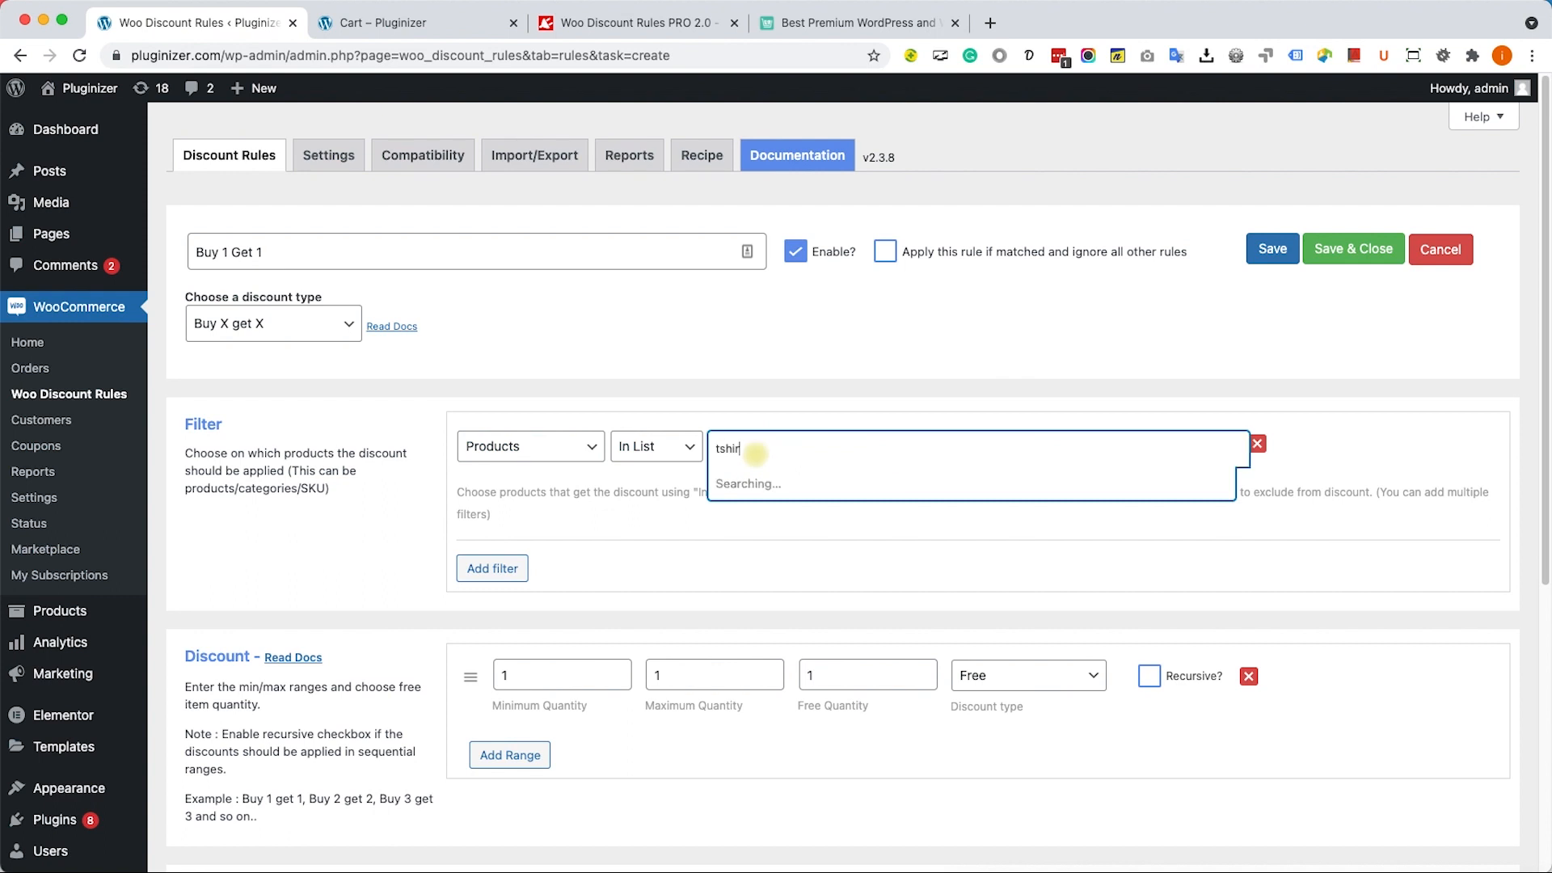
pyautogui.click(752, 446)
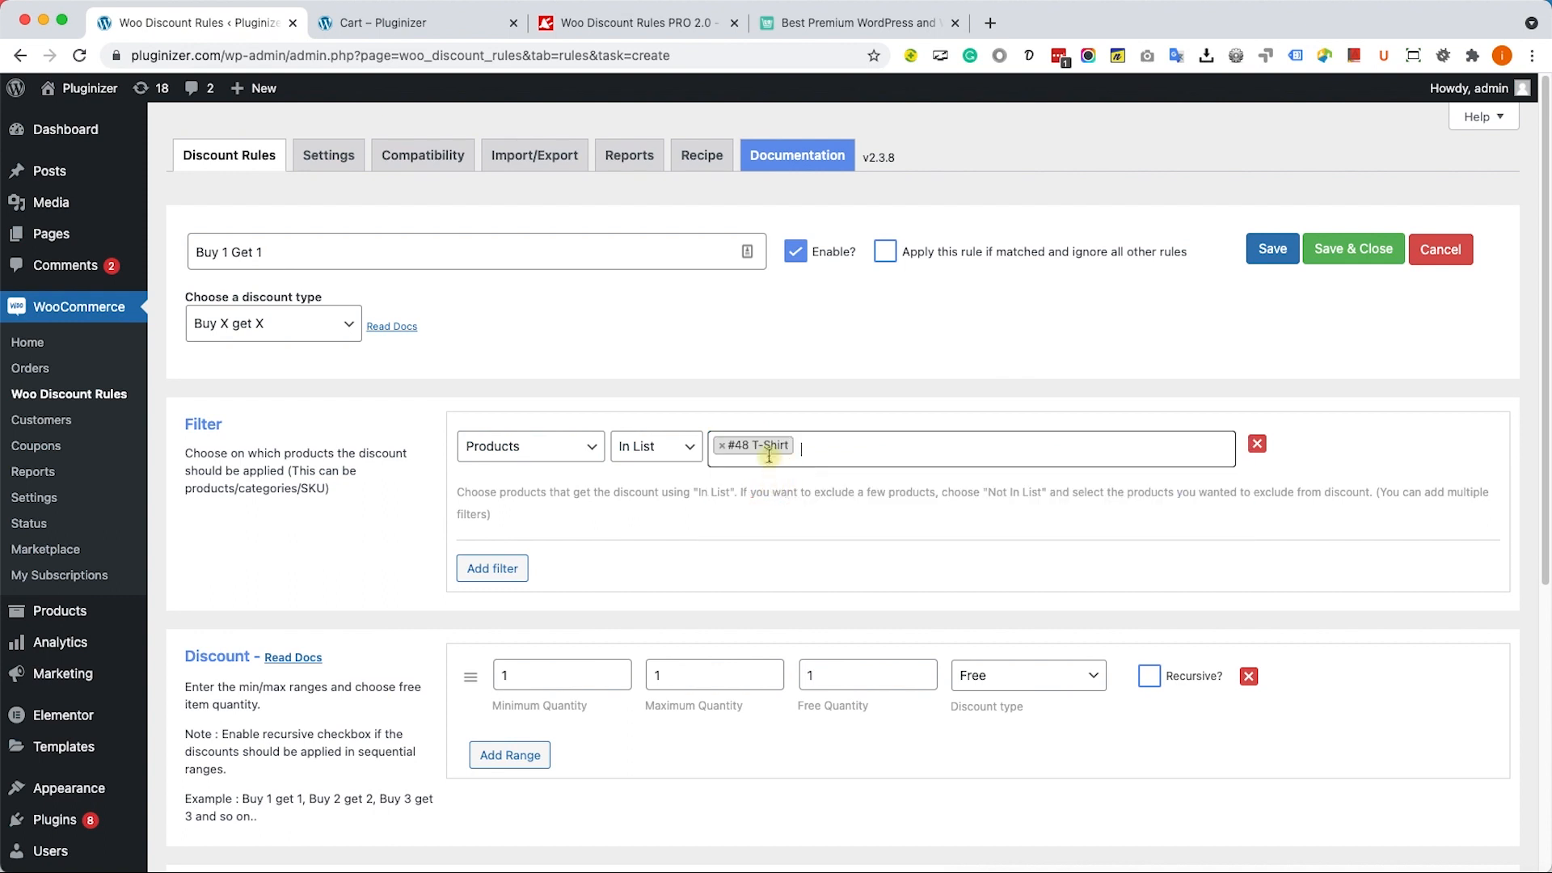
pyautogui.write('be')
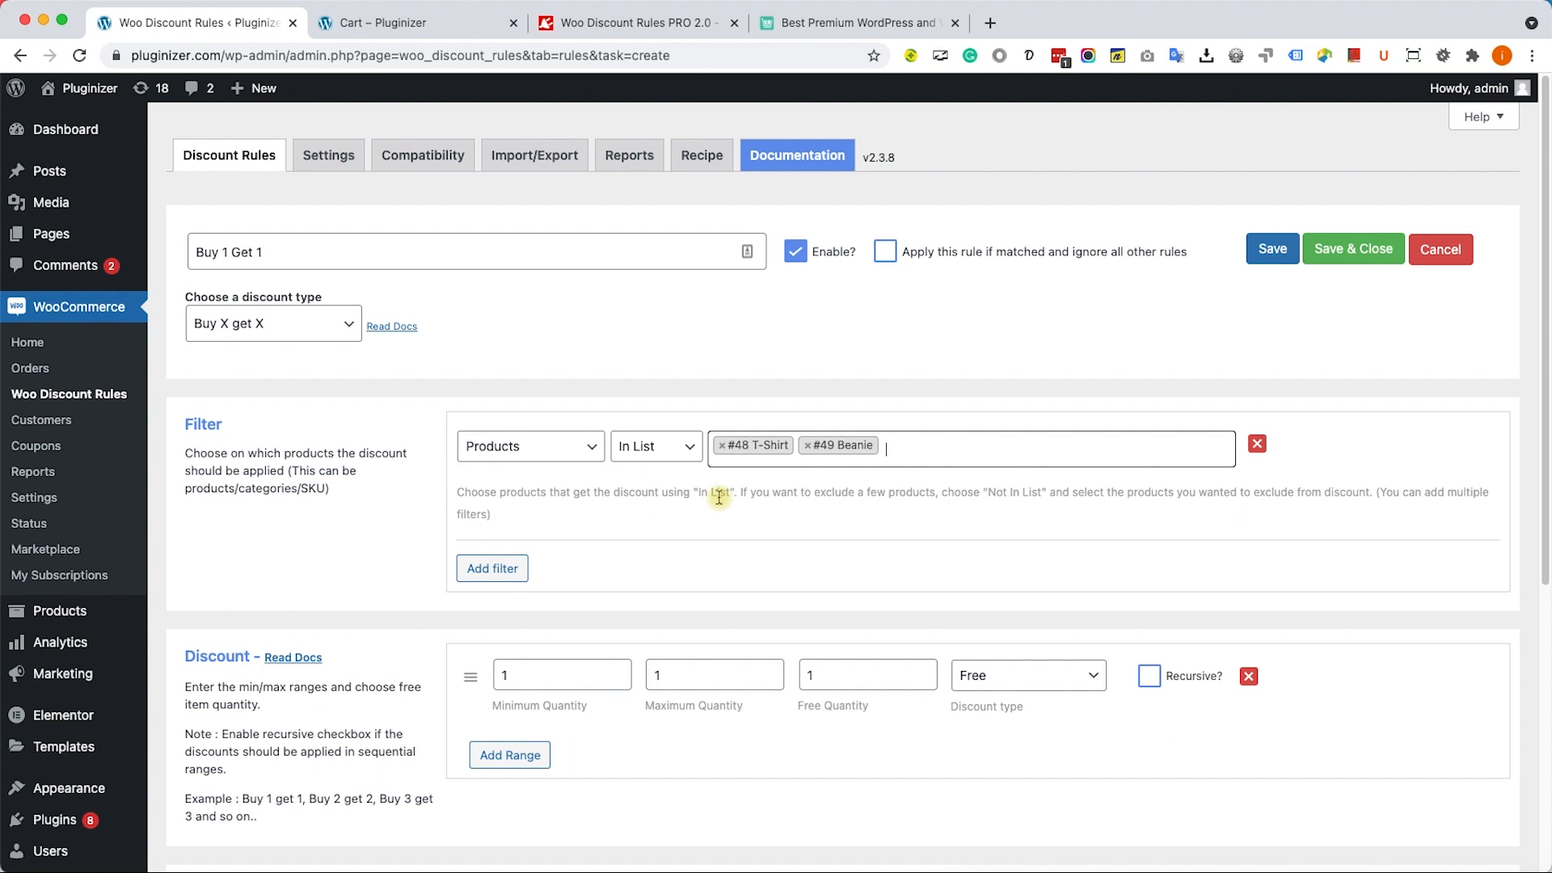
# Tick Recursive? in the Discount section, keeping Quantity 1, Free Quantity 1, type Free
pyautogui.scroll(-3)
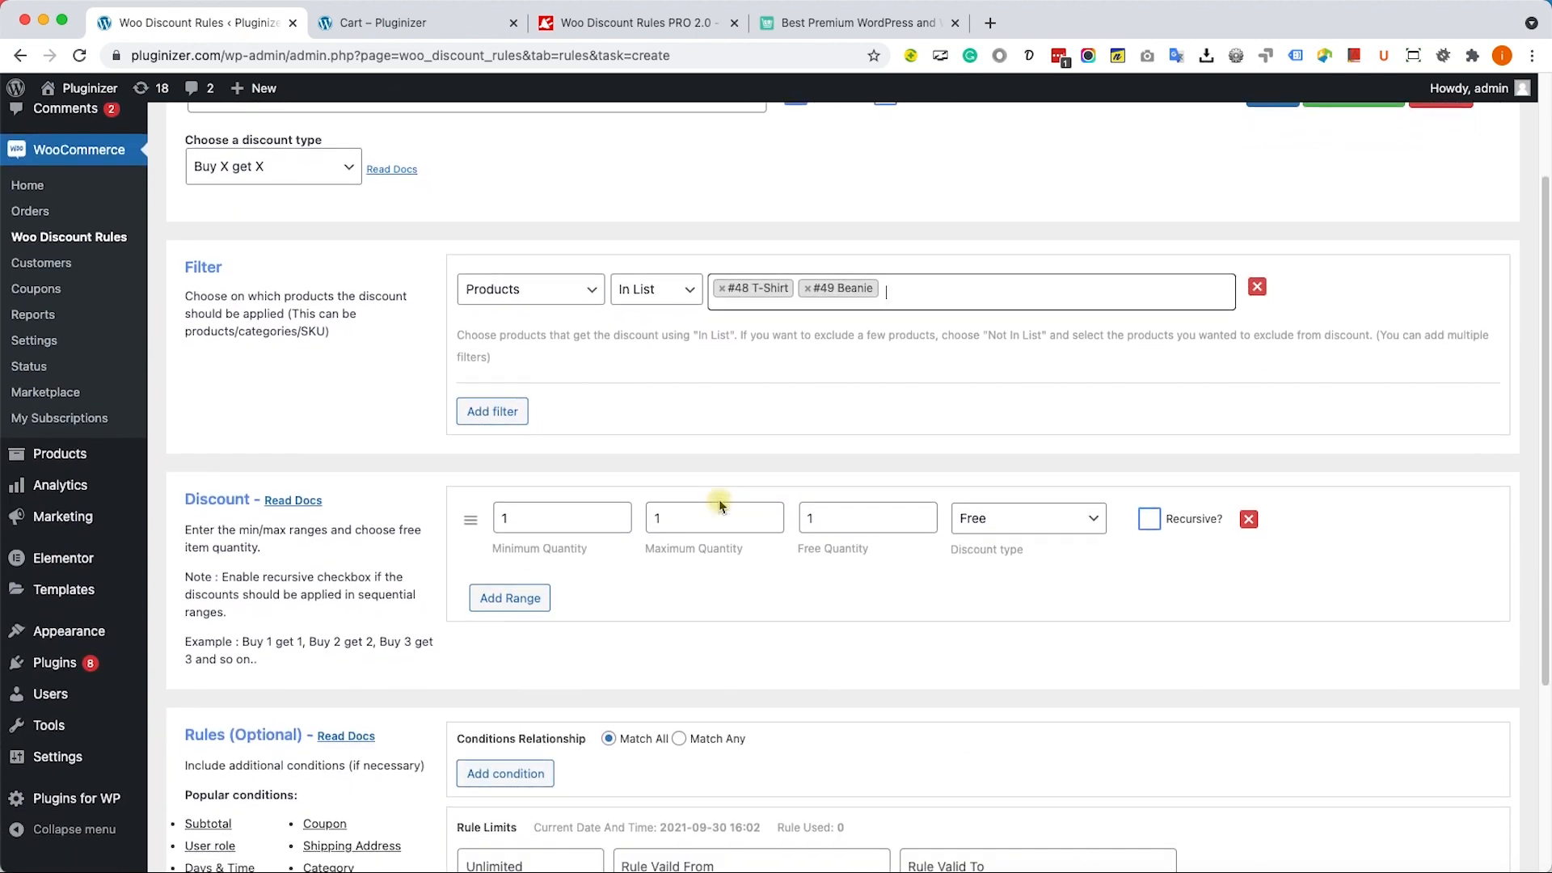
pyautogui.moveTo(838, 537)
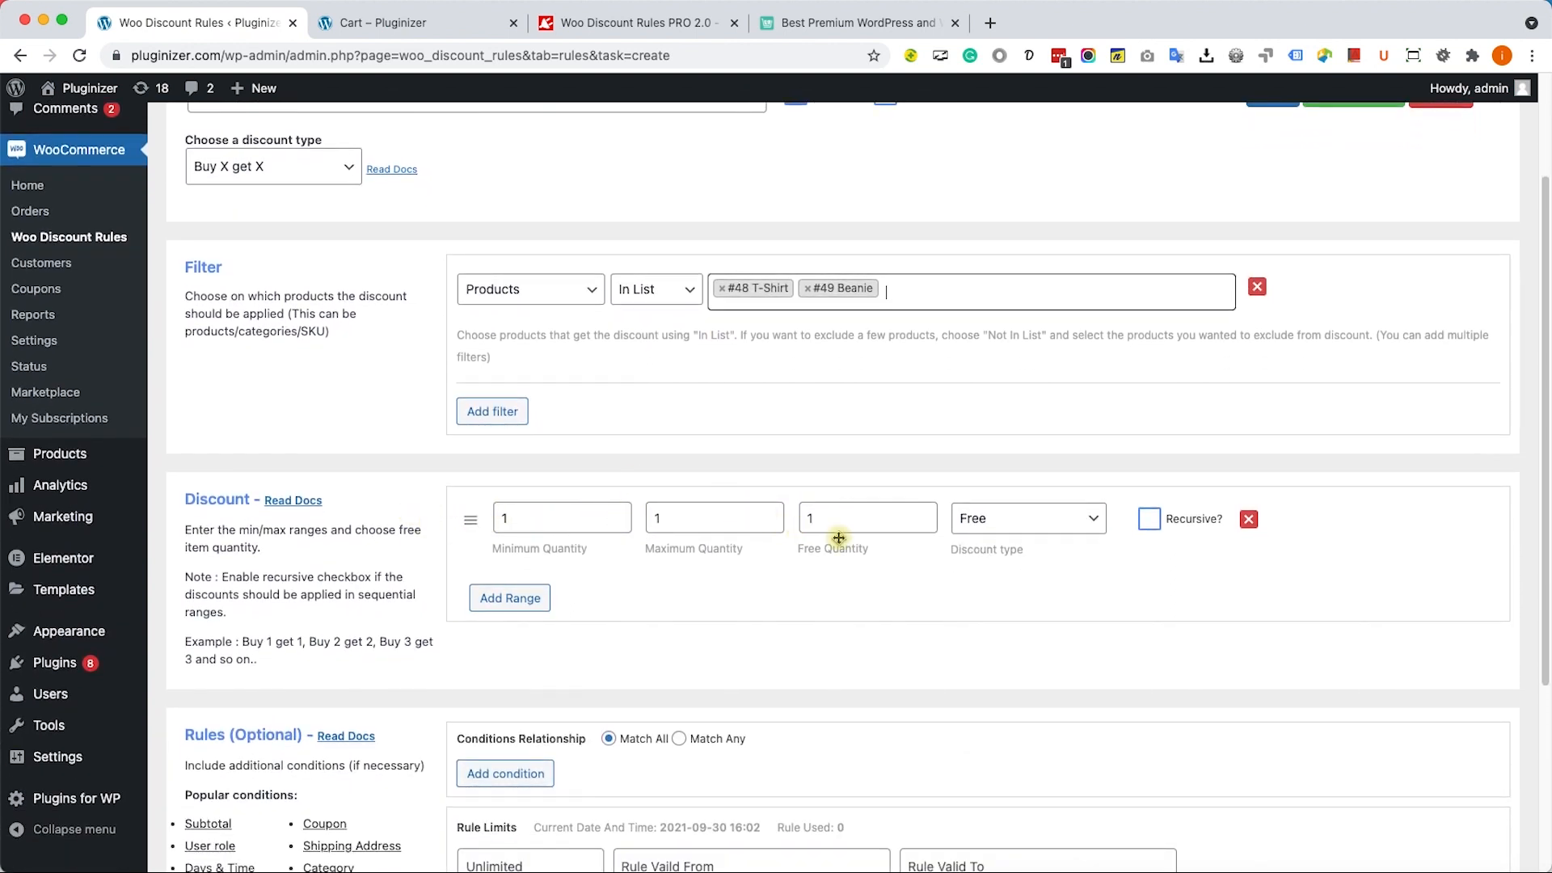
pyautogui.moveTo(1142, 540)
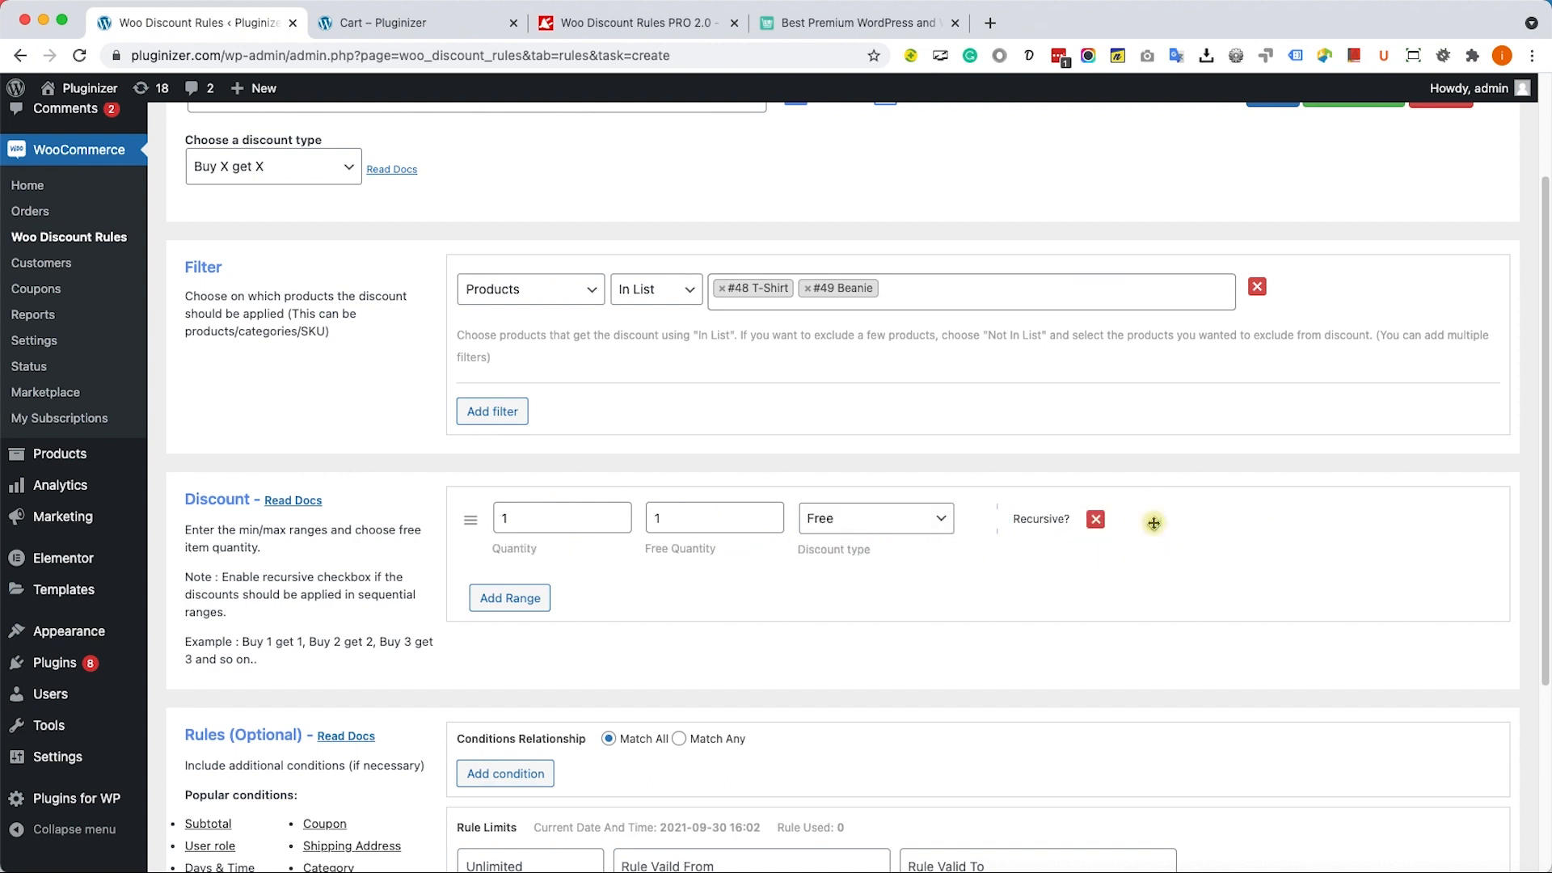
pyautogui.click(997, 519)
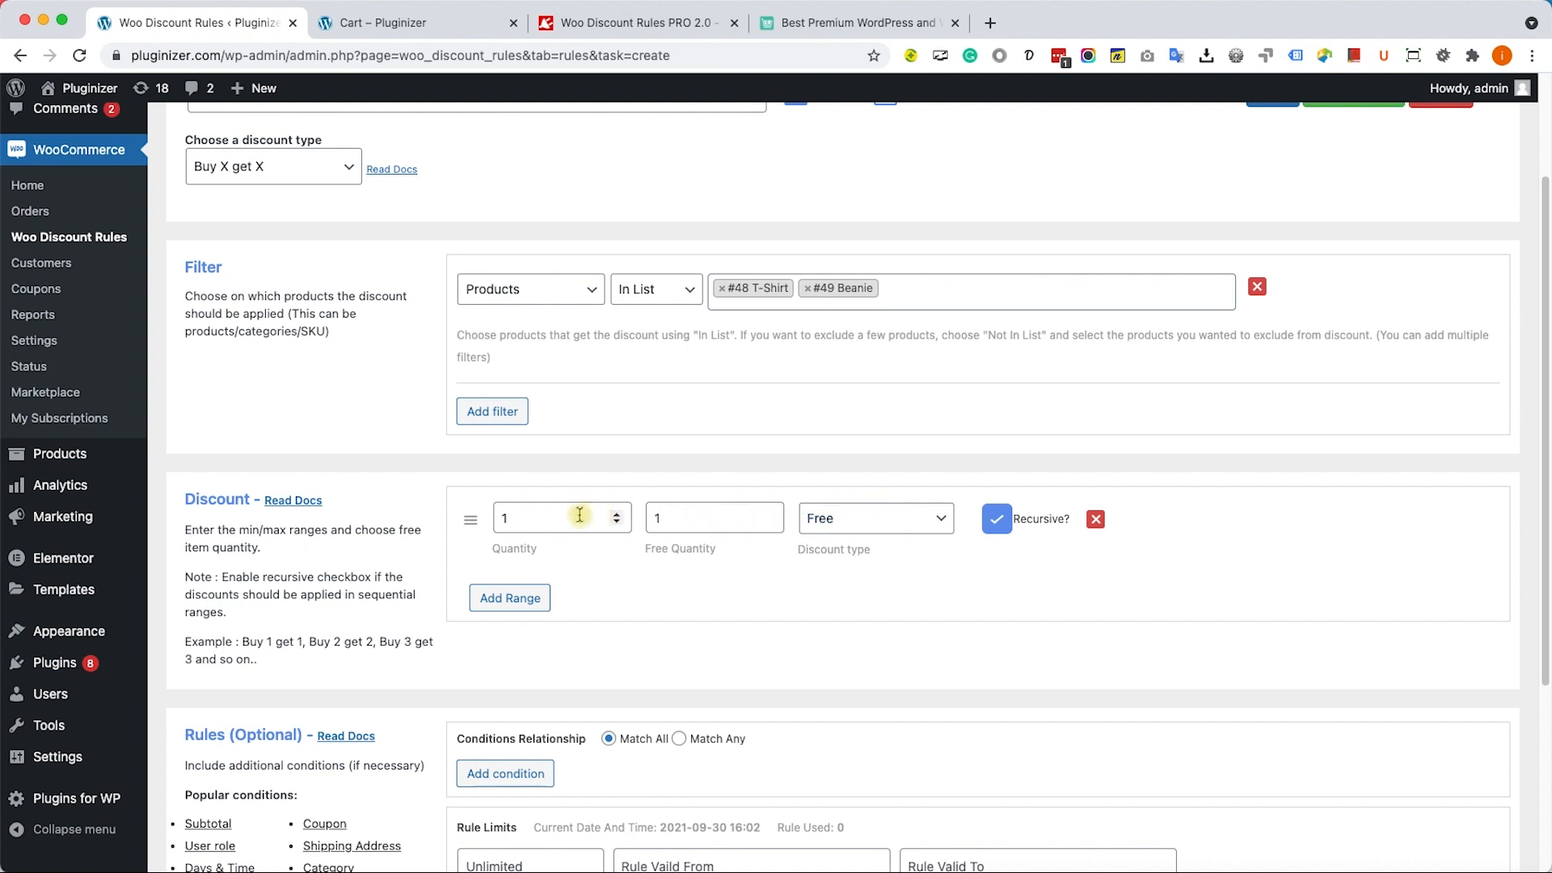
pyautogui.moveTo(741, 544)
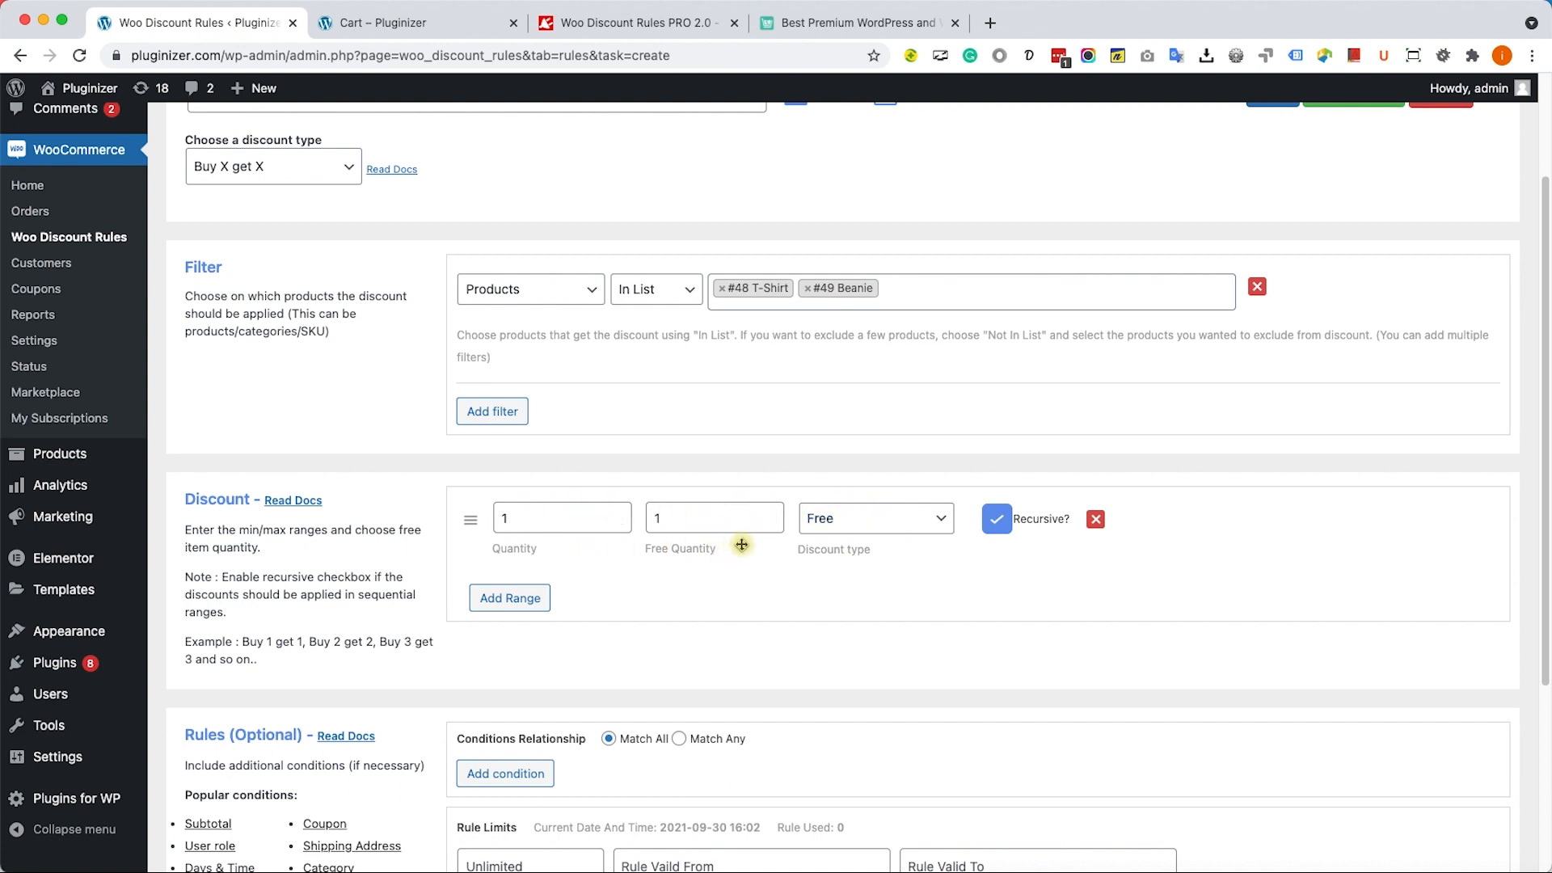
pyautogui.moveTo(803, 558)
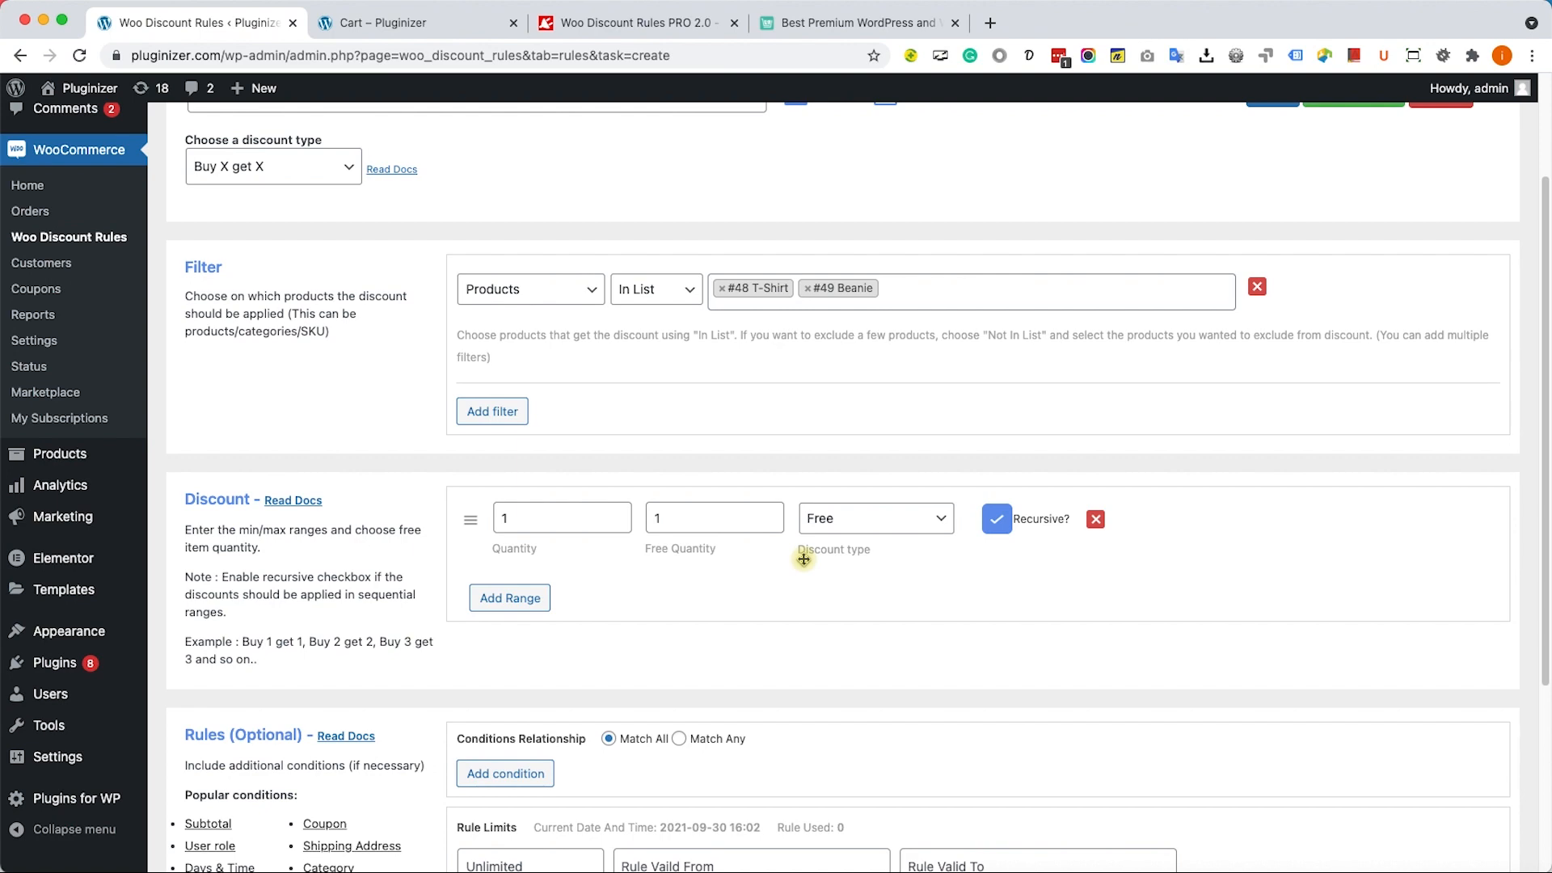
pyautogui.scroll(-3)
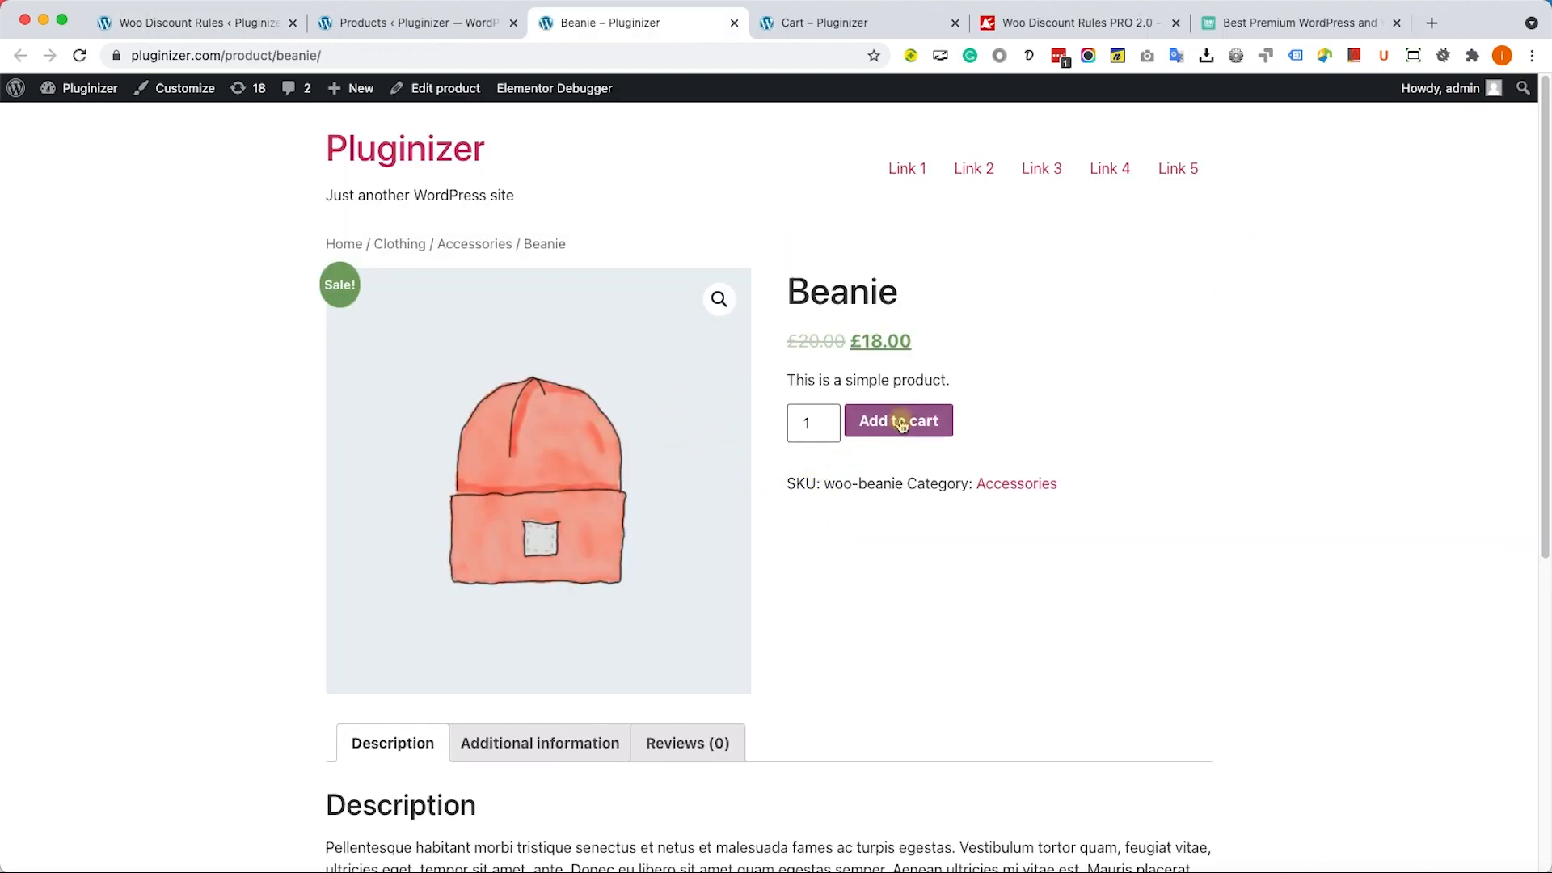
# Add the Beanie to the cart and return to the Discount Rules list
pyautogui.click(896, 421)
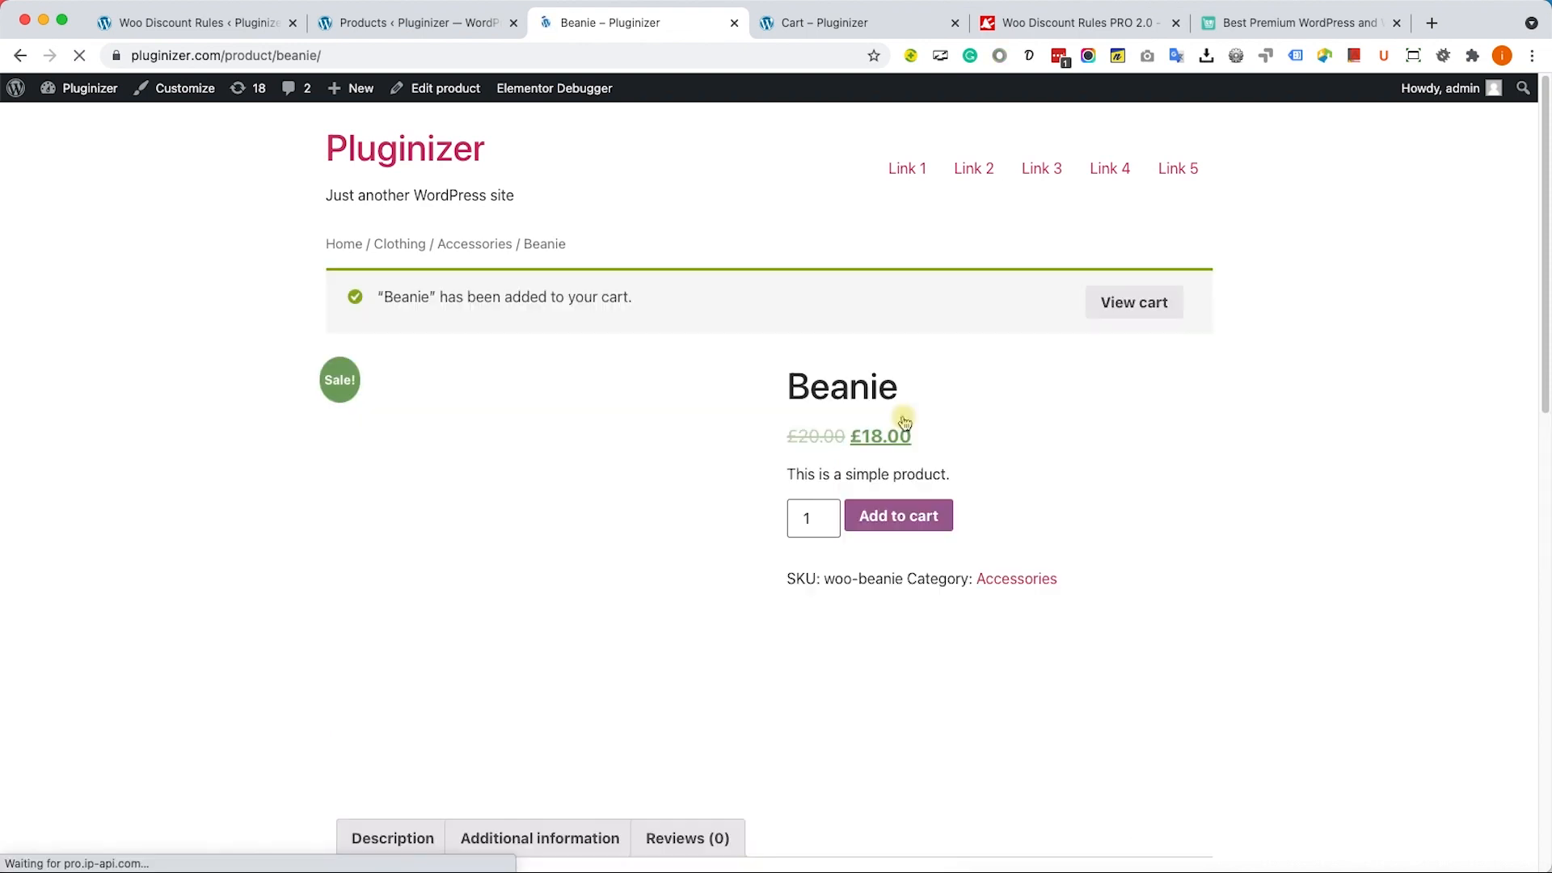
pyautogui.click(857, 22)
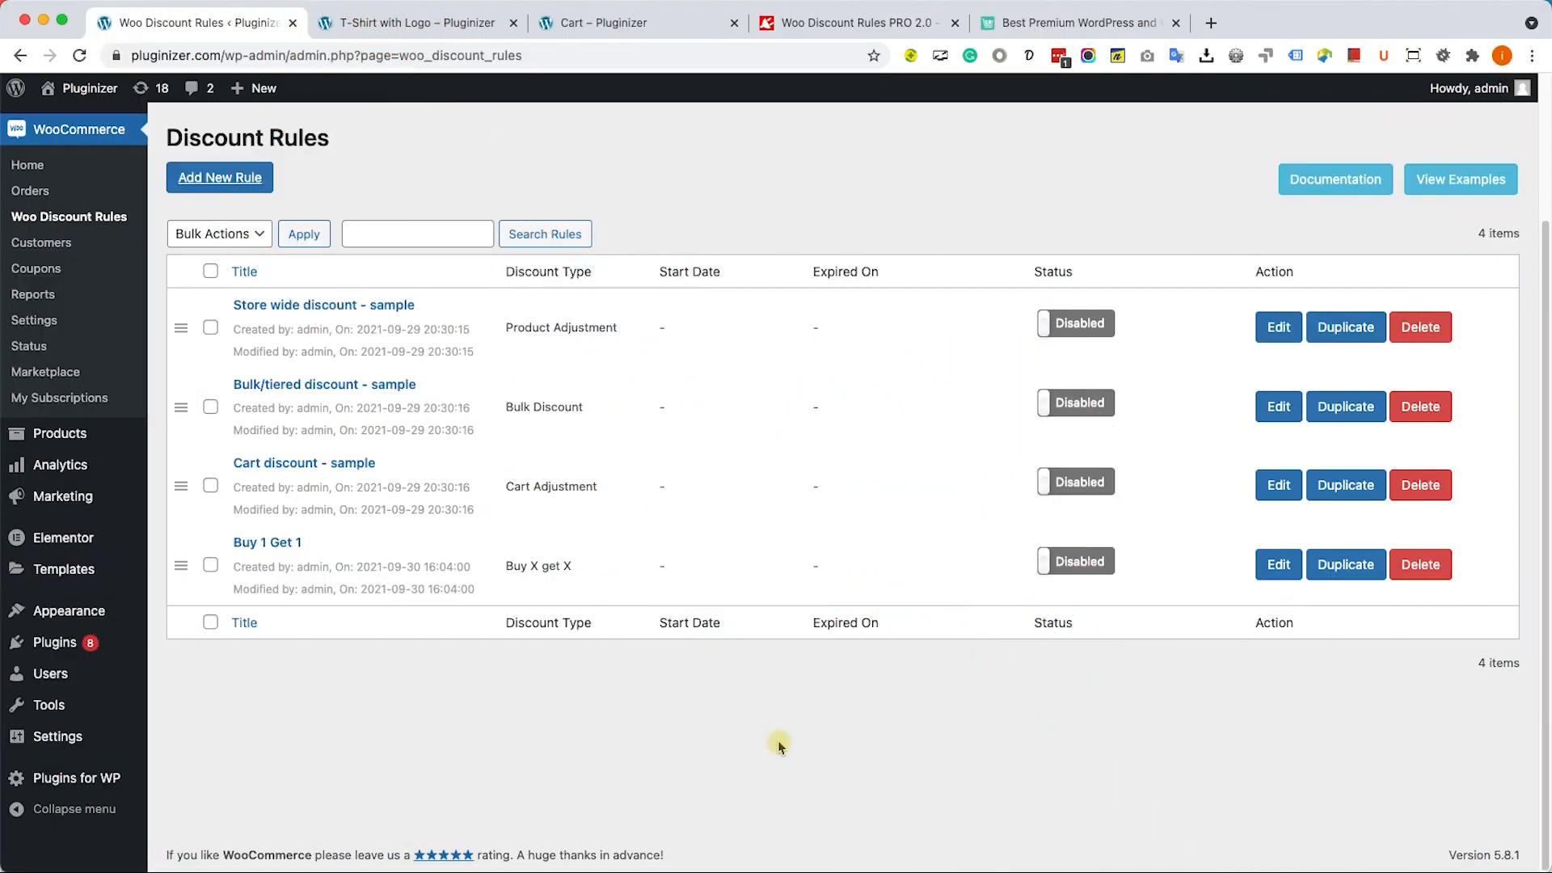
pyautogui.moveTo(347, 316)
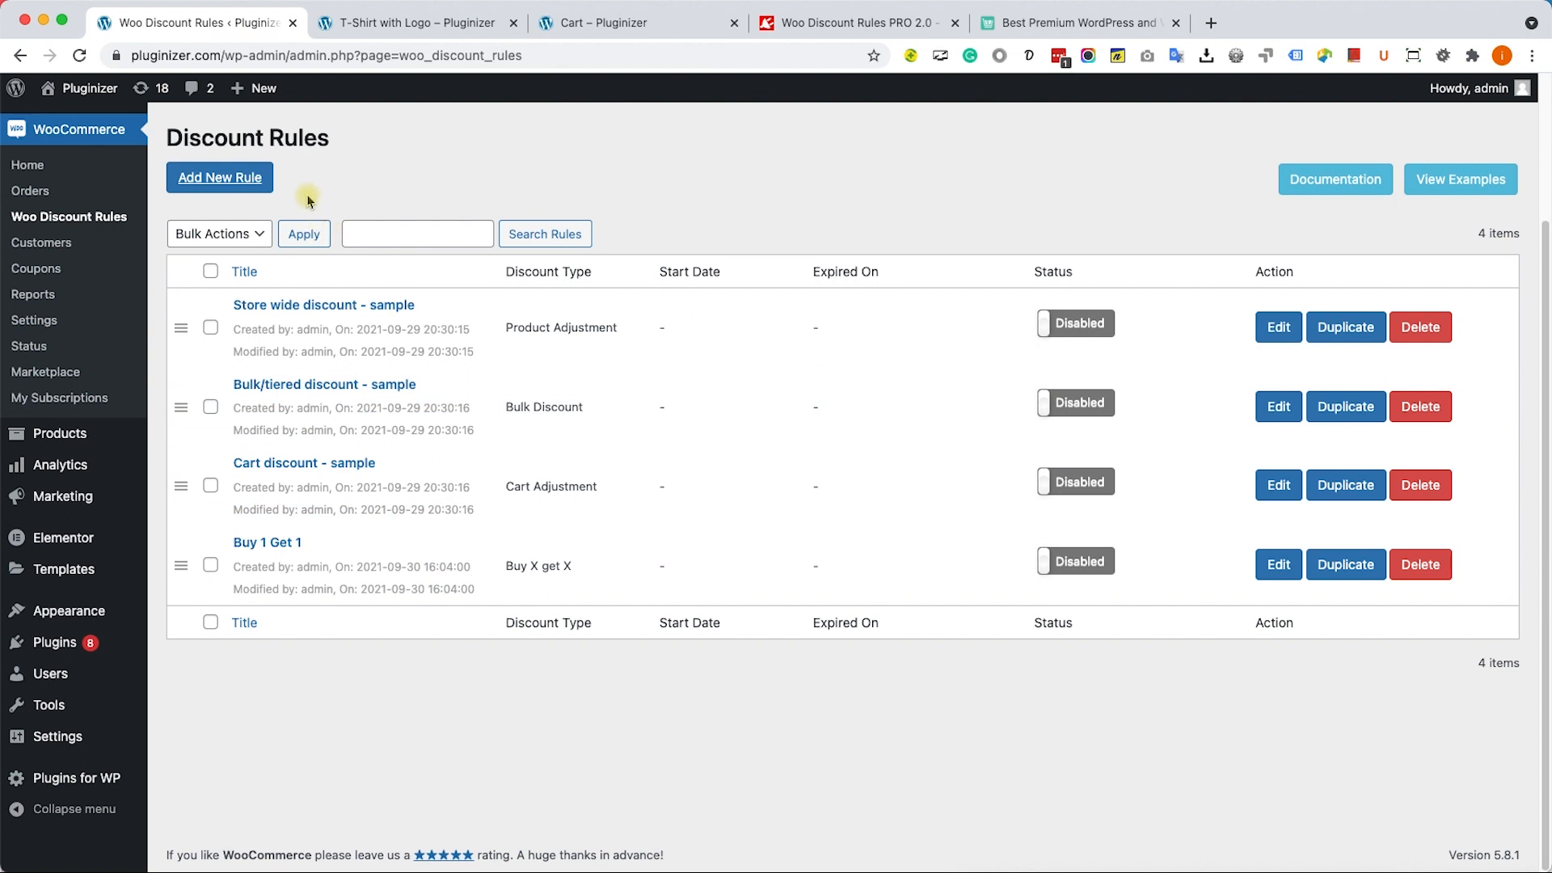
# Start a new rule titled '10% for over 10 items'
pyautogui.click(219, 177)
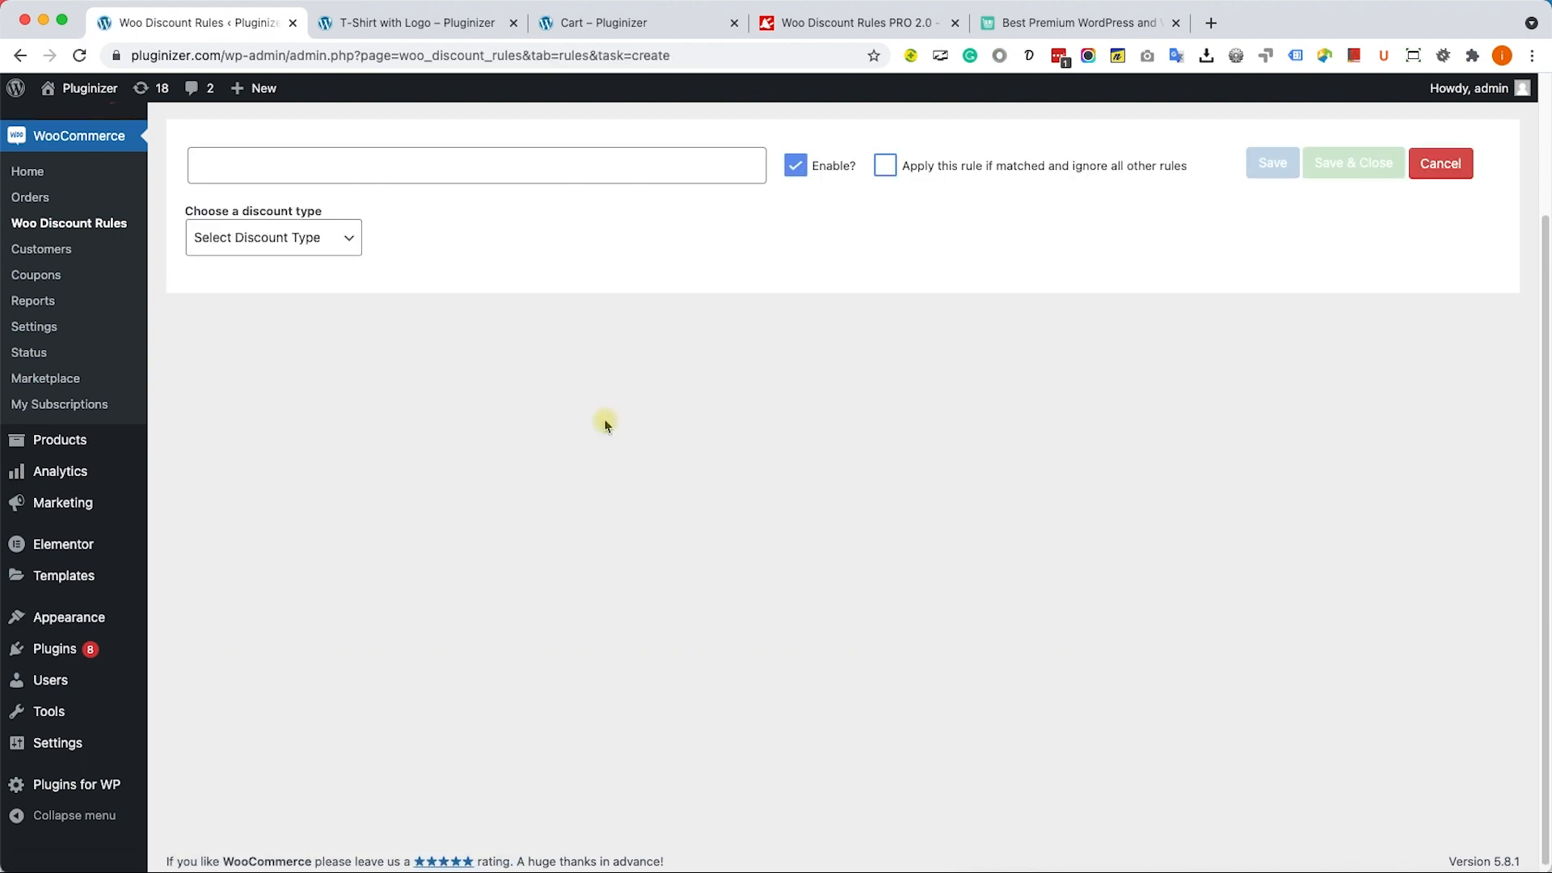
pyautogui.click(475, 165)
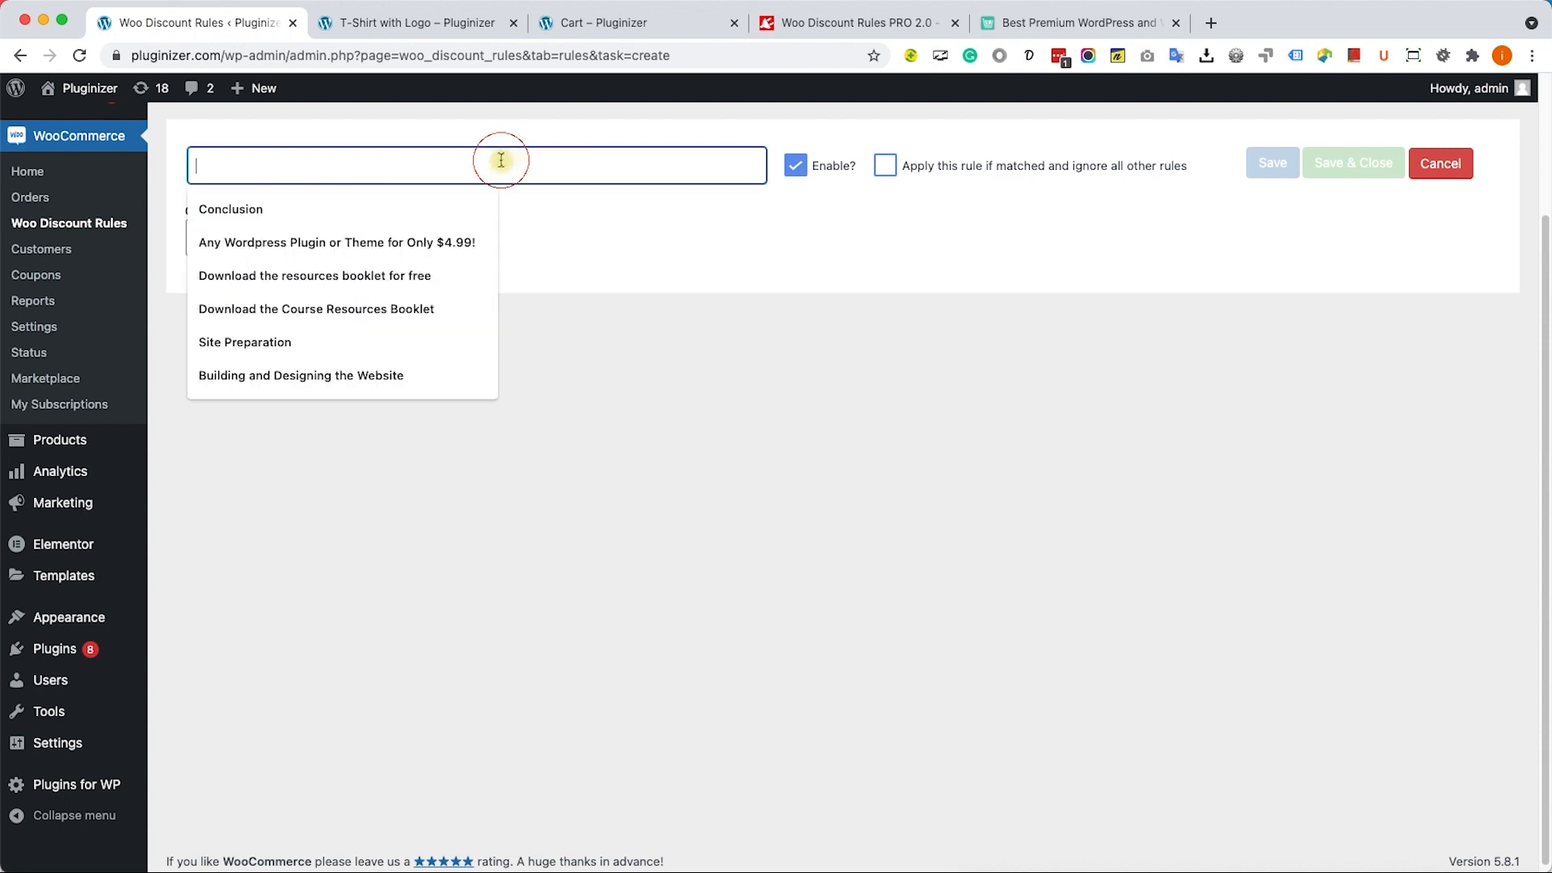
pyautogui.write('10')
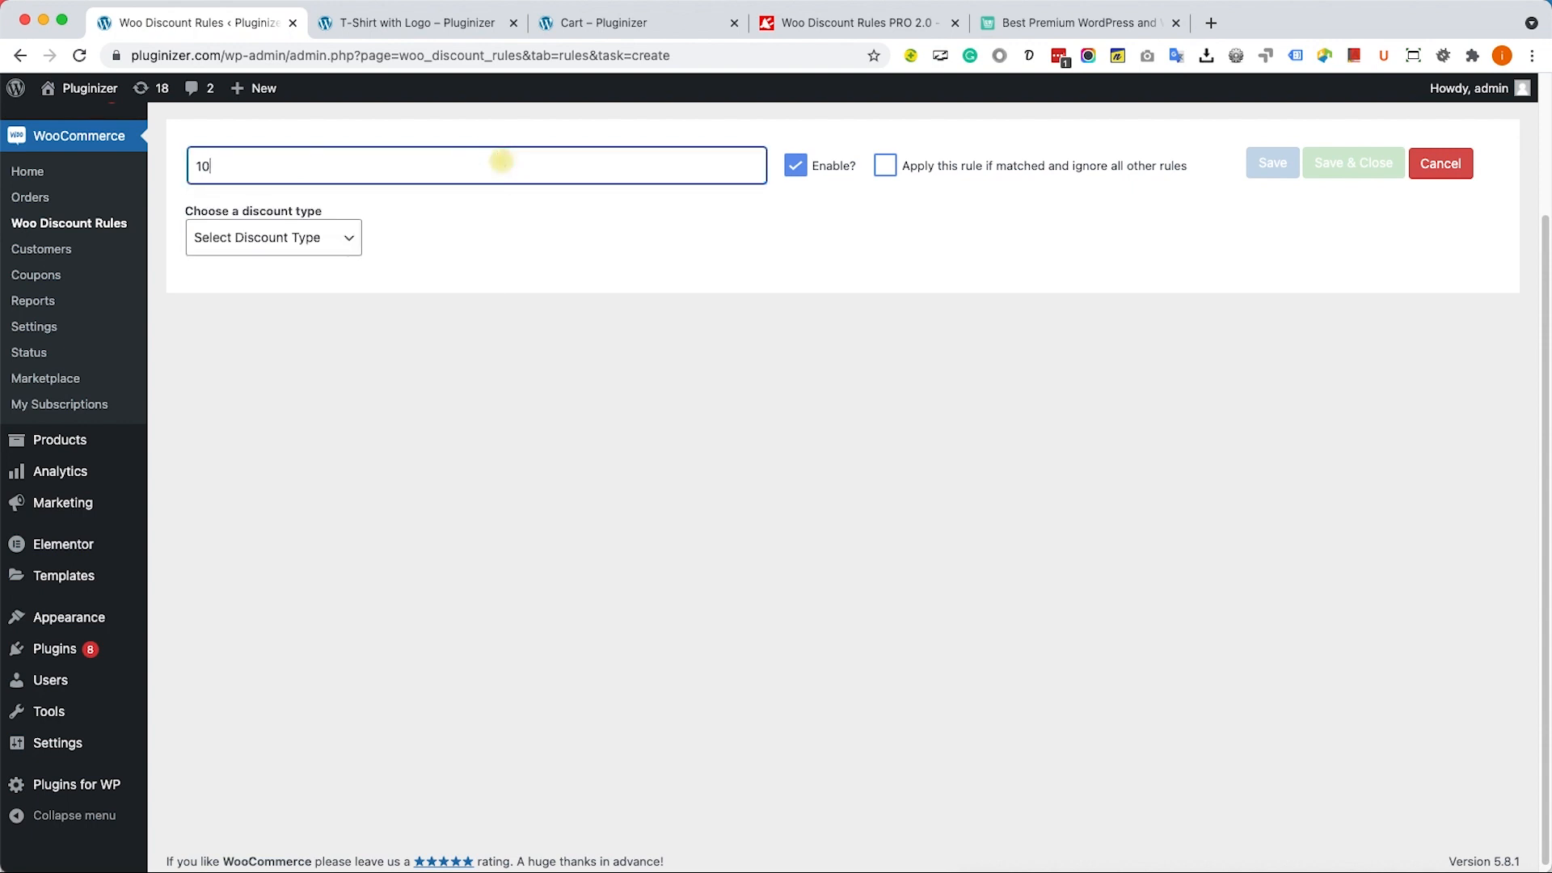
pyautogui.write('% for o')
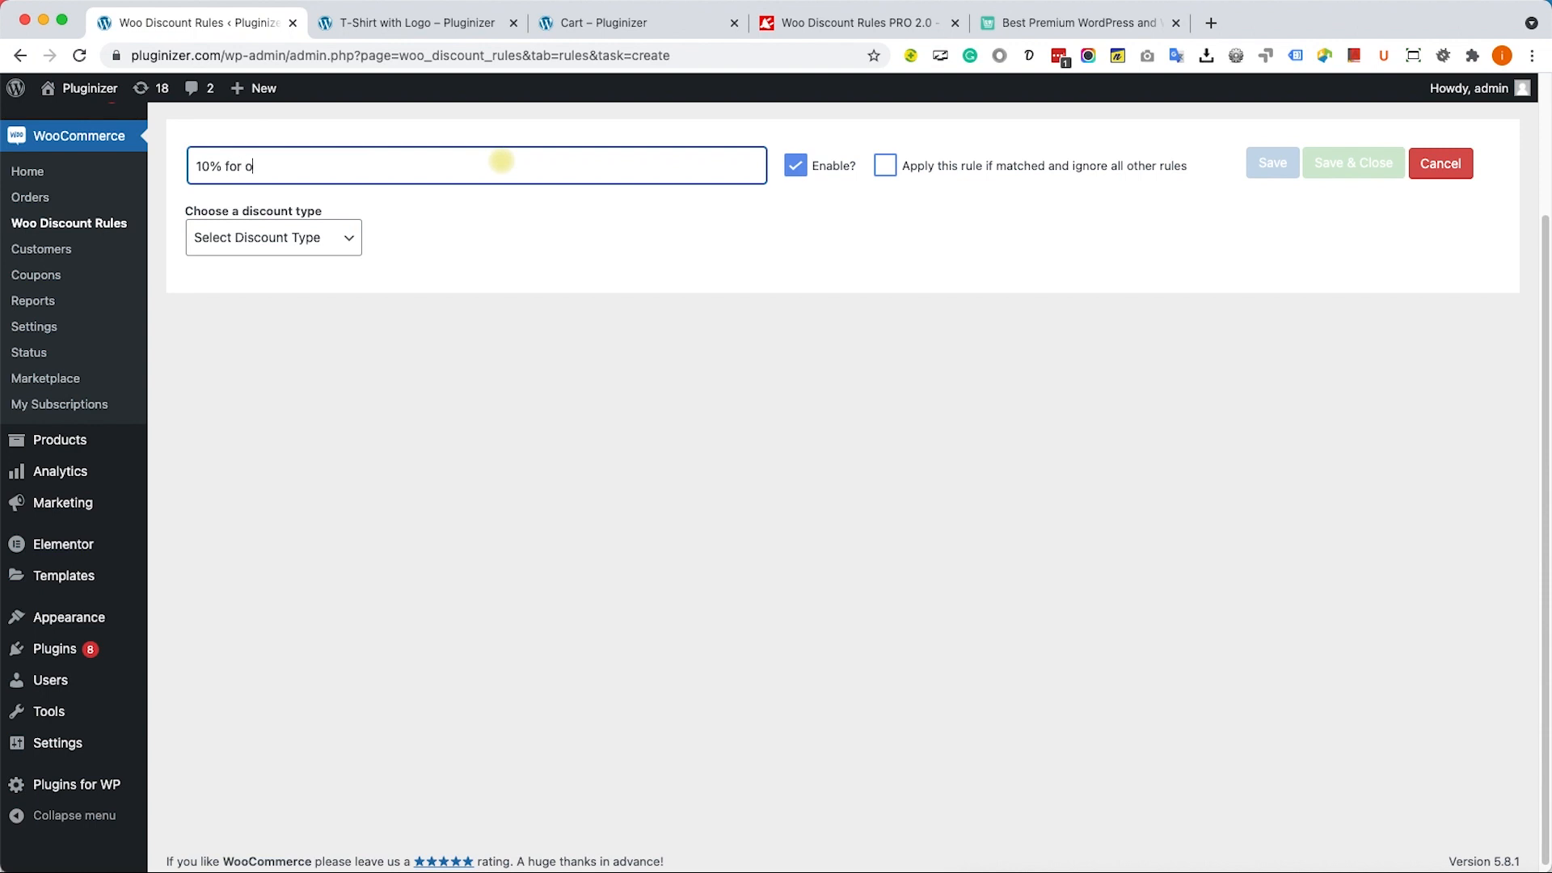
pyautogui.write('ver 1')
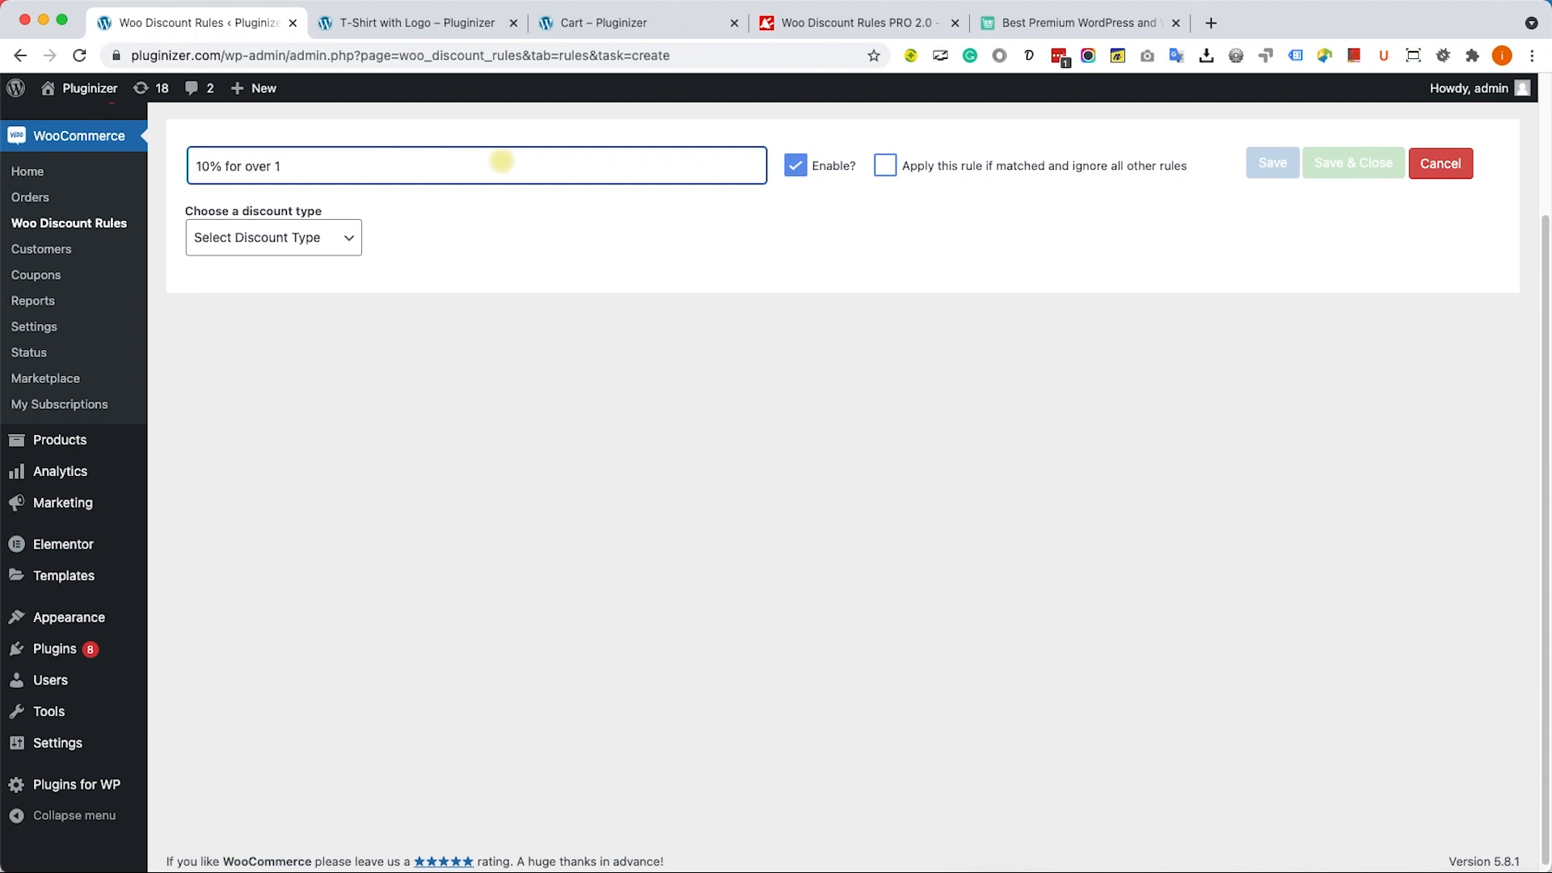
pyautogui.write('0 items')
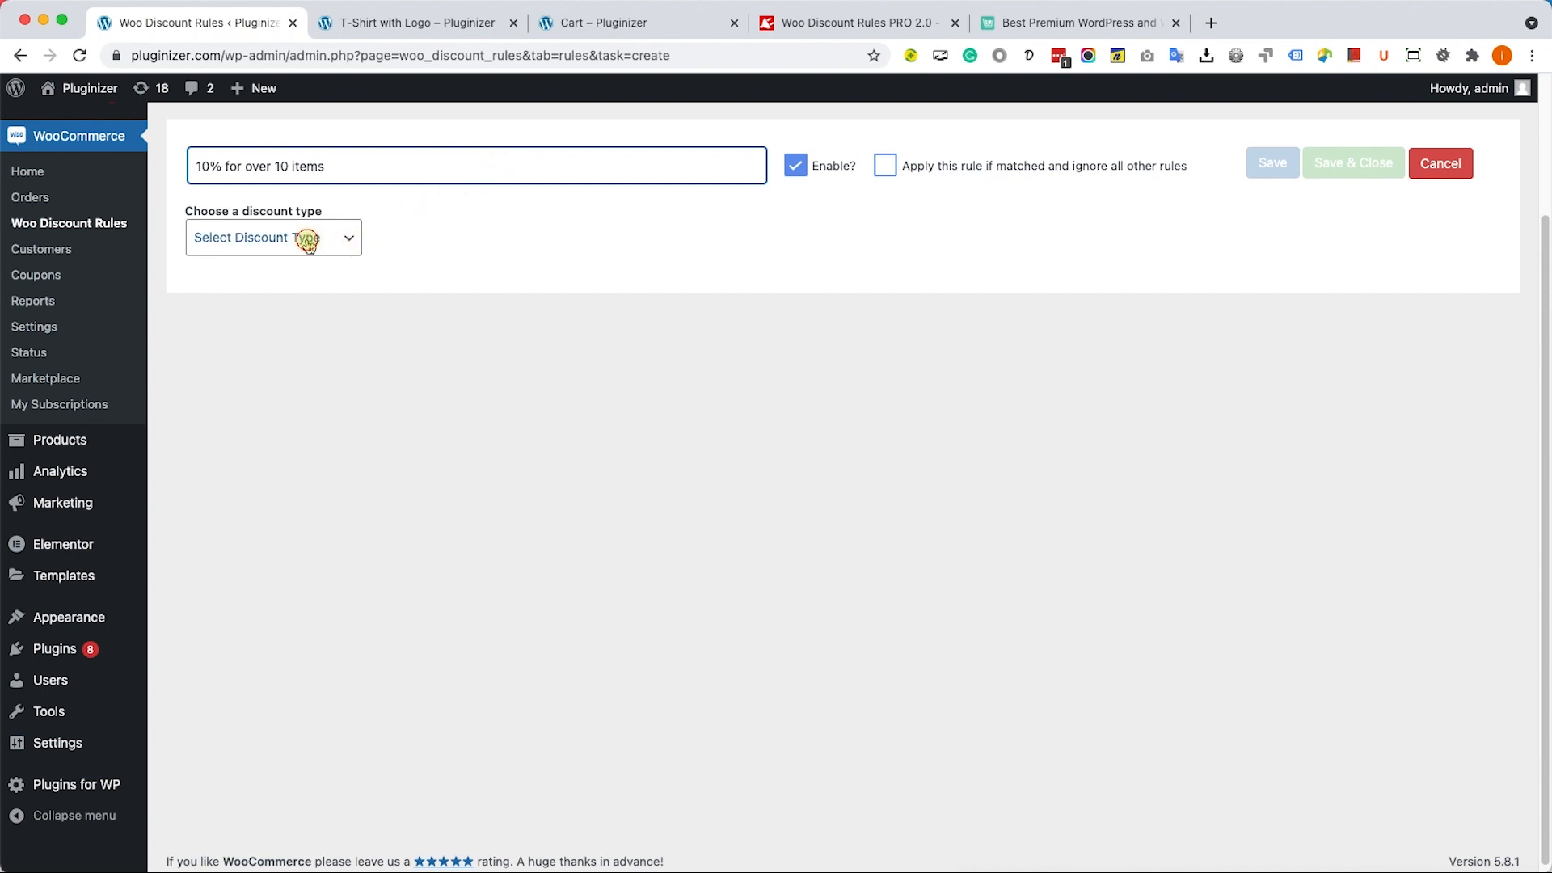
# Make it a Bulk Discount limited to the T-Shirt with Logo product
pyautogui.click(272, 237)
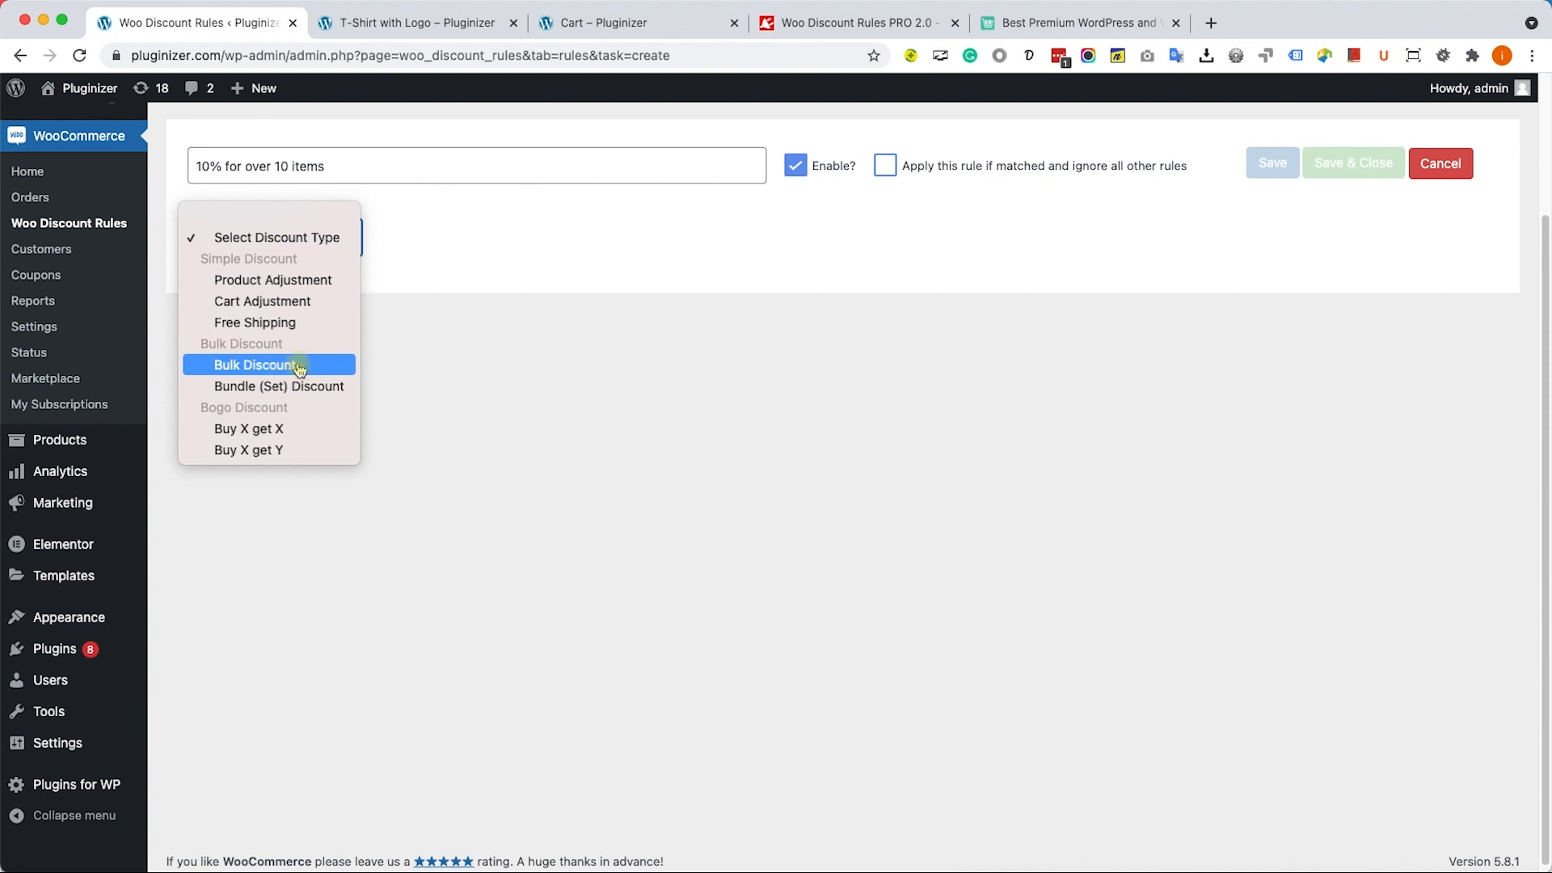
pyautogui.click(260, 365)
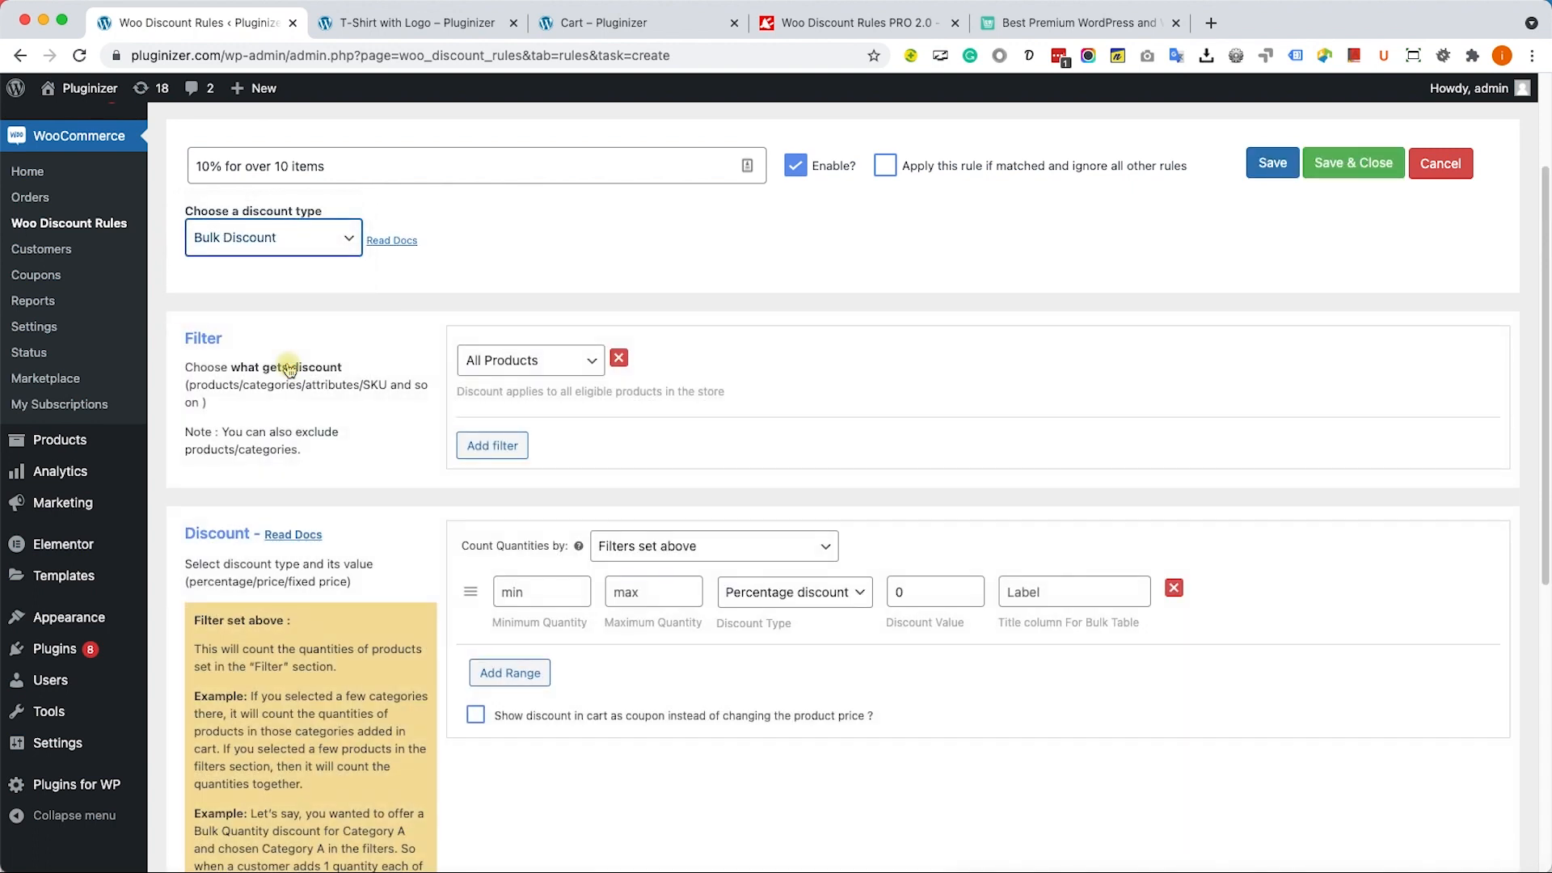
pyautogui.click(529, 359)
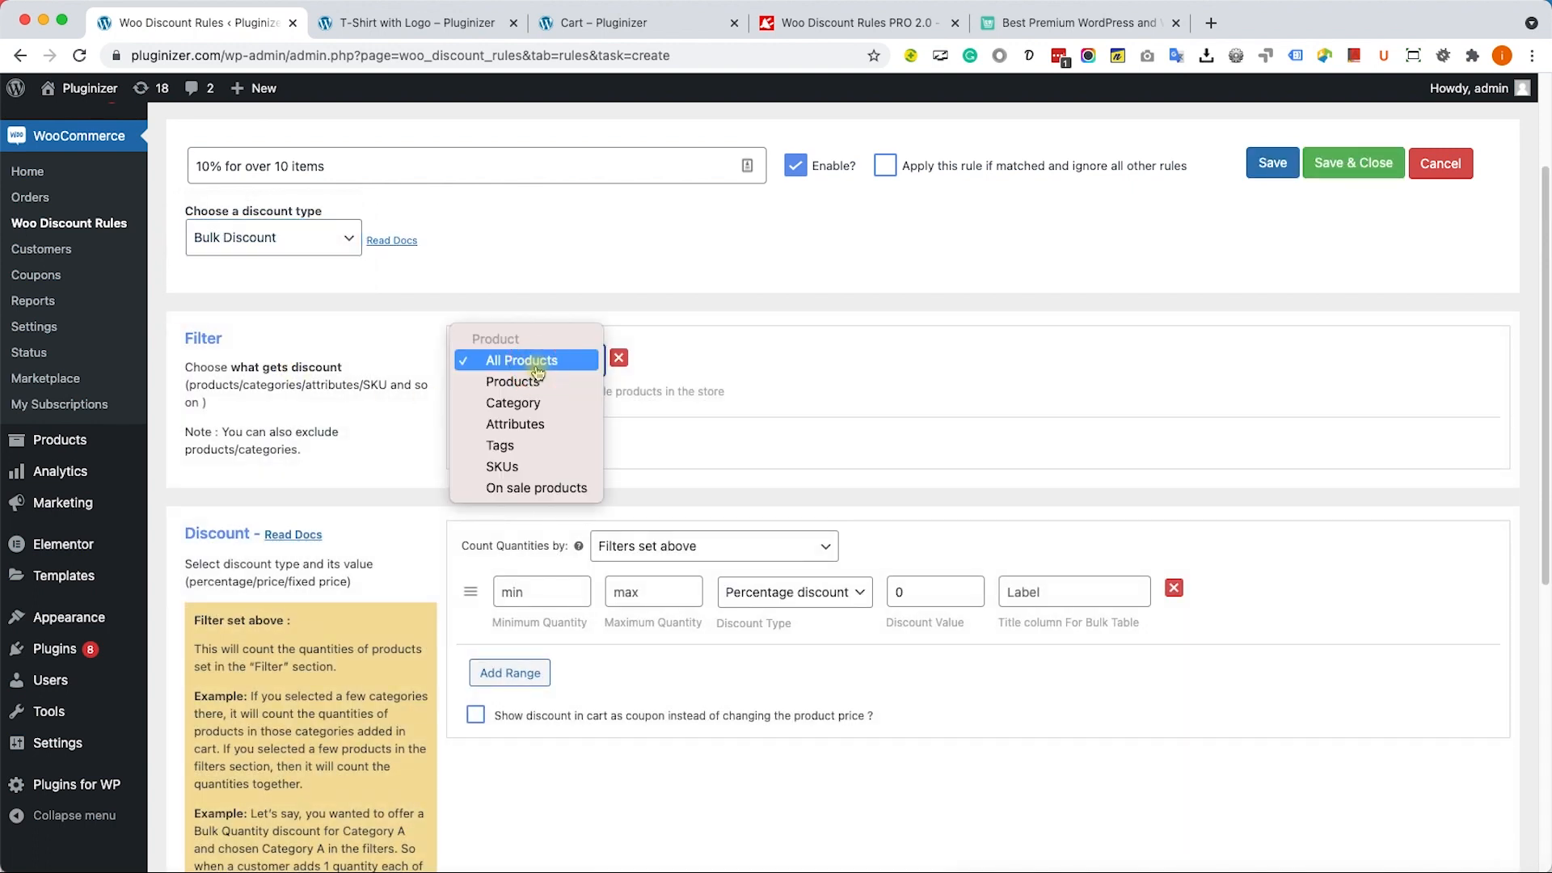
pyautogui.click(511, 381)
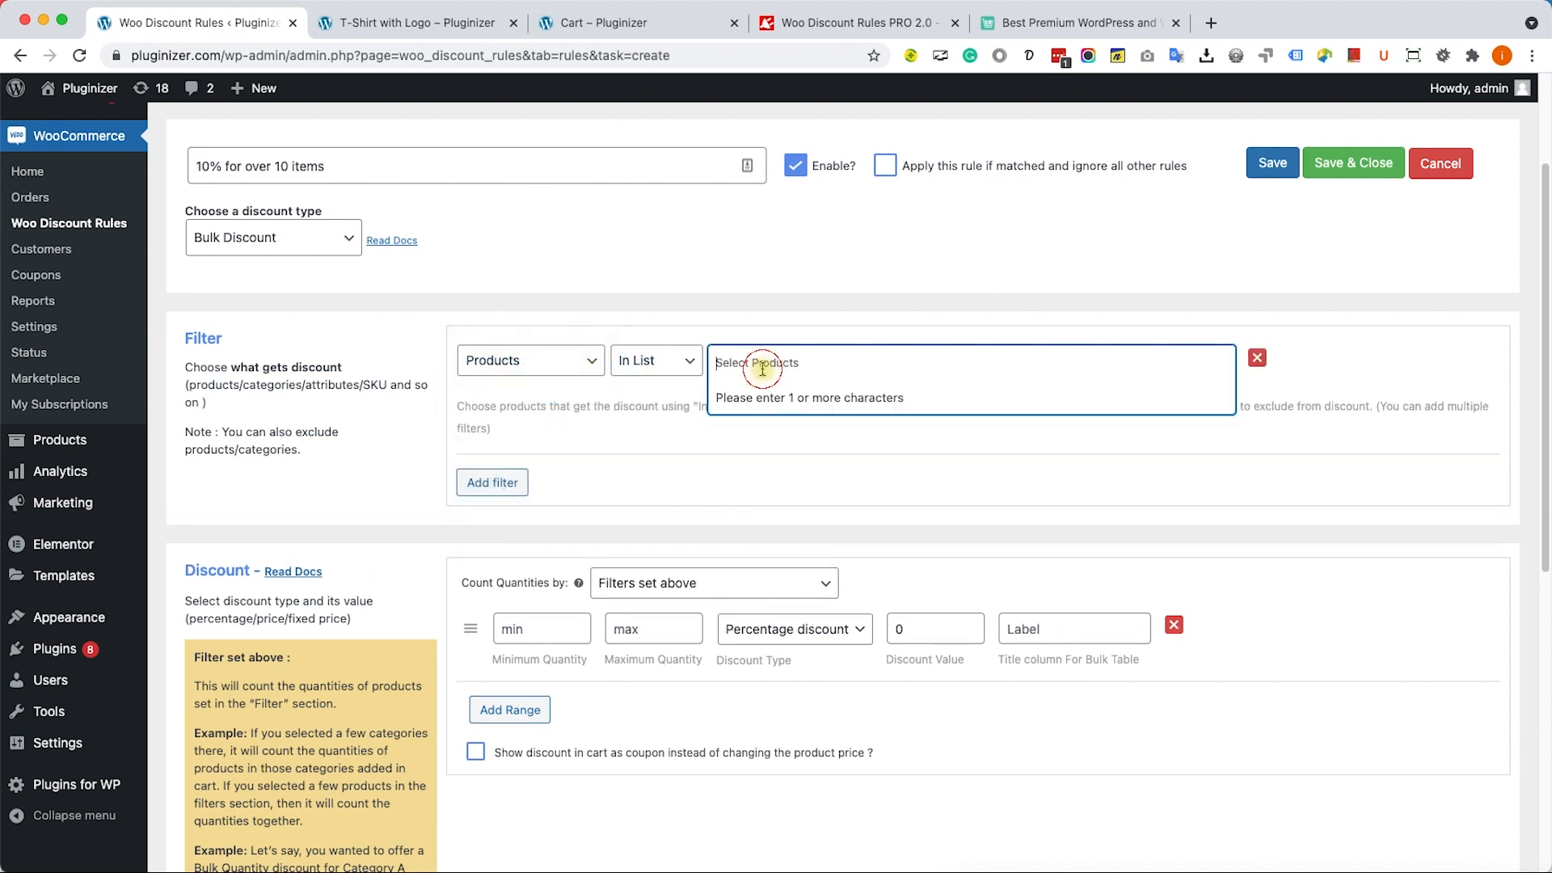
pyautogui.write('shirt')
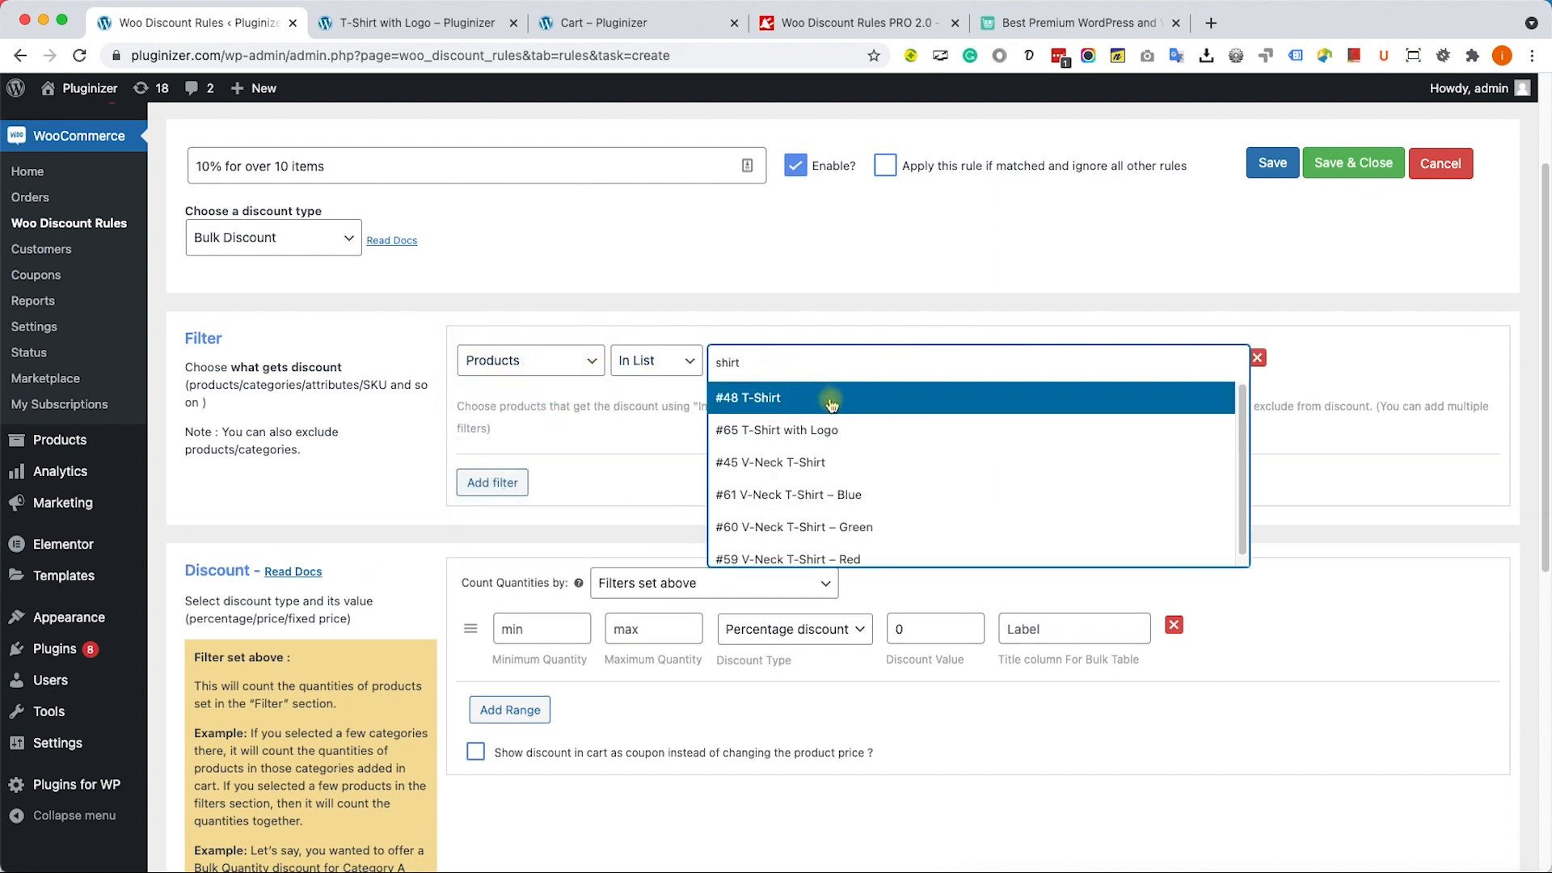
pyautogui.click(776, 429)
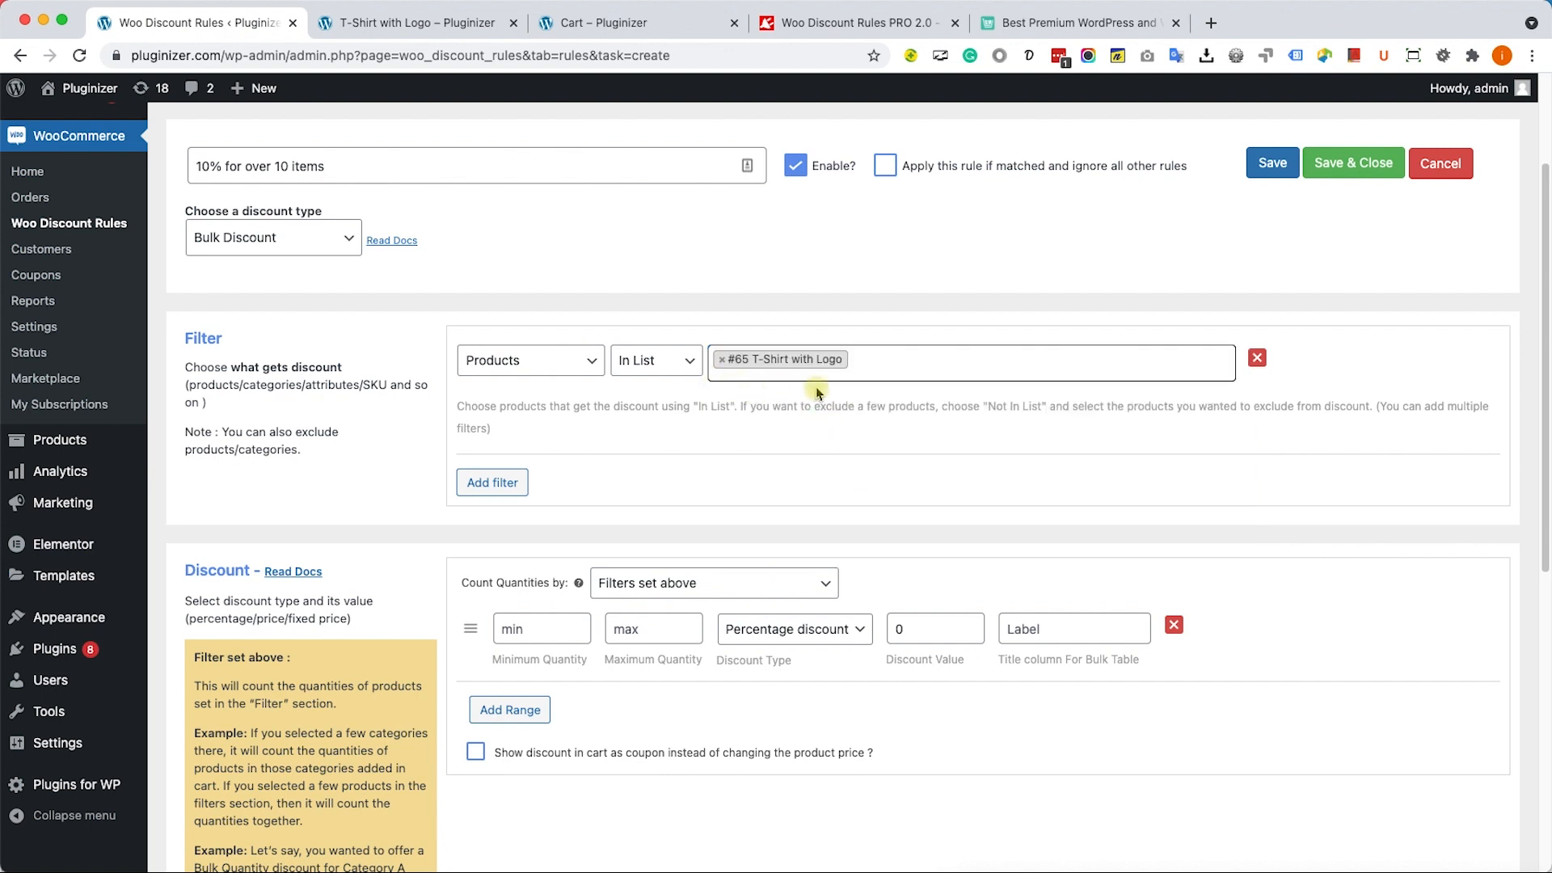
# Set the bulk range minimum quantity to 10
pyautogui.scroll(-3)
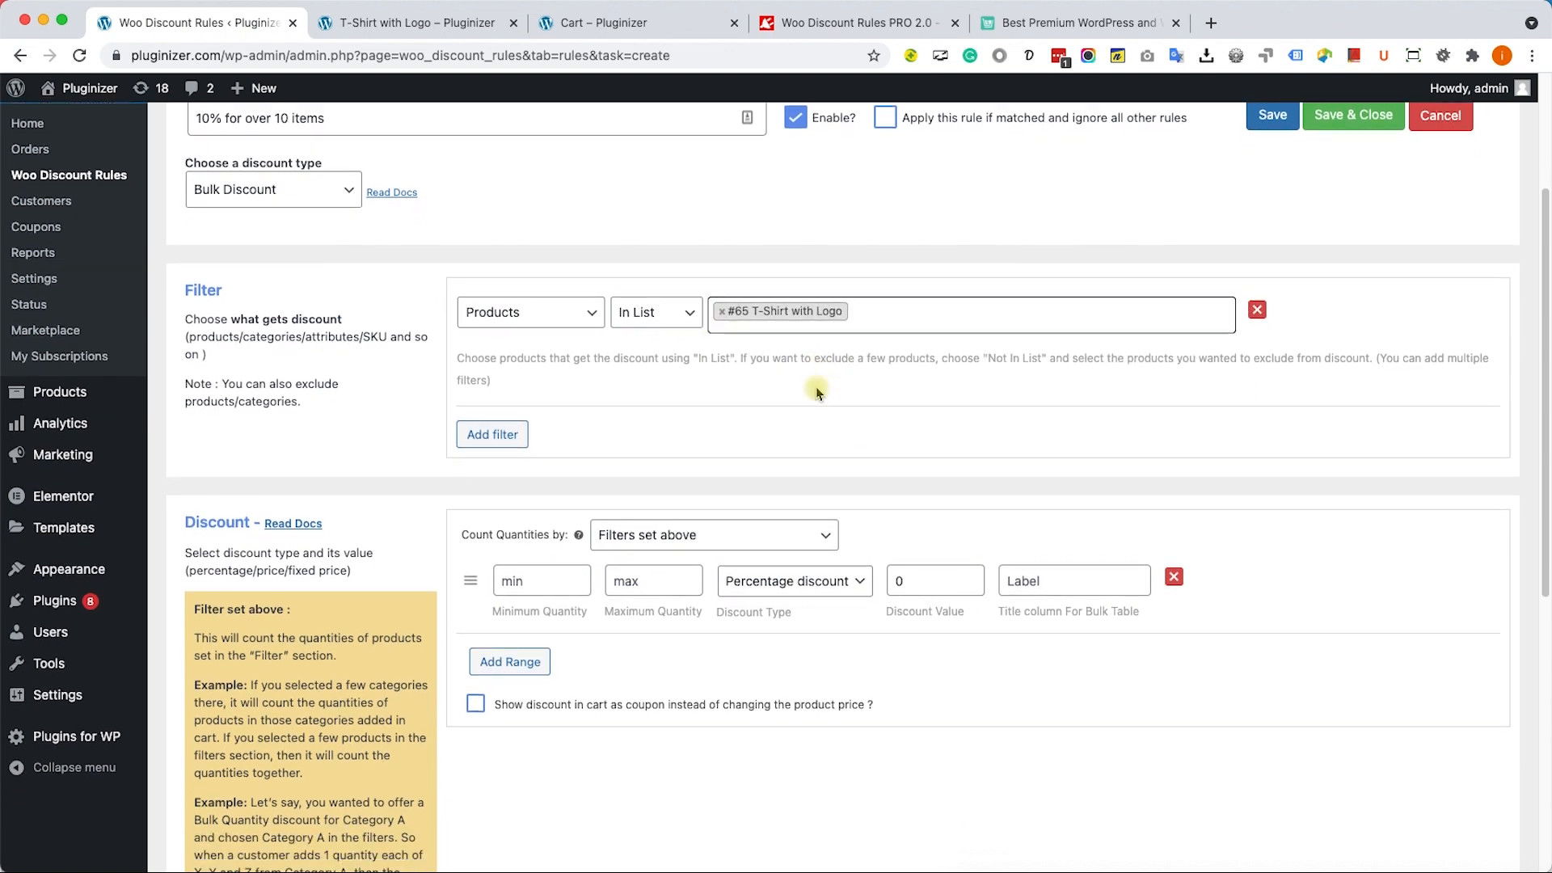
pyautogui.scroll(-3)
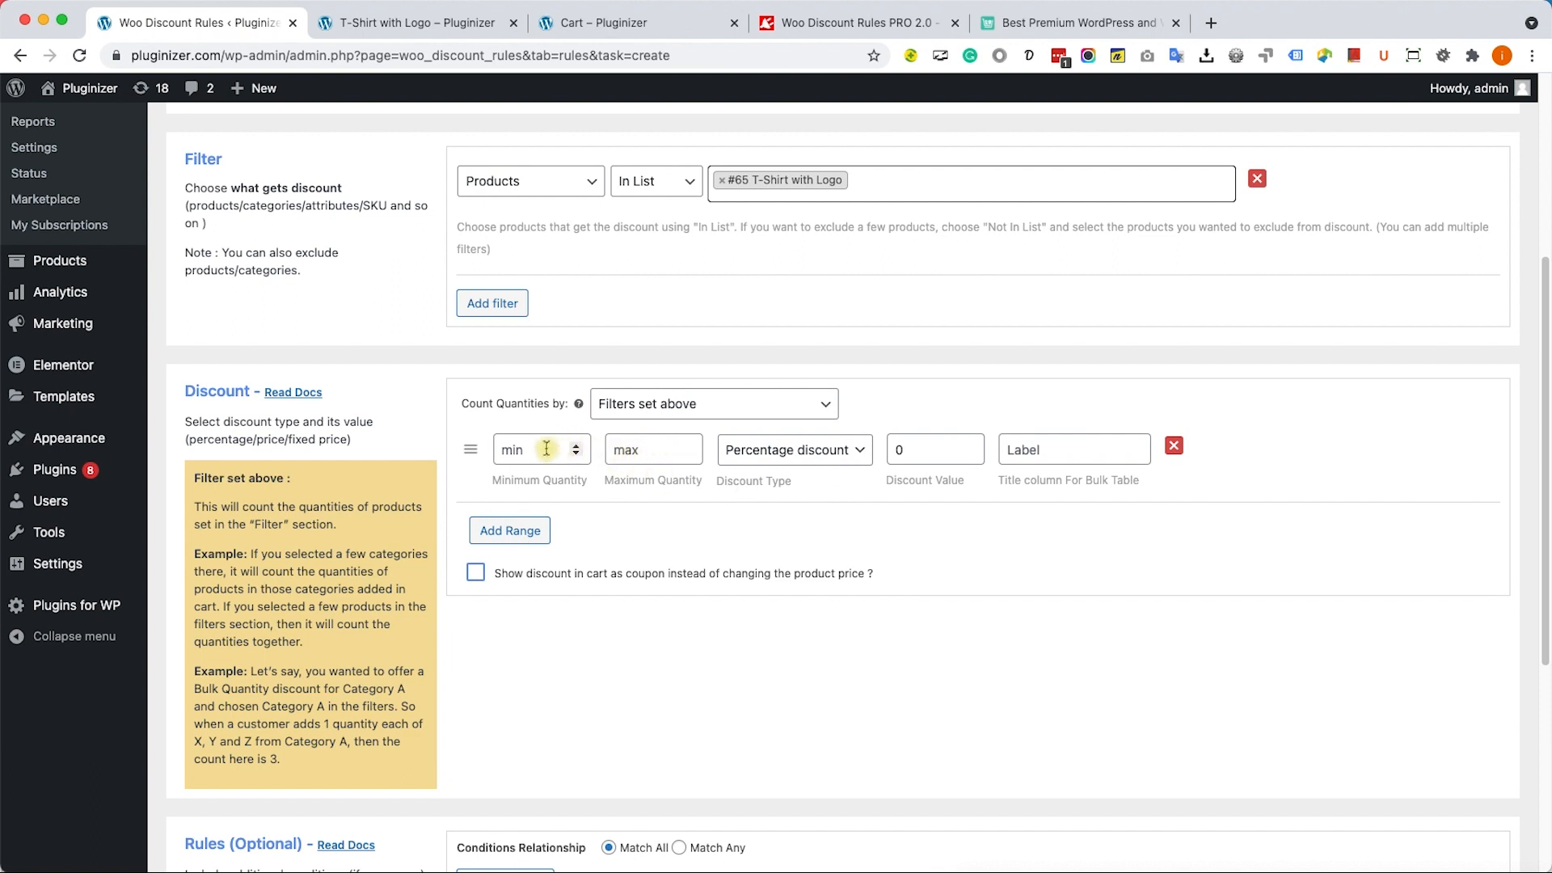
pyautogui.click(534, 448)
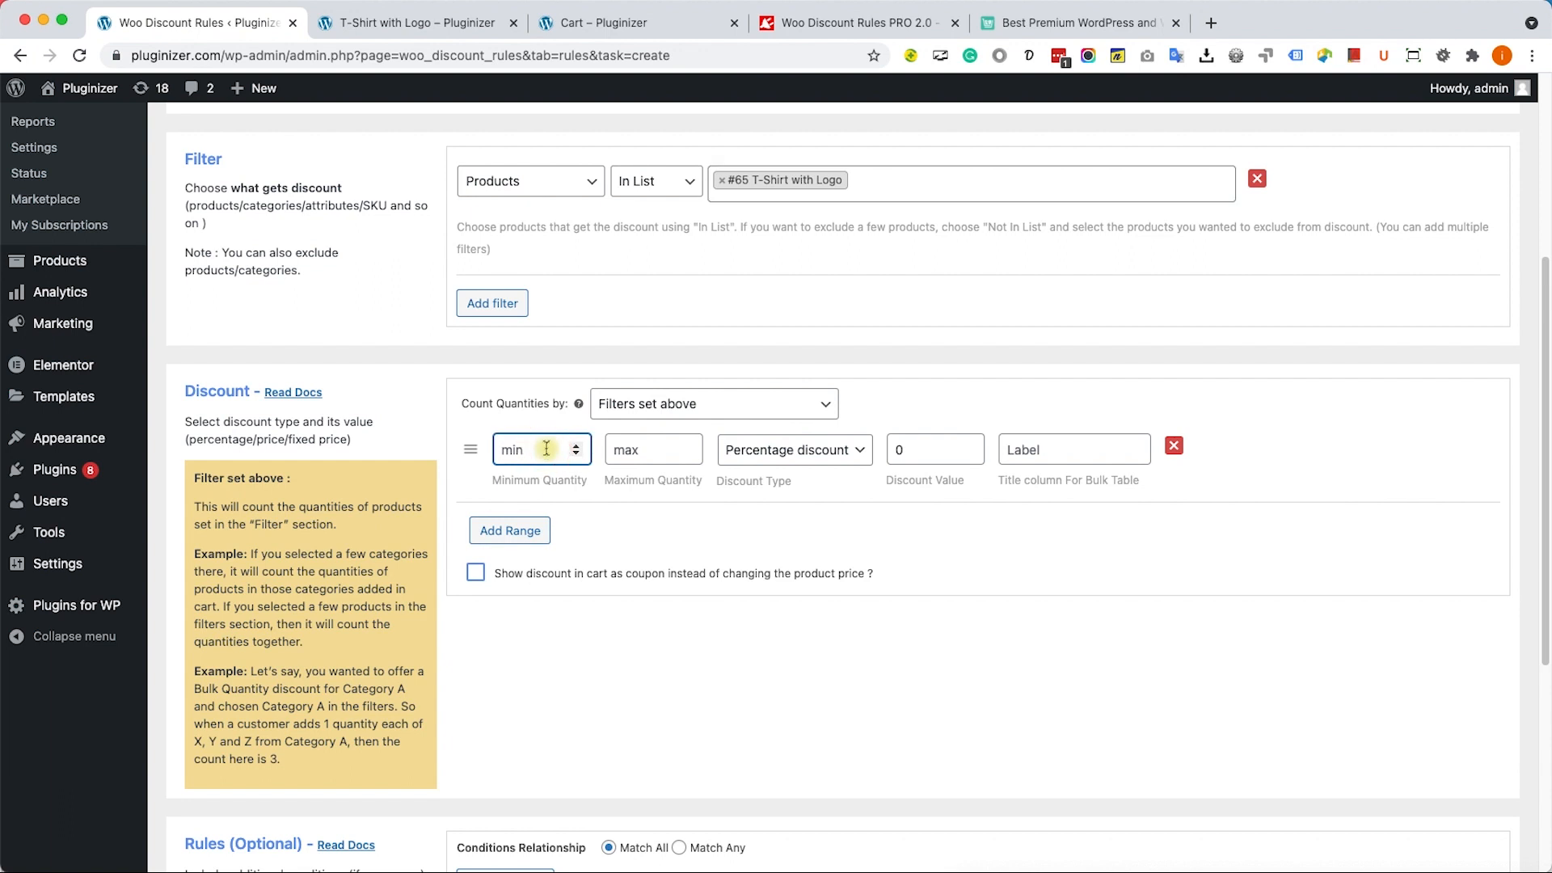
pyautogui.write('1')
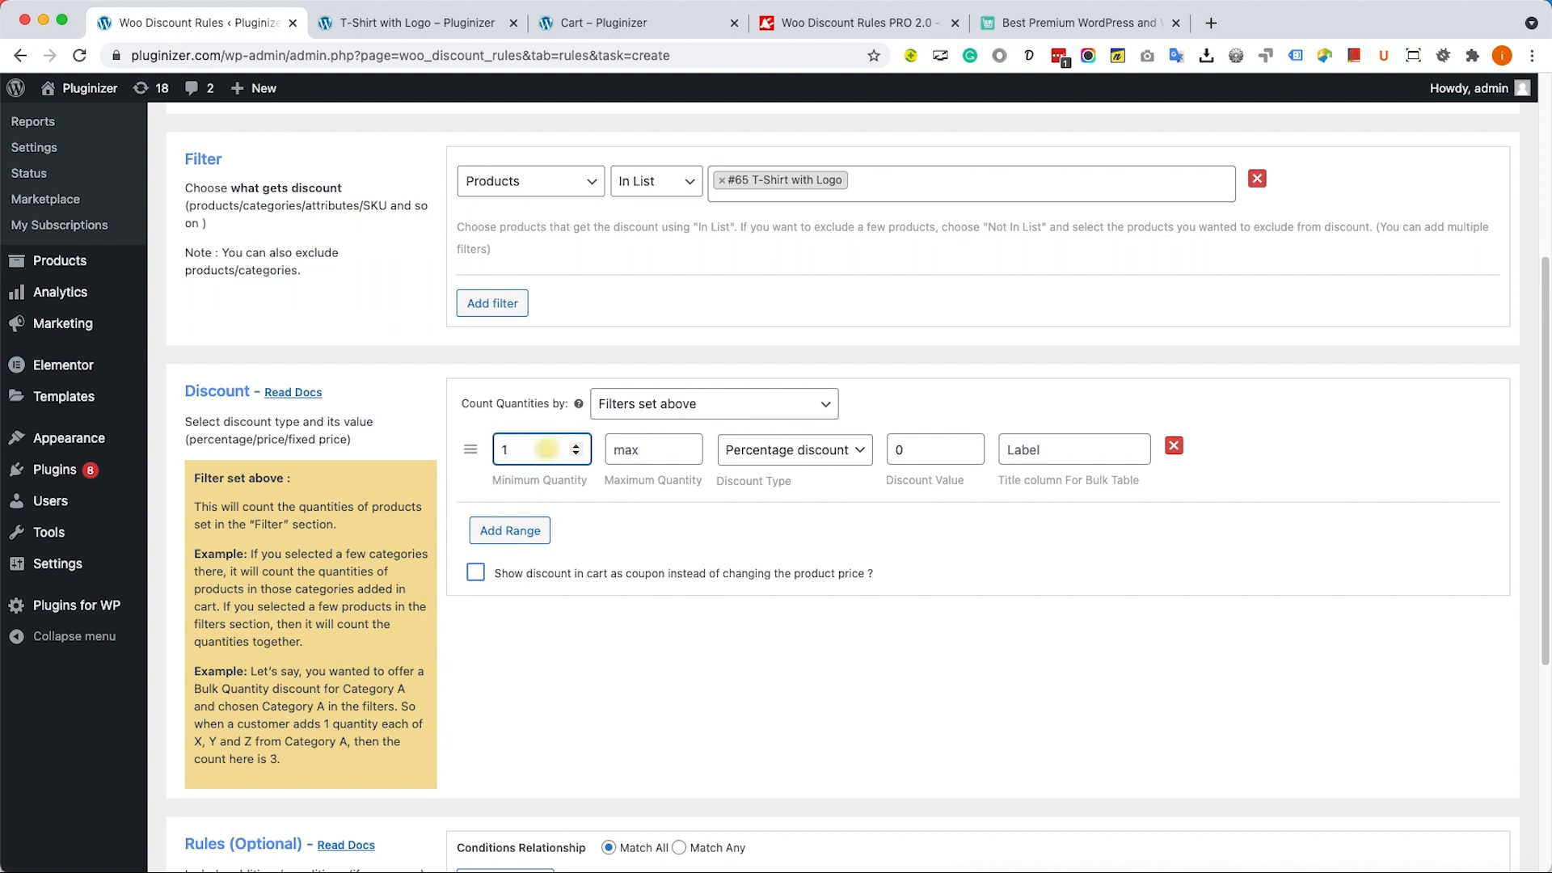
pyautogui.write('10')
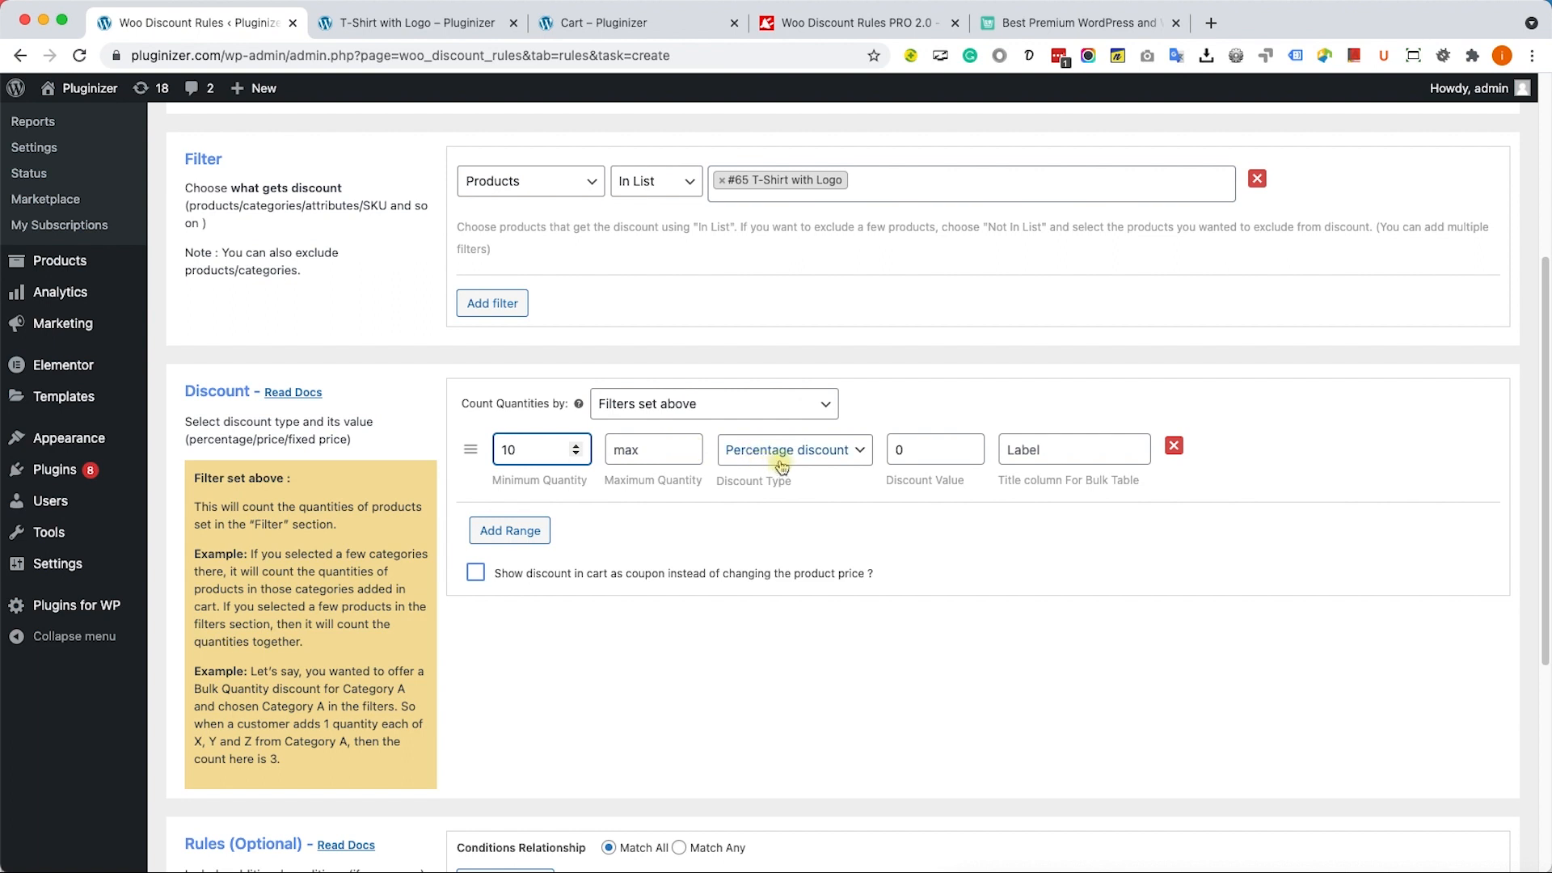
pyautogui.moveTo(829, 456)
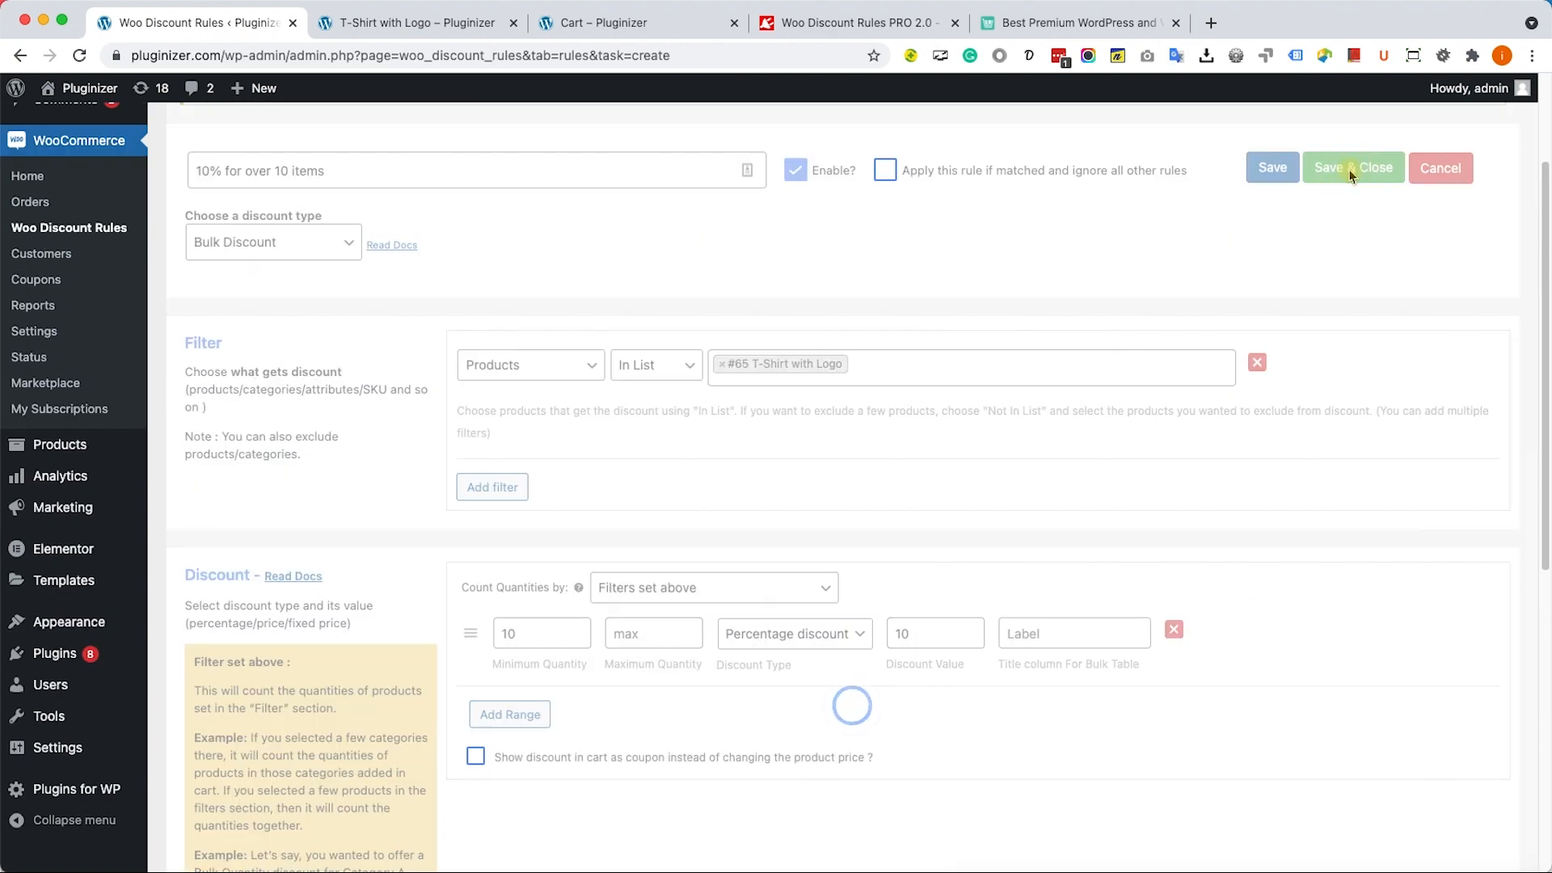
# Save the bulk discount rule and add T-Shirt with Logo to the cart
pyautogui.click(1352, 167)
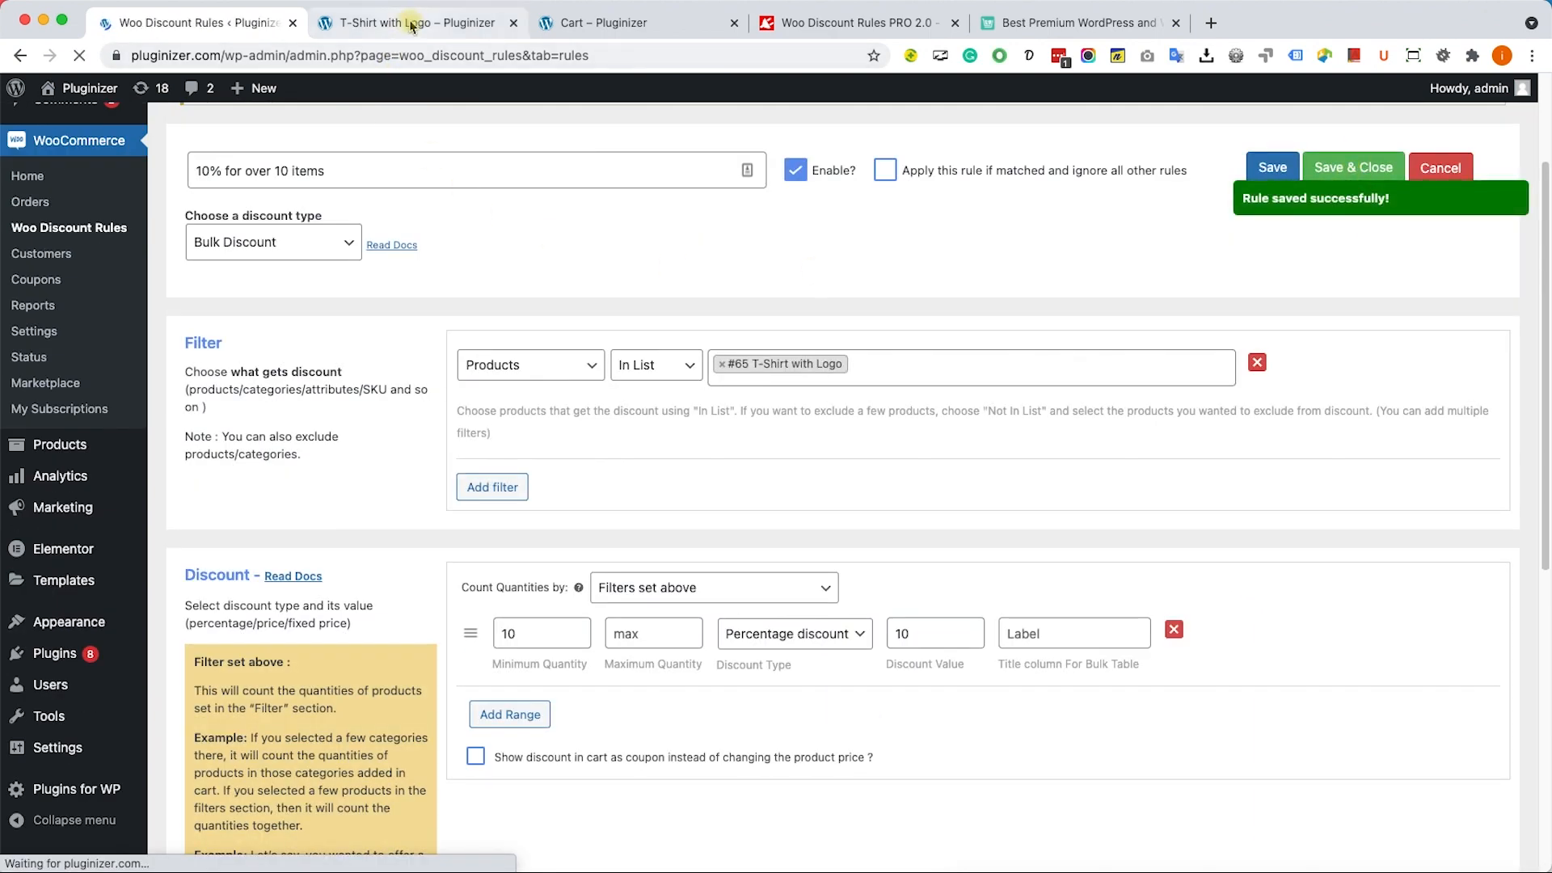
pyautogui.click(416, 23)
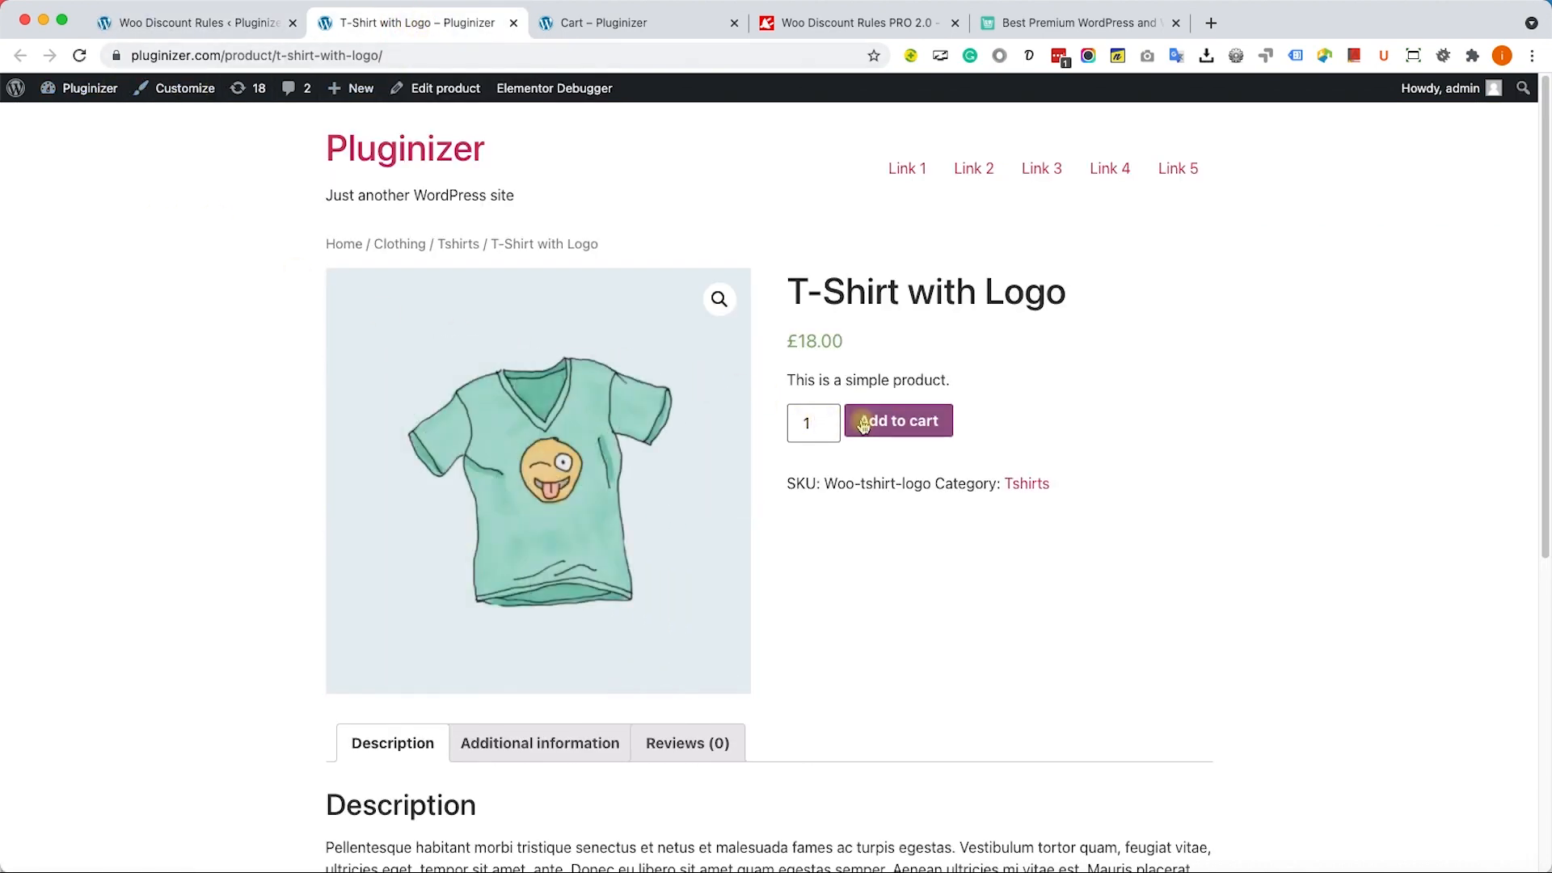
pyautogui.click(897, 419)
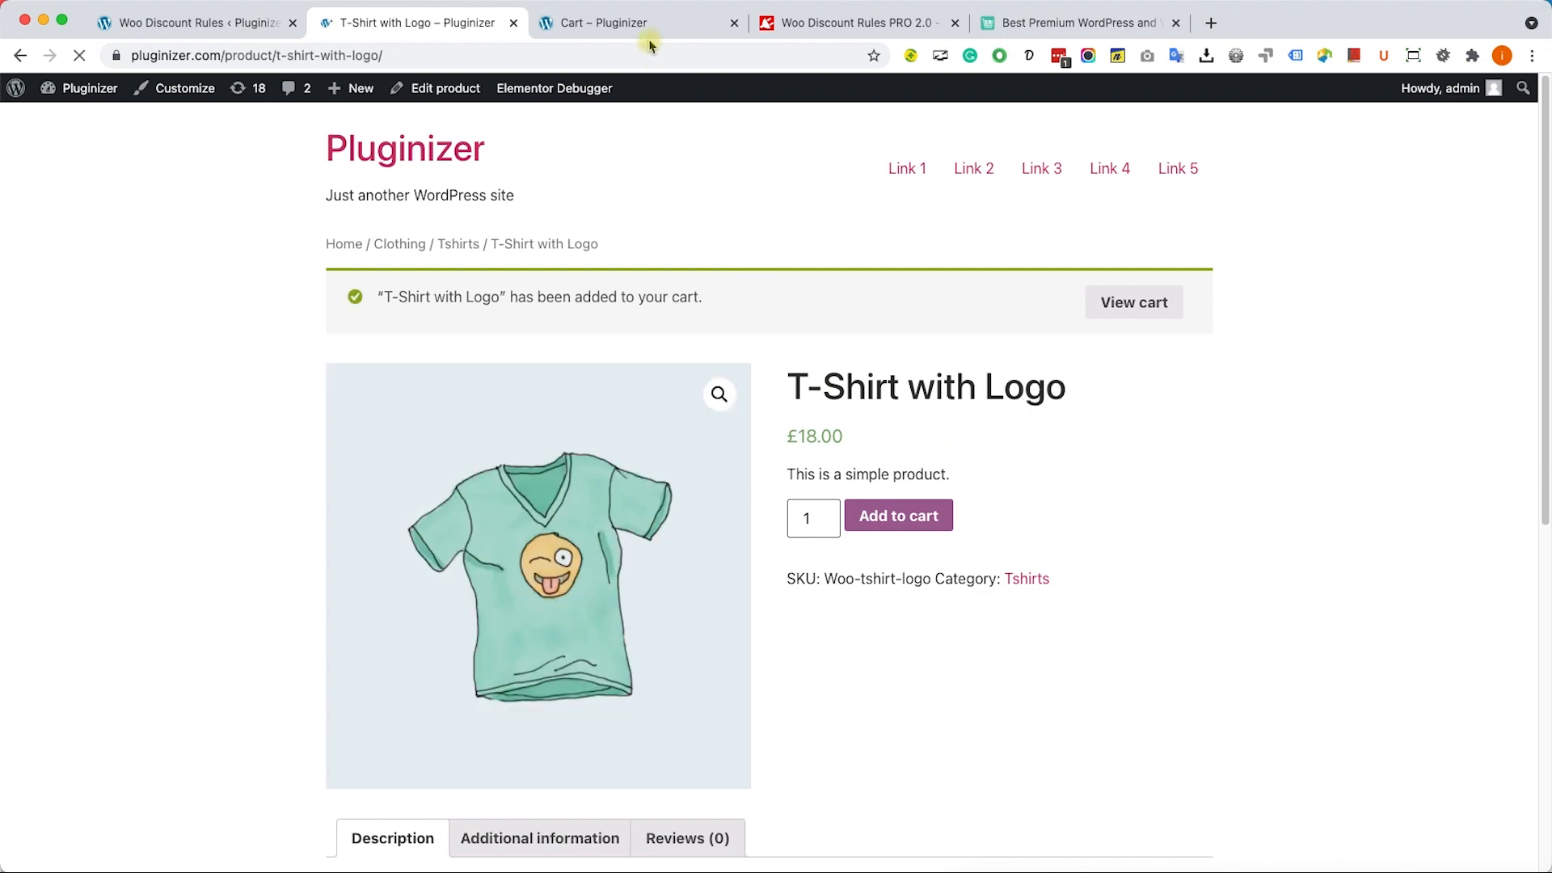
# Update the cart quantity so T-Shirt with Logo shows £16.20 each, £210.60 total
pyautogui.click(638, 23)
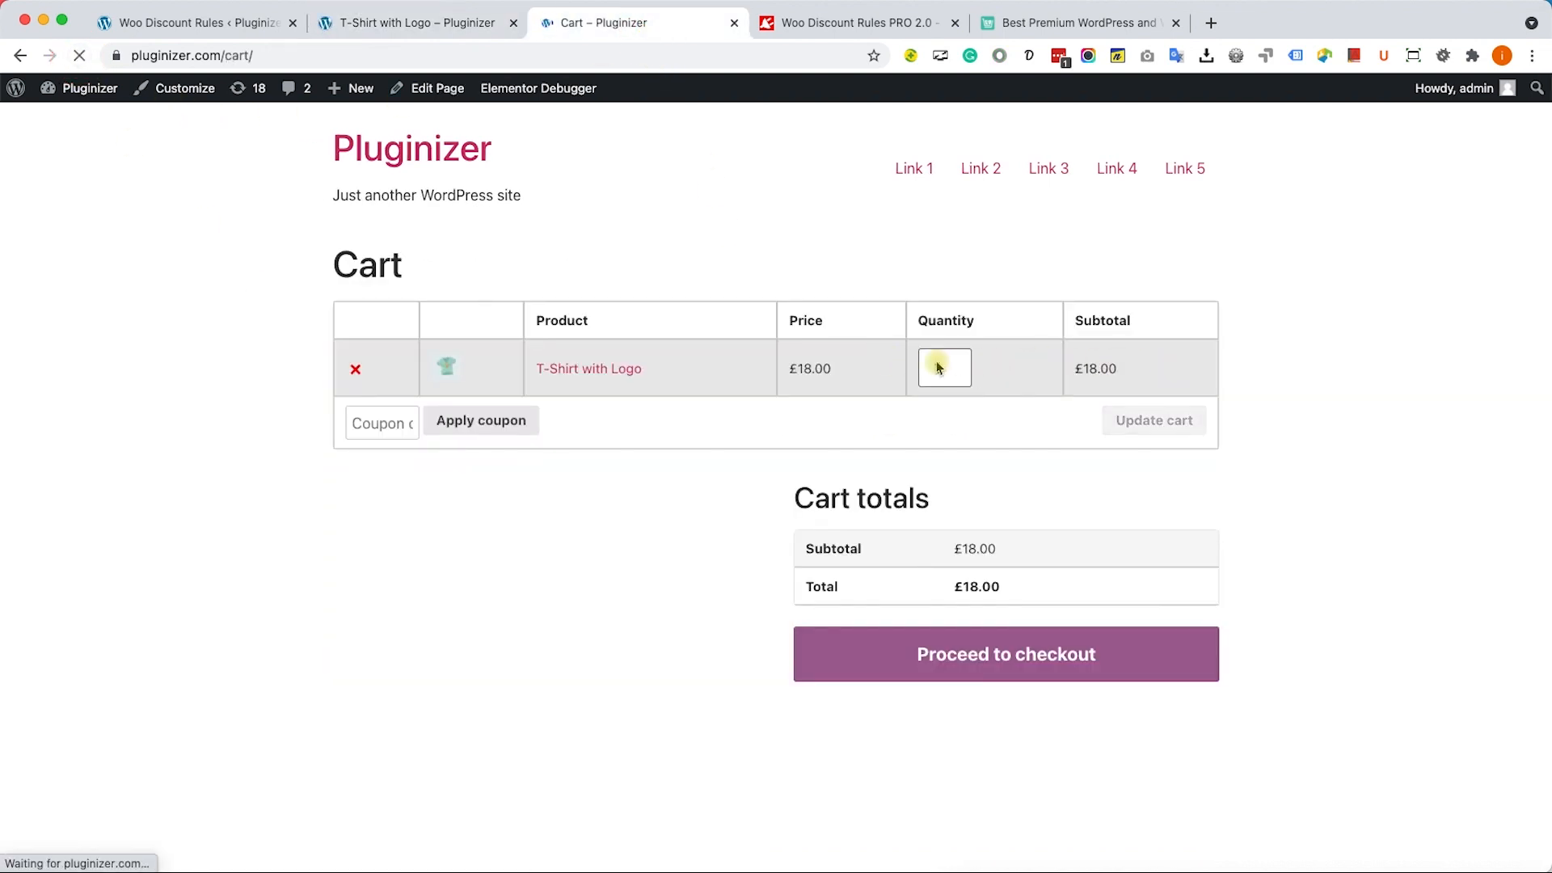
pyautogui.write('2')
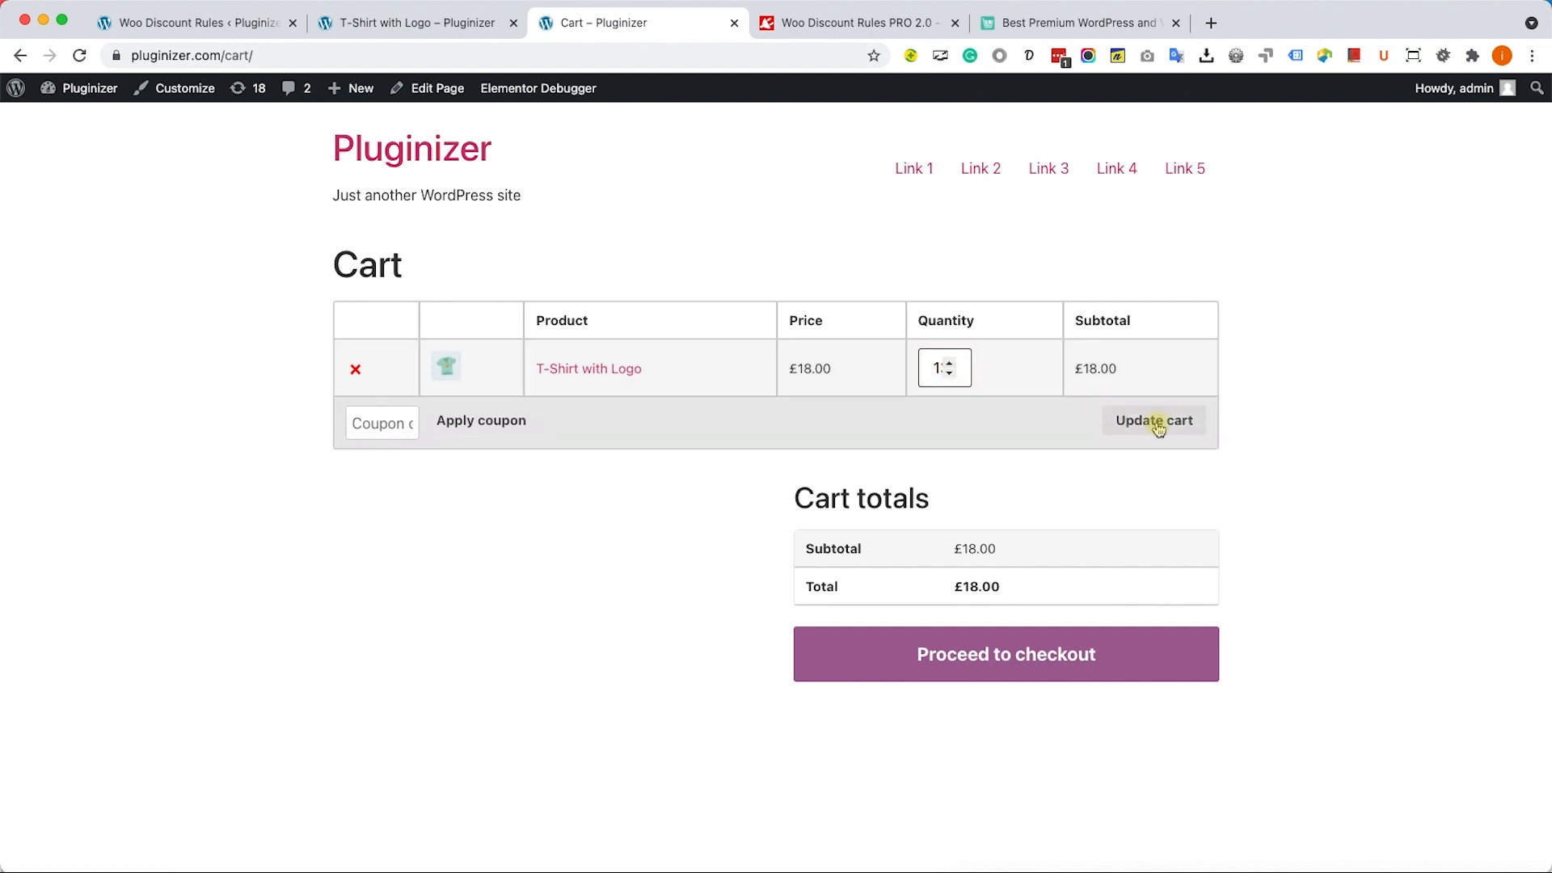
pyautogui.click(1153, 419)
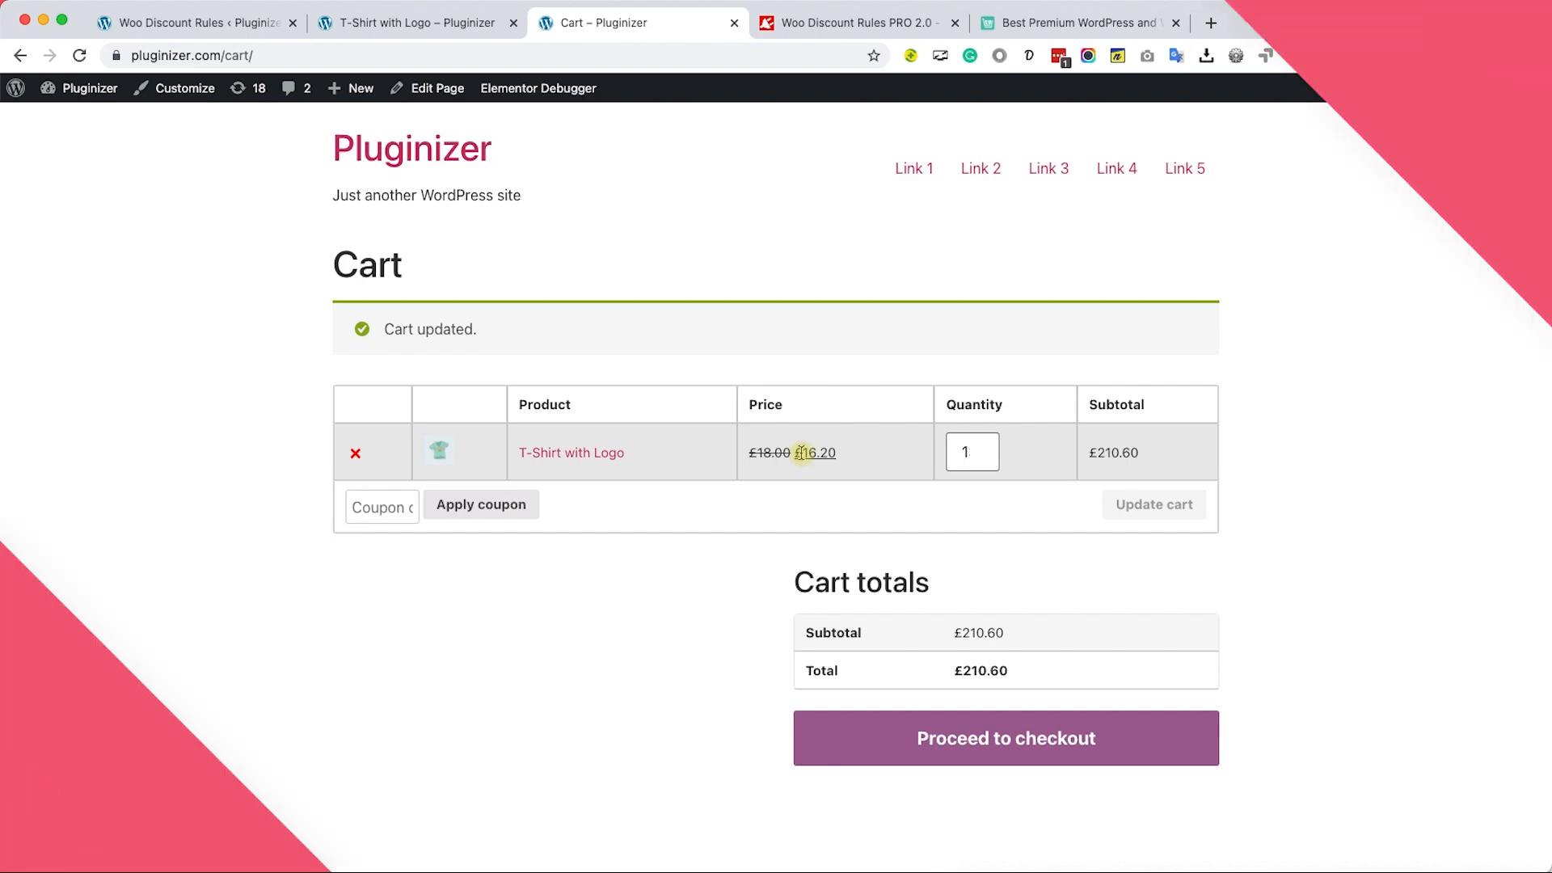
pyautogui.click(194, 22)
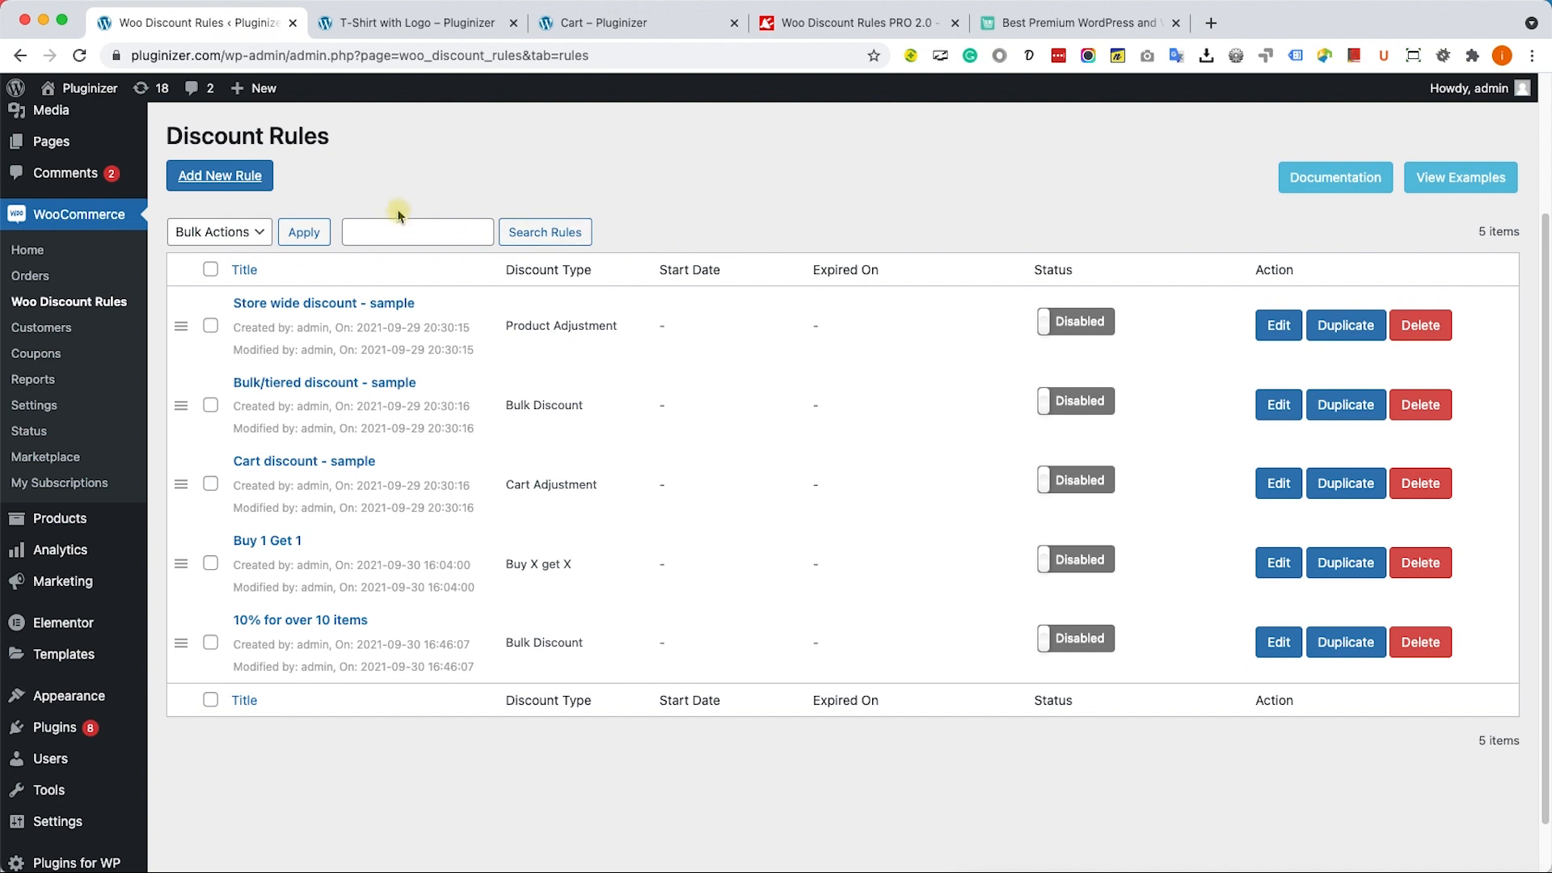
# Start another discount rule titled '$20 off for $300'
pyautogui.click(219, 175)
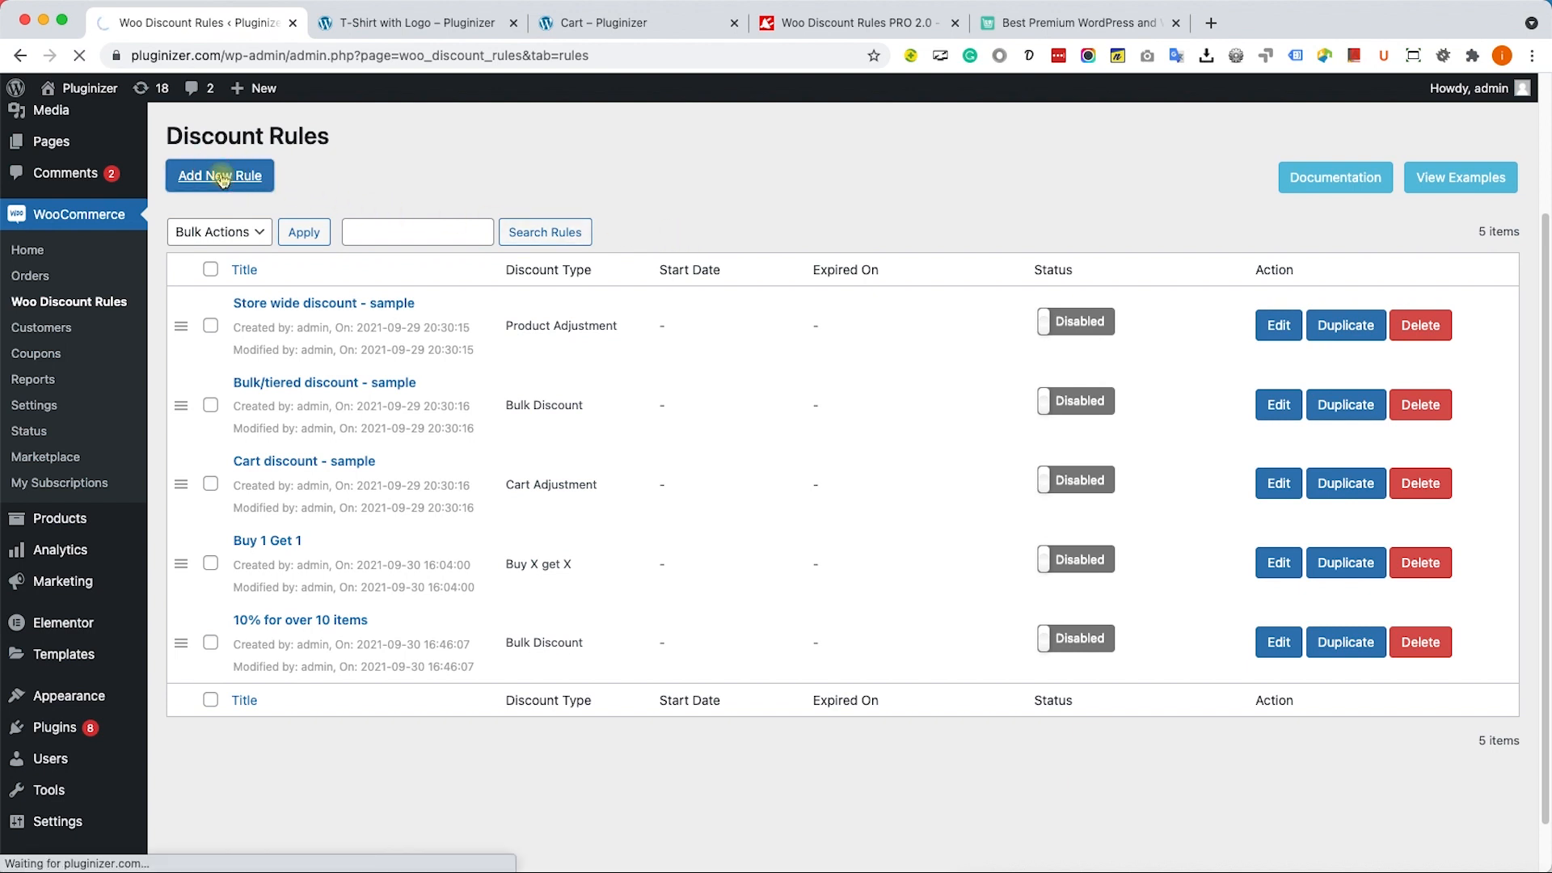
pyautogui.click(219, 176)
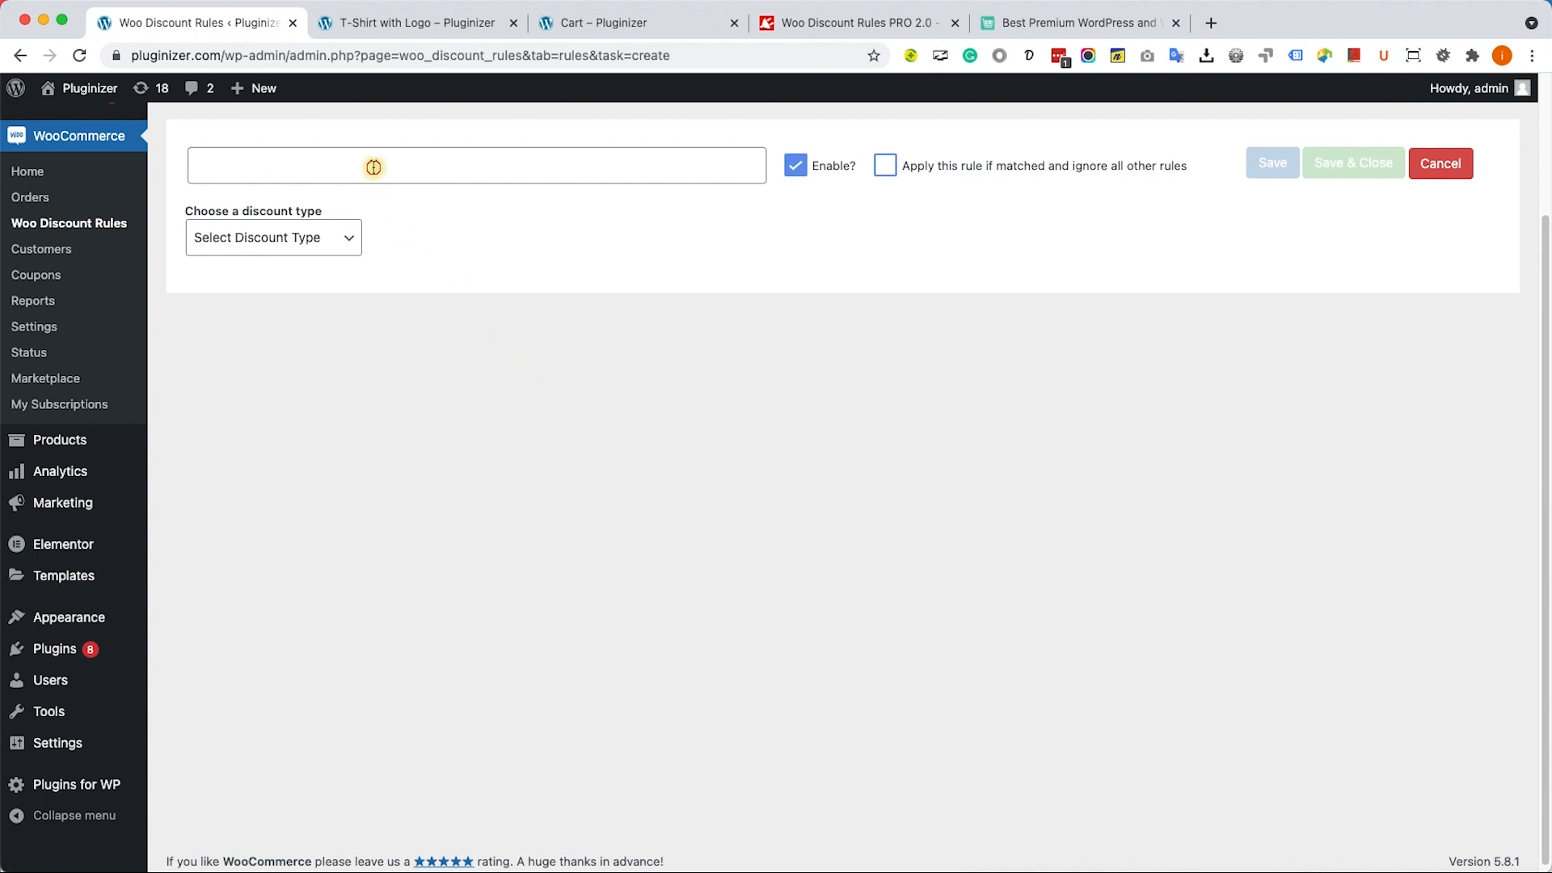
pyautogui.click(475, 165)
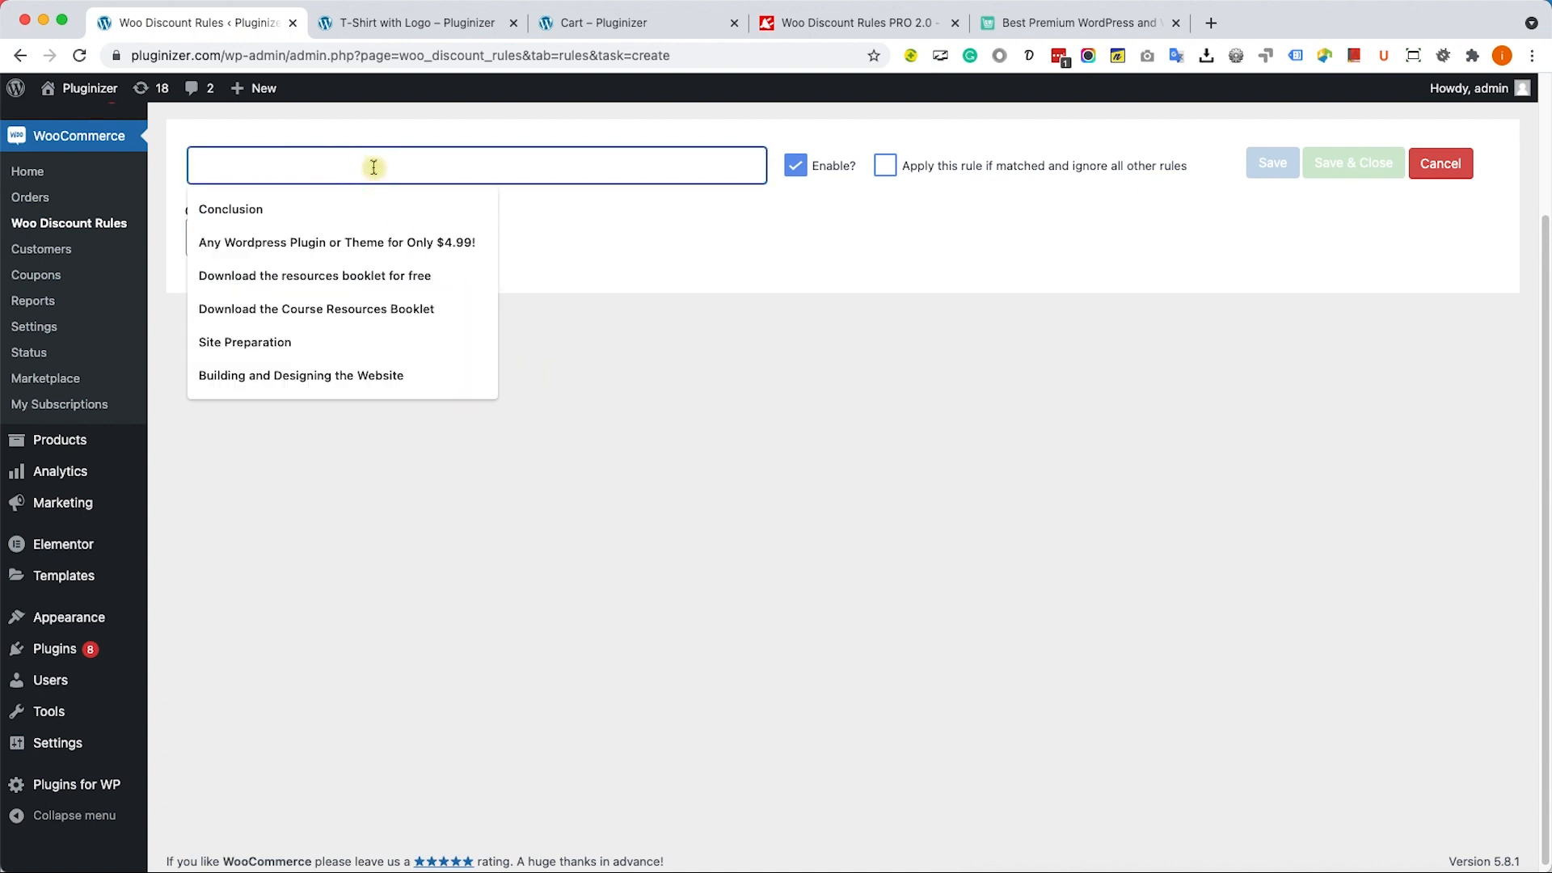
pyautogui.write('$20 o')
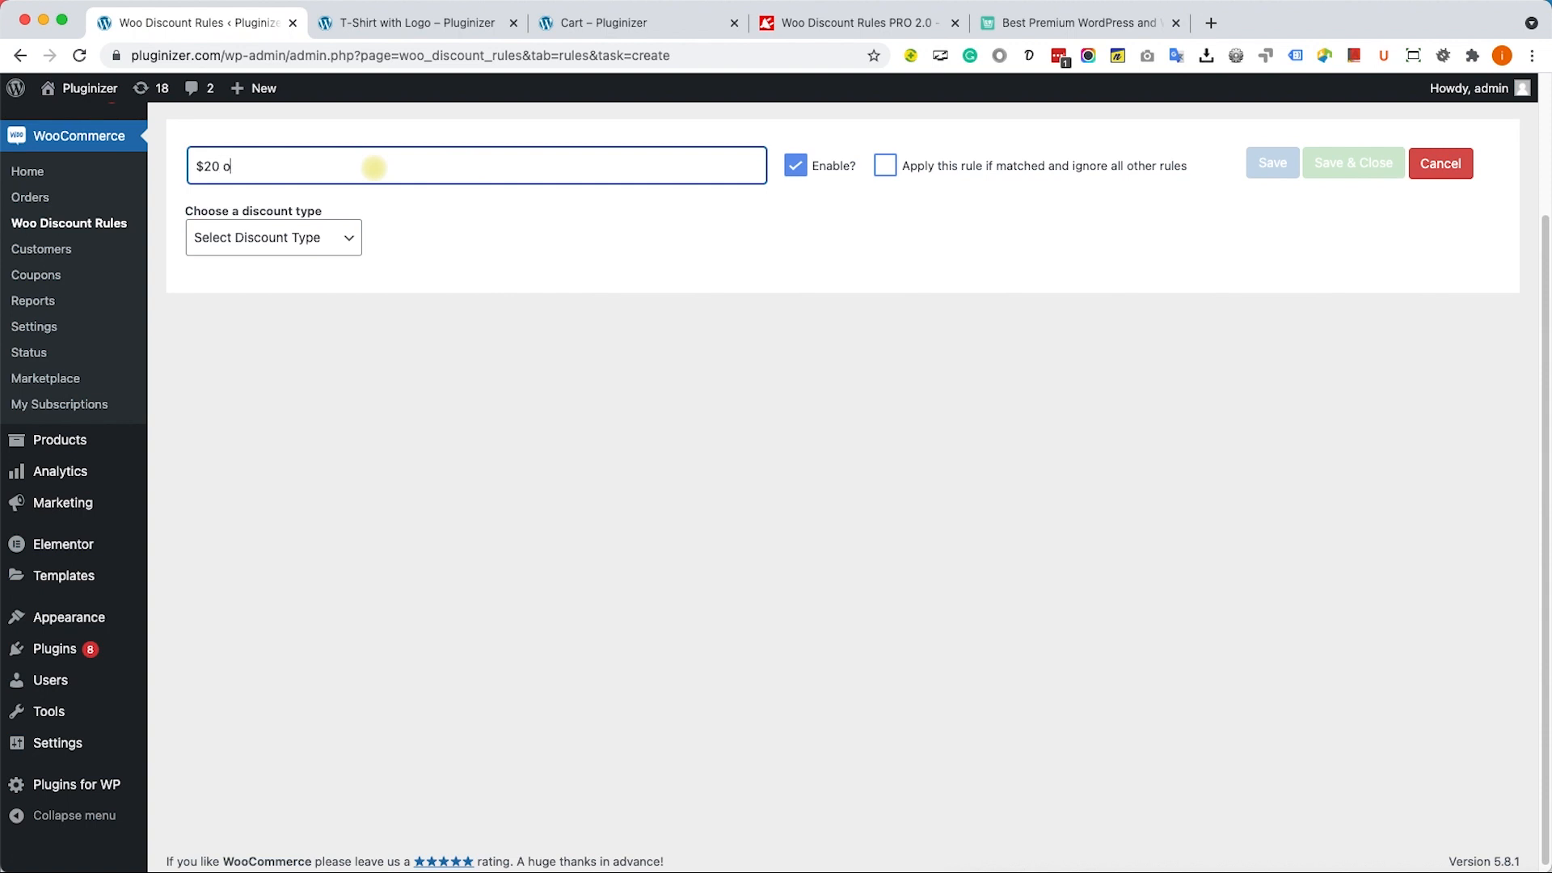
pyautogui.write('ff')
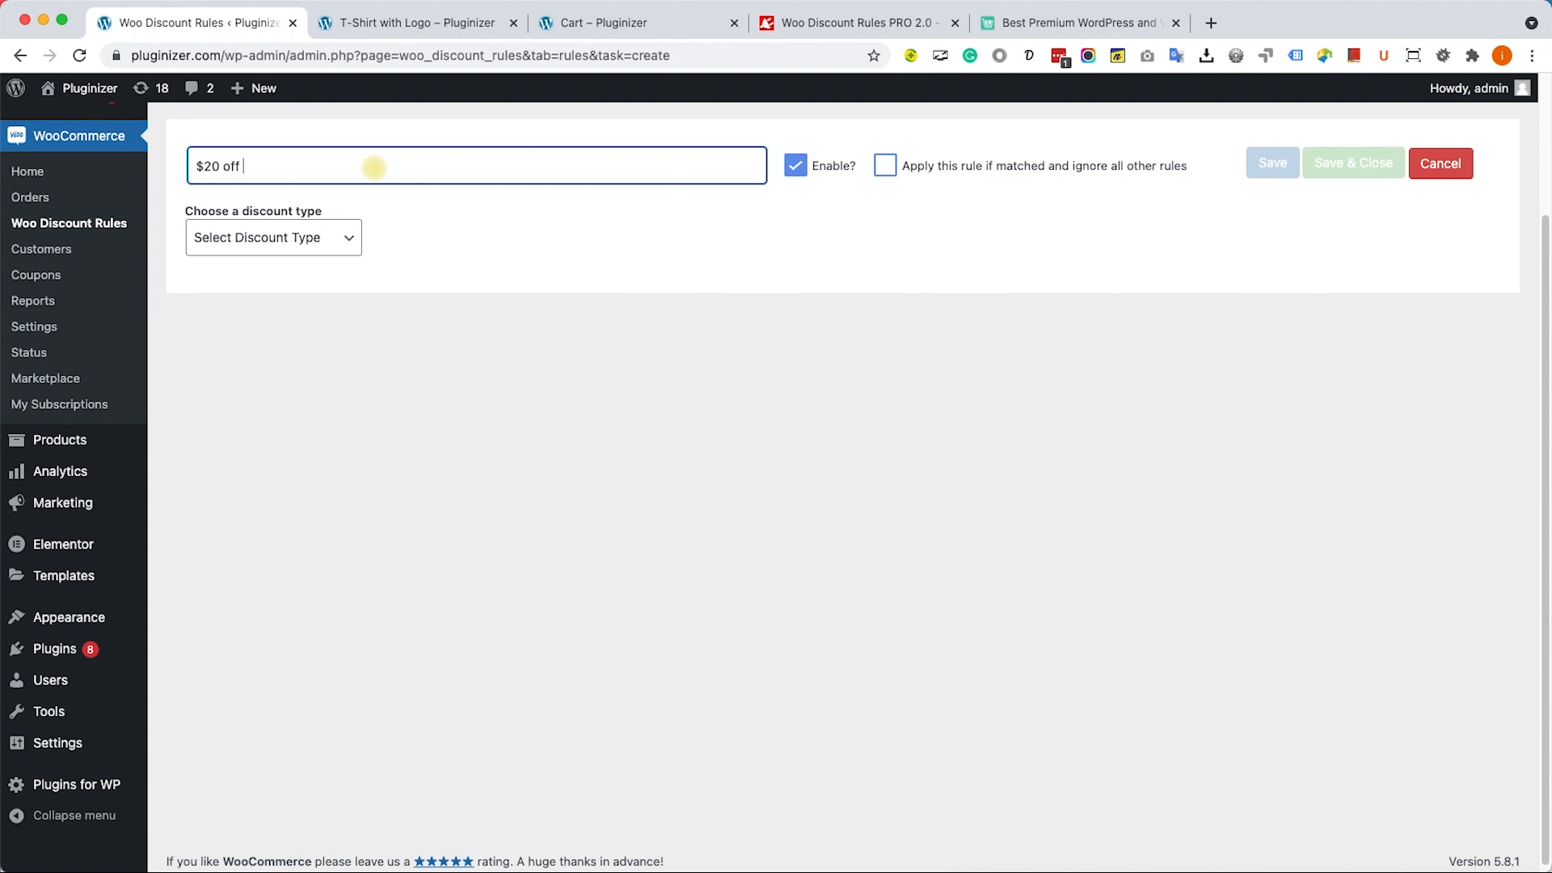
pyautogui.write('for')
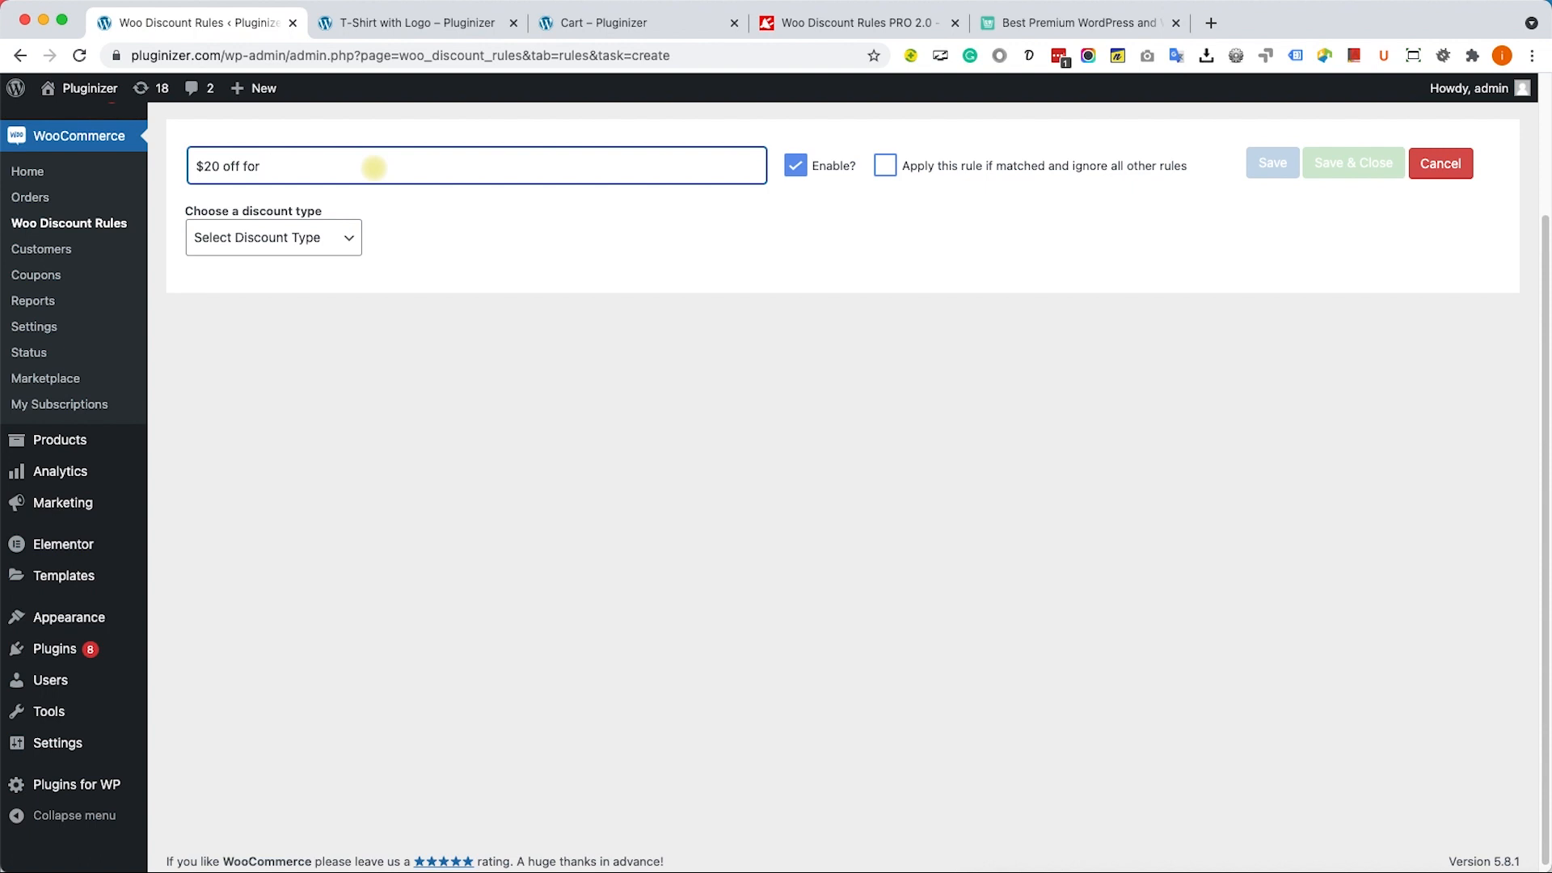
pyautogui.write('$300')
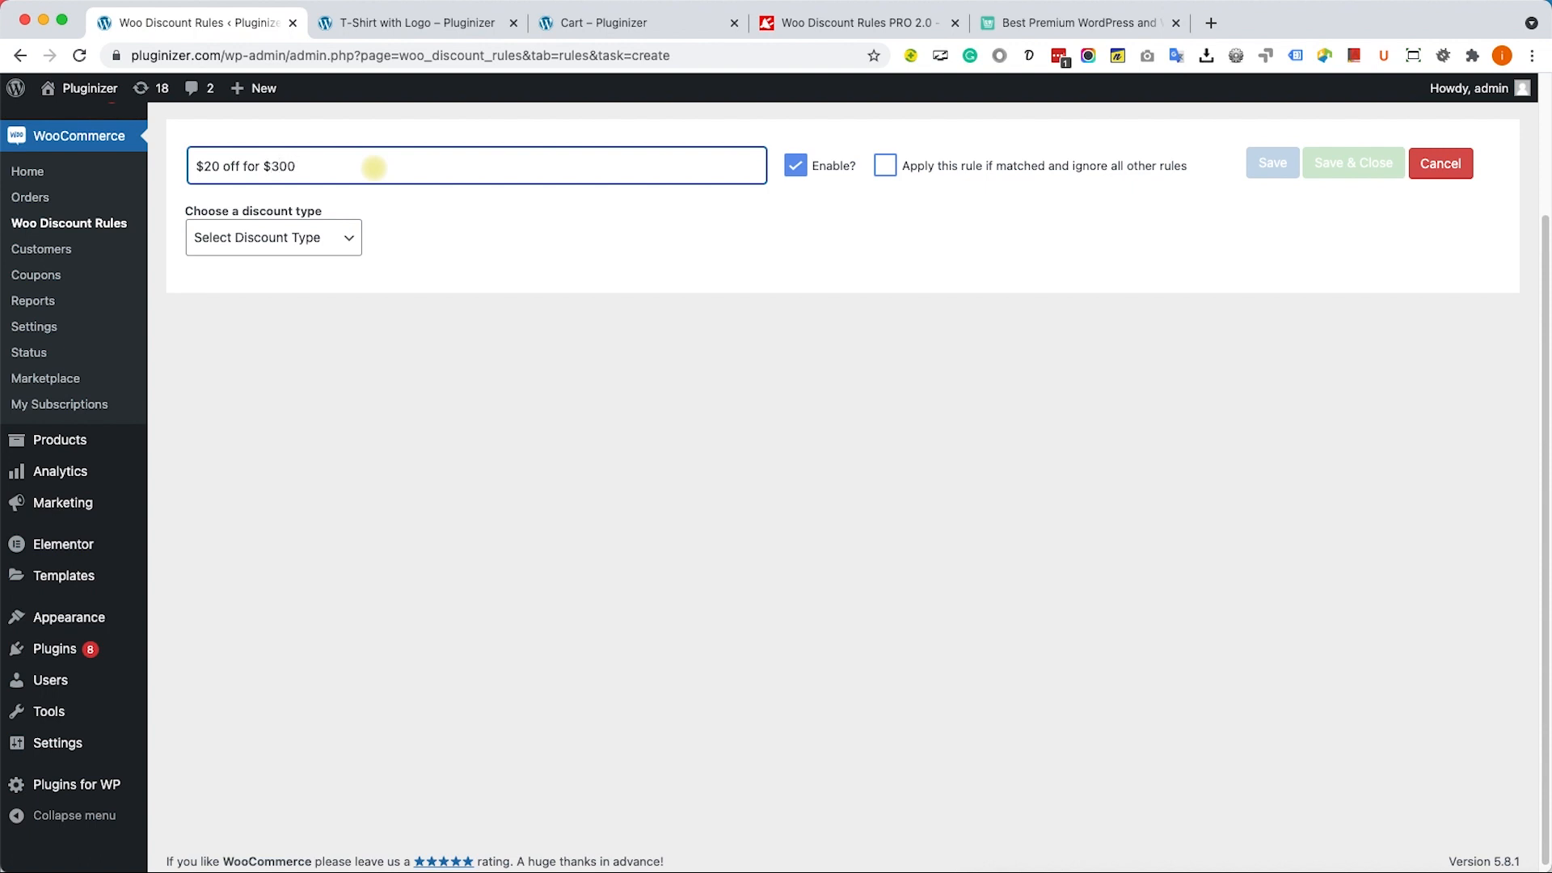
pyautogui.moveTo(375, 198)
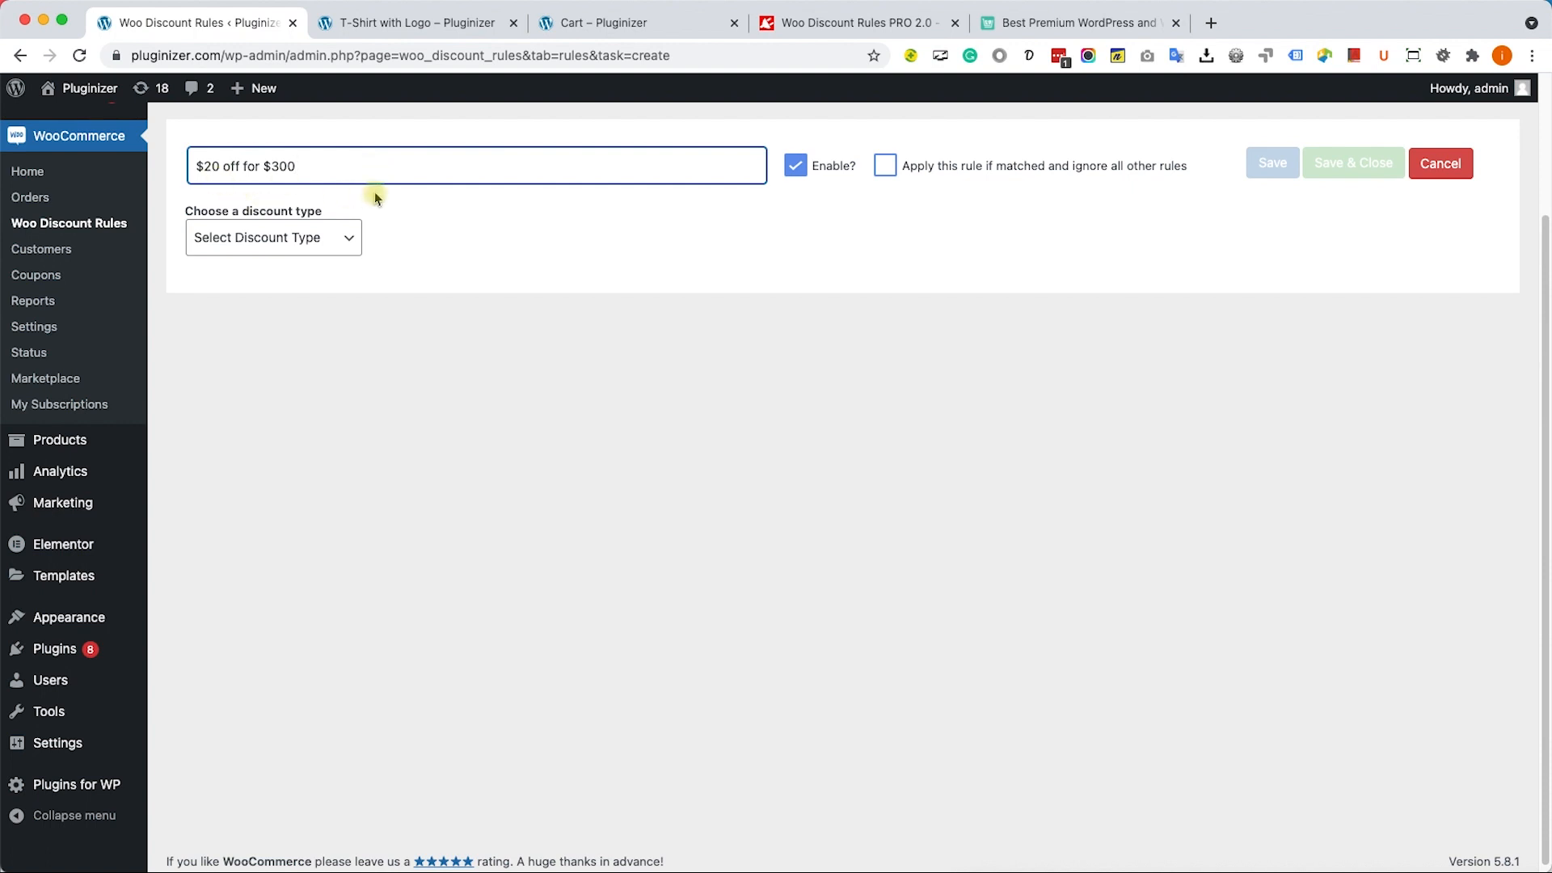
pyautogui.click(273, 237)
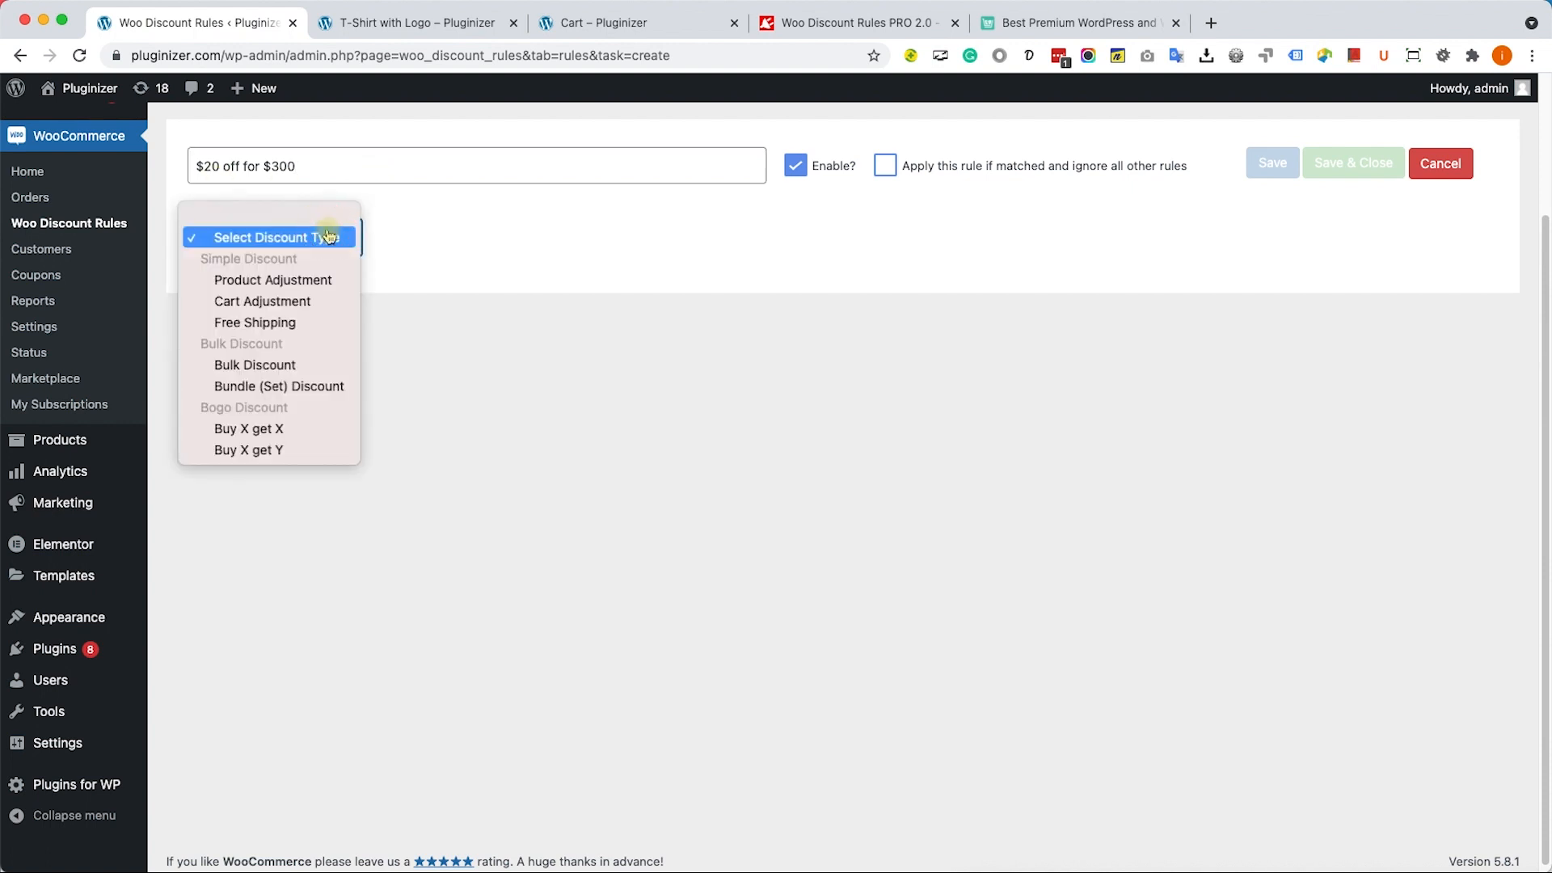
pyautogui.moveTo(261, 300)
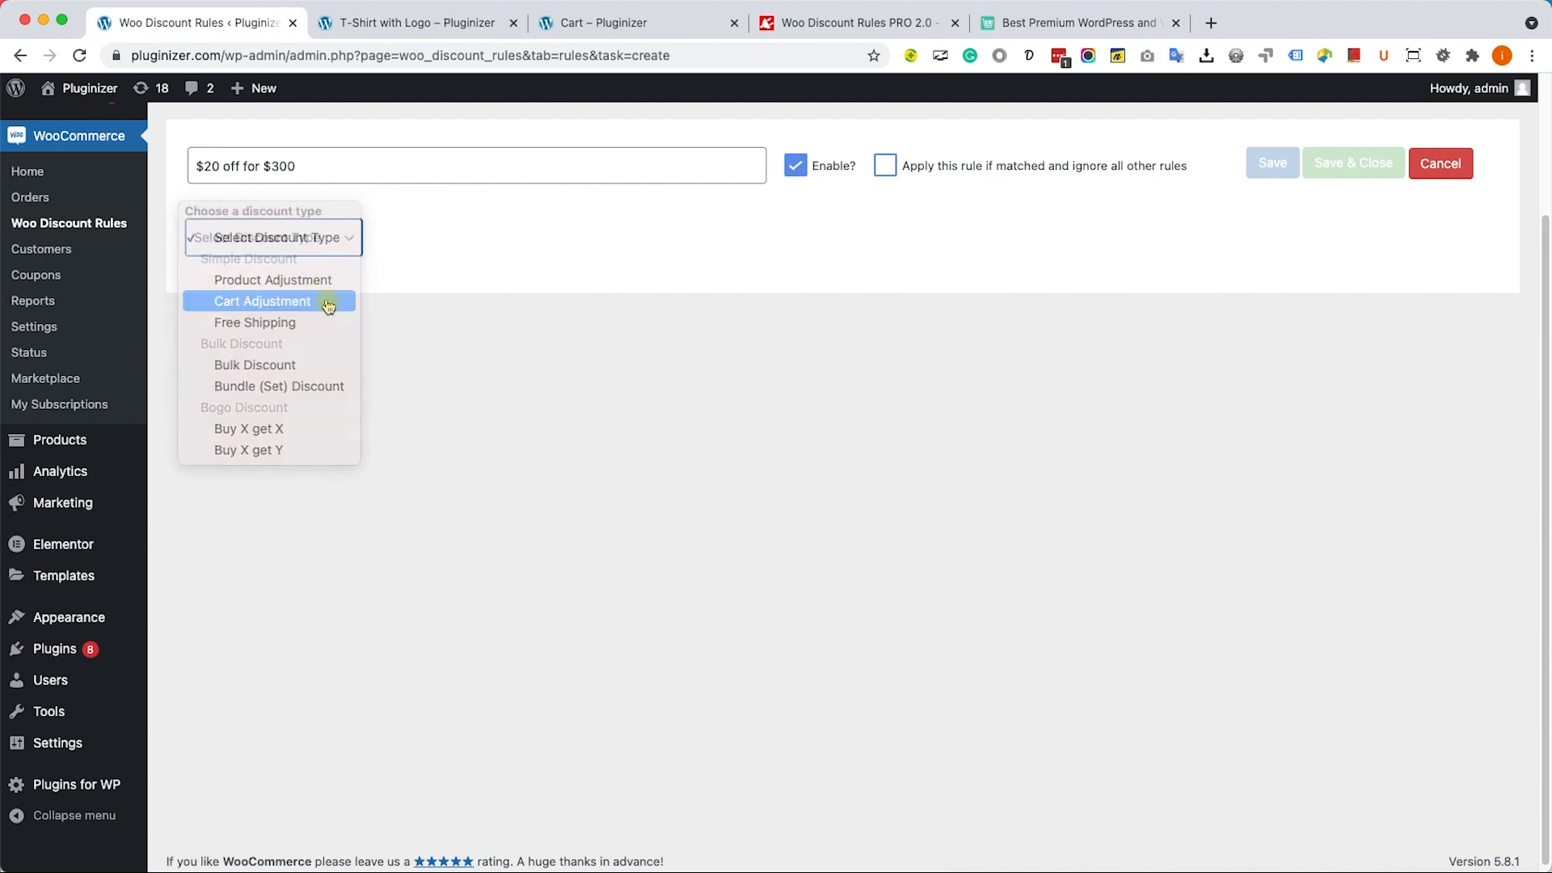
# Make the $20 off for $300 rule a Cart Adjustment with a fixed 20 discount, then save
pyautogui.click(261, 301)
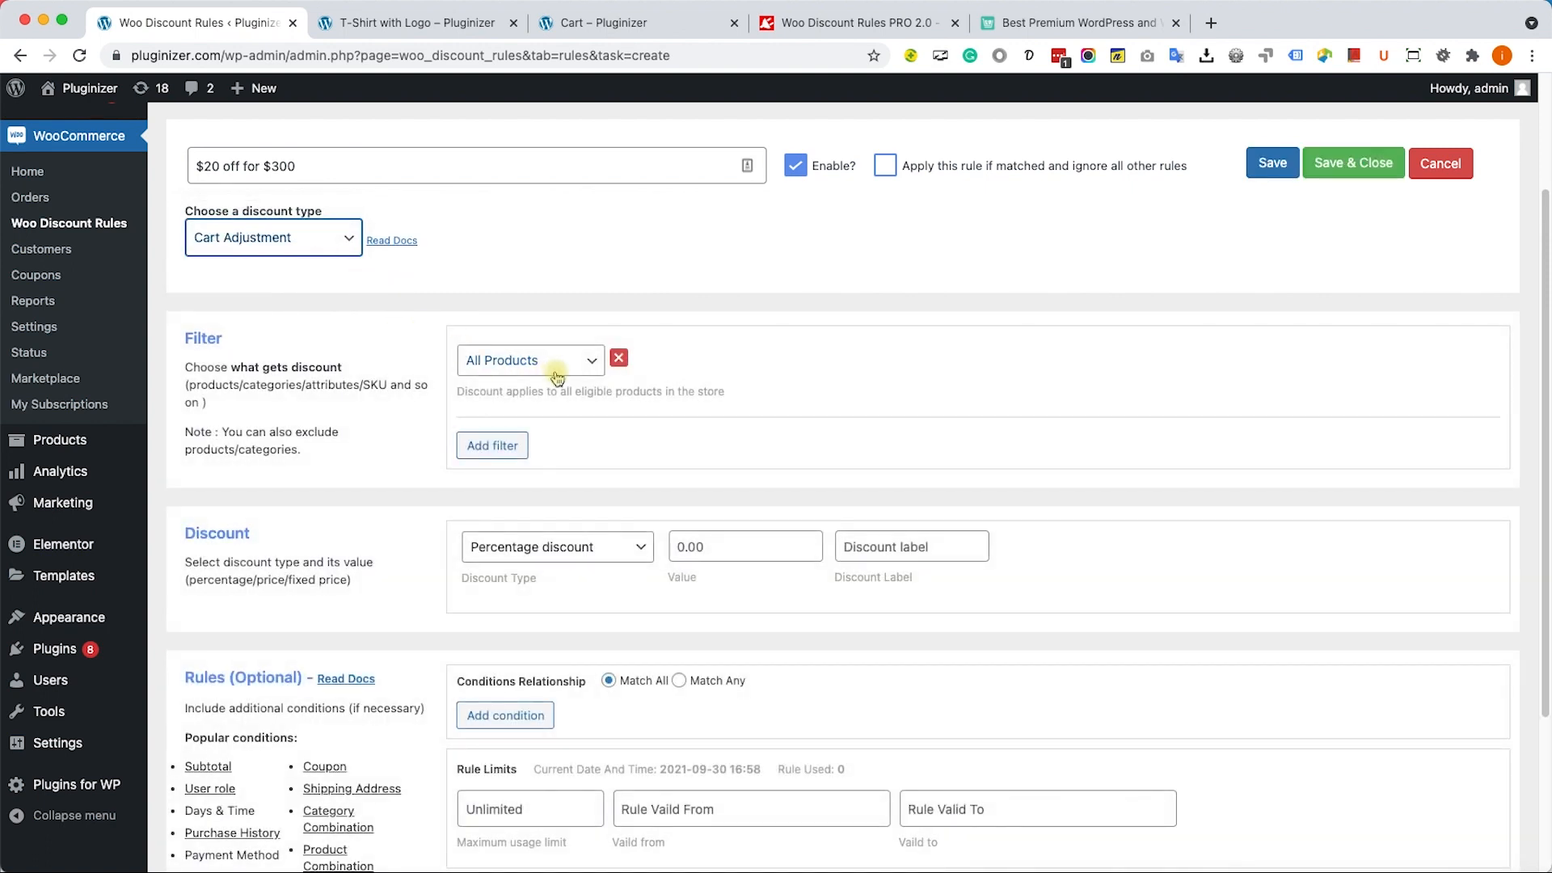
pyautogui.moveTo(520, 378)
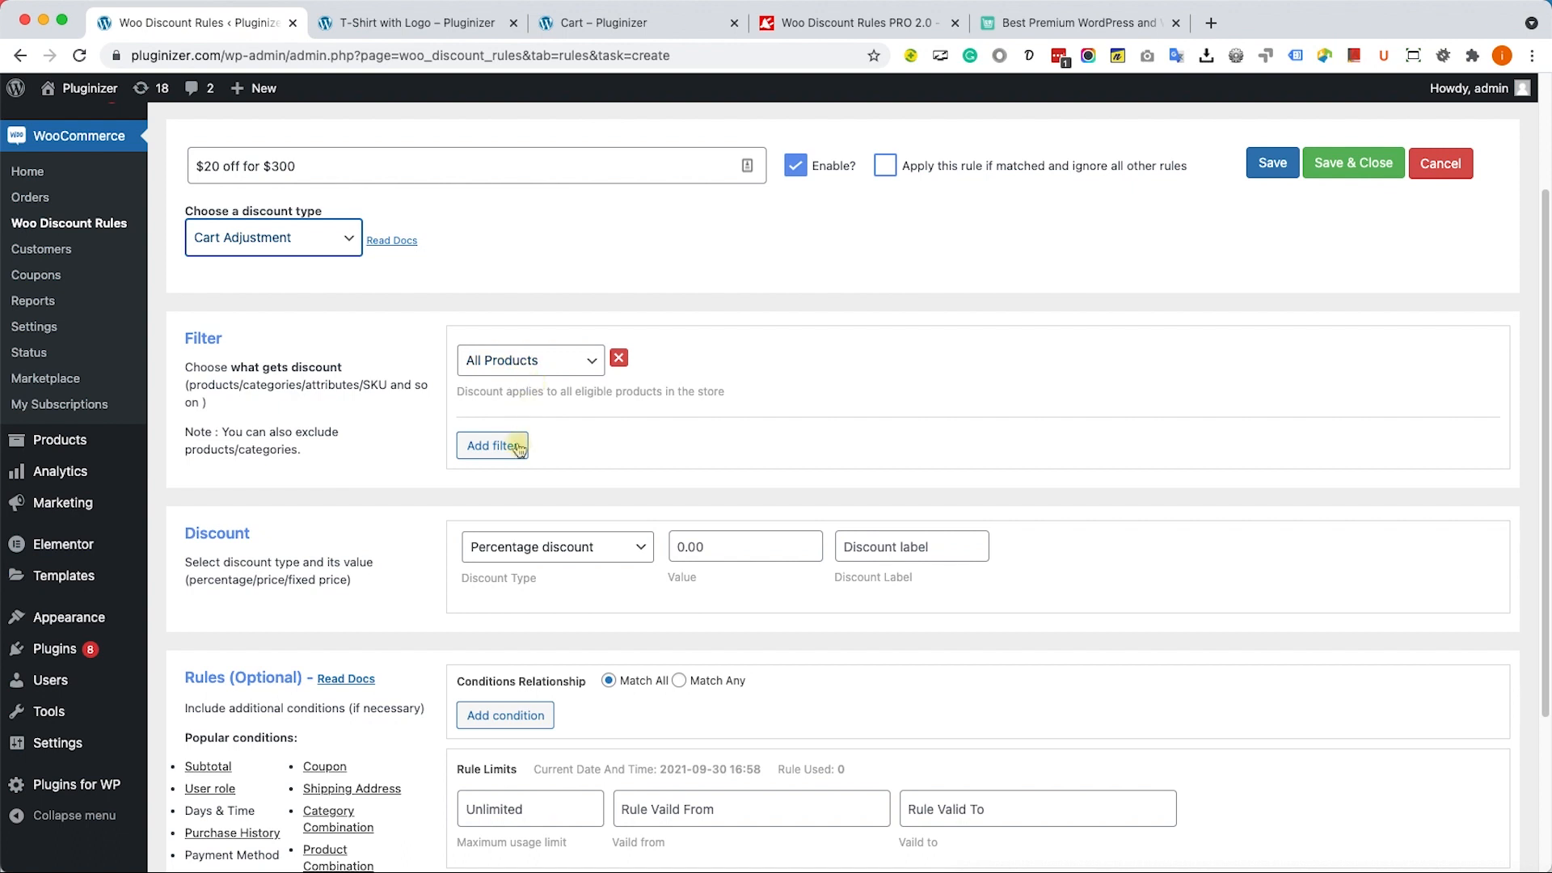
pyautogui.click(556, 546)
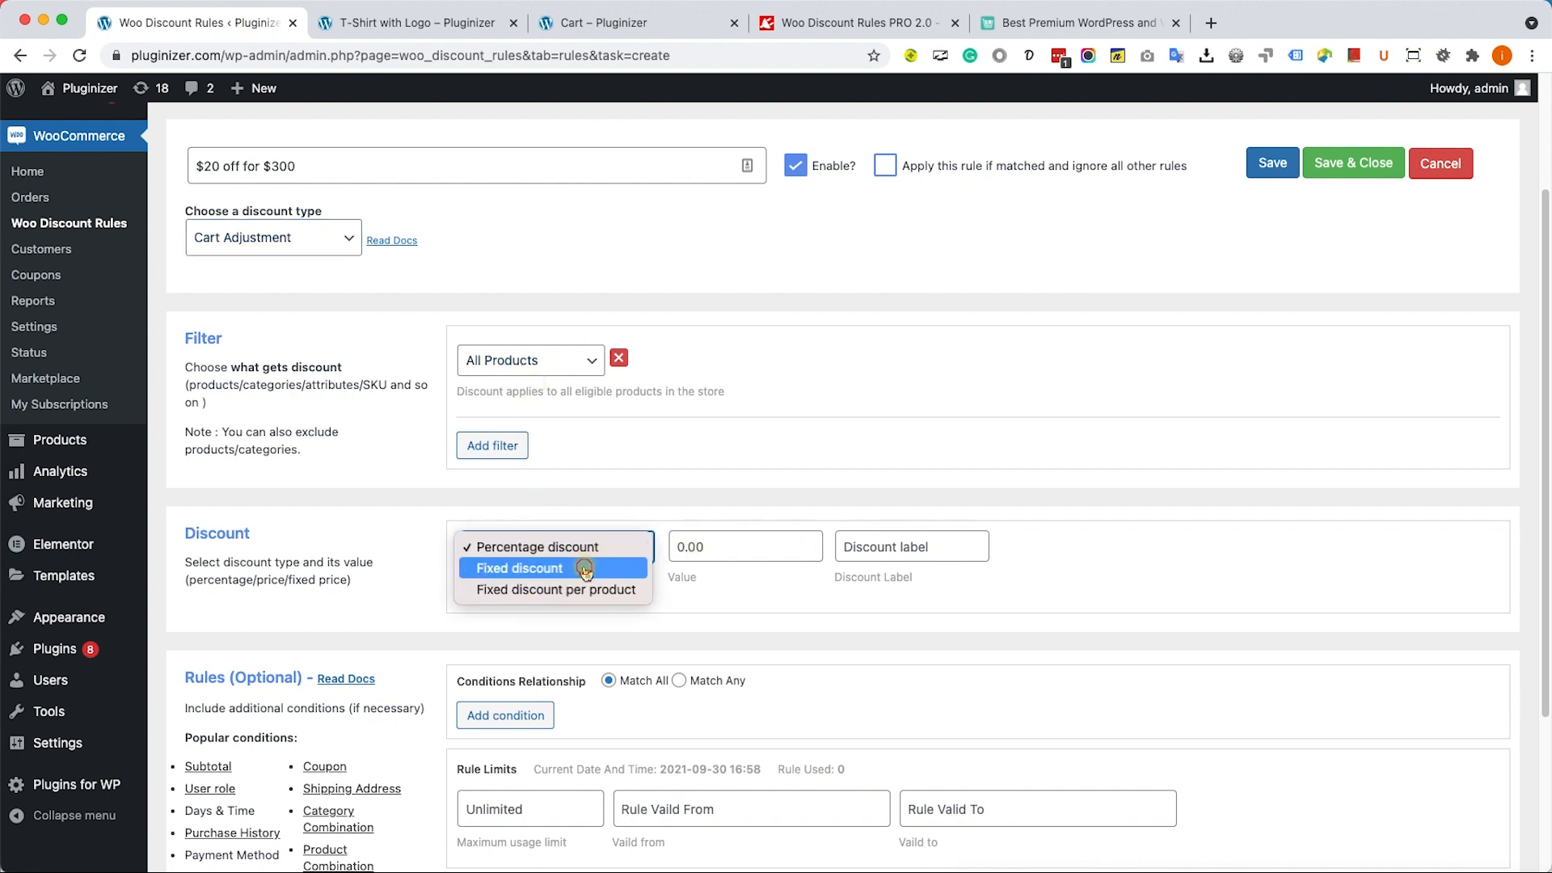
pyautogui.click(518, 567)
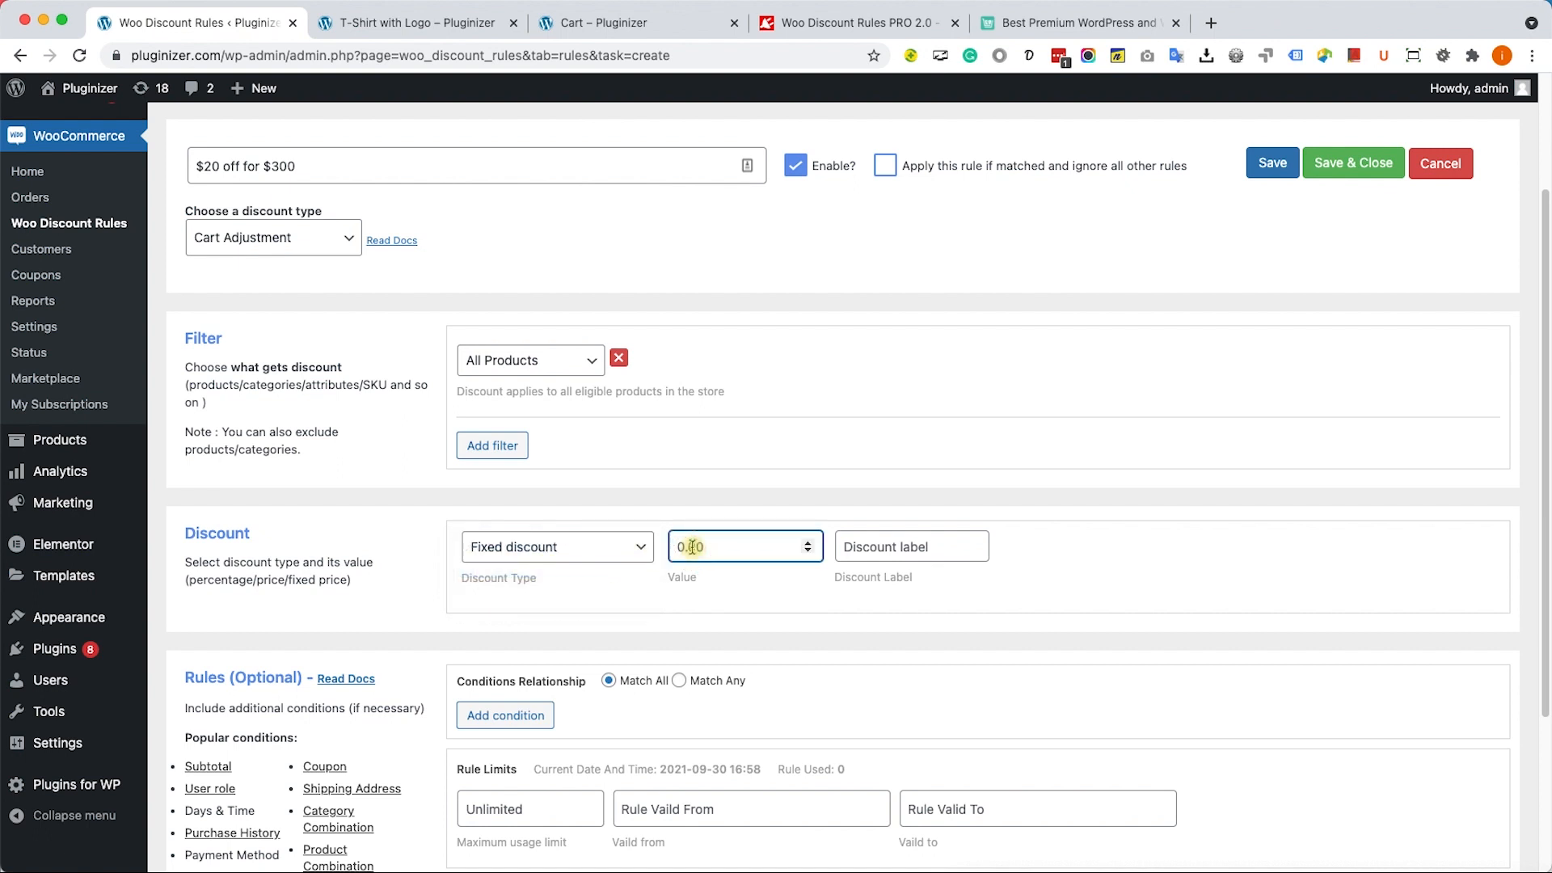
pyautogui.write('2')
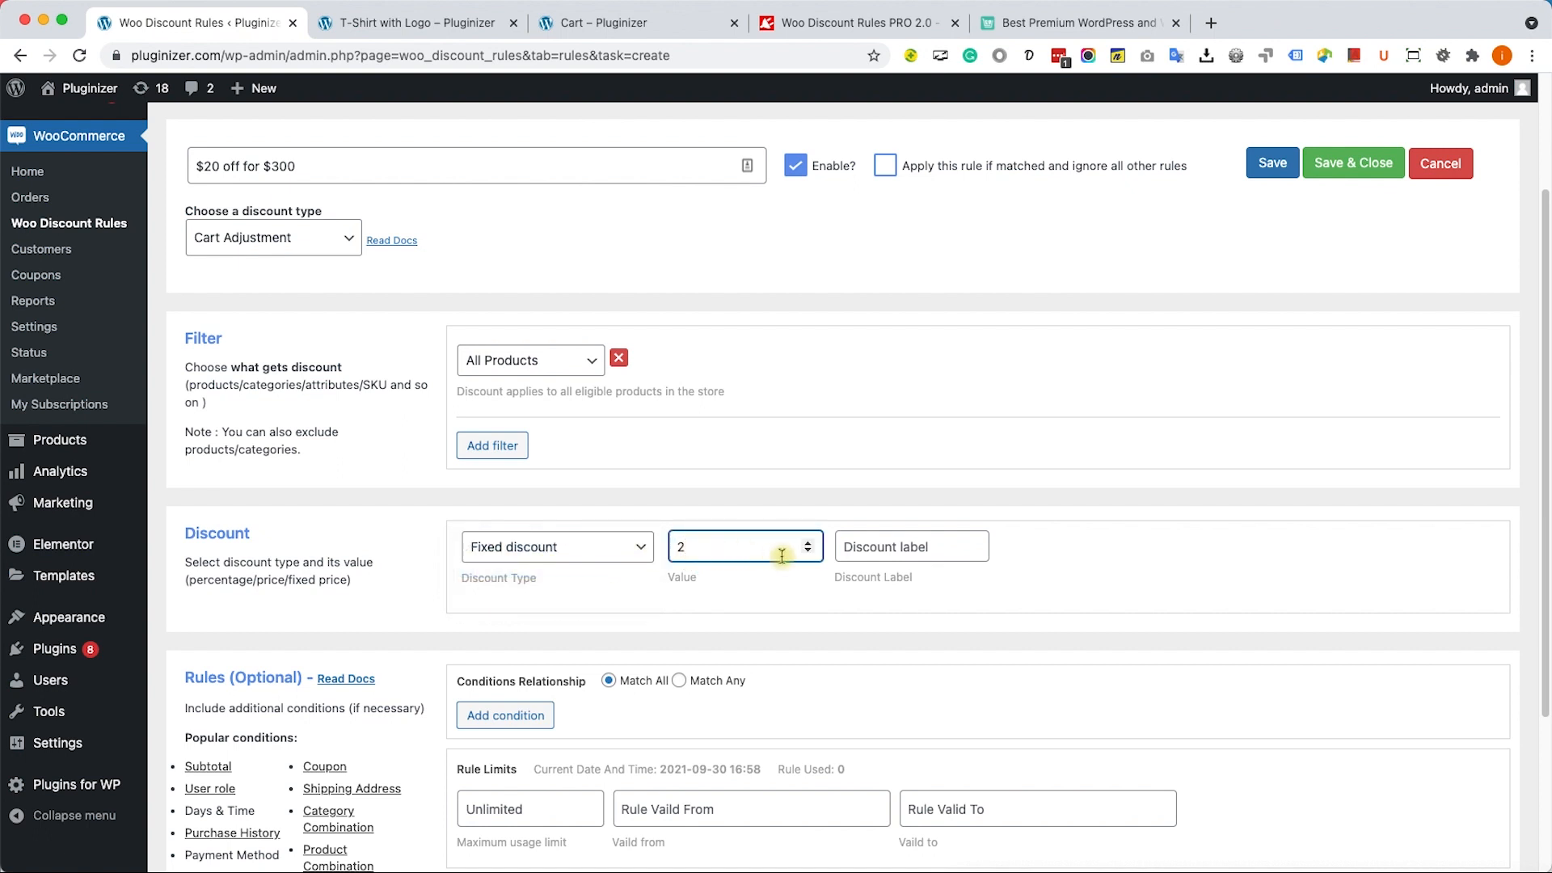
pyautogui.write('0')
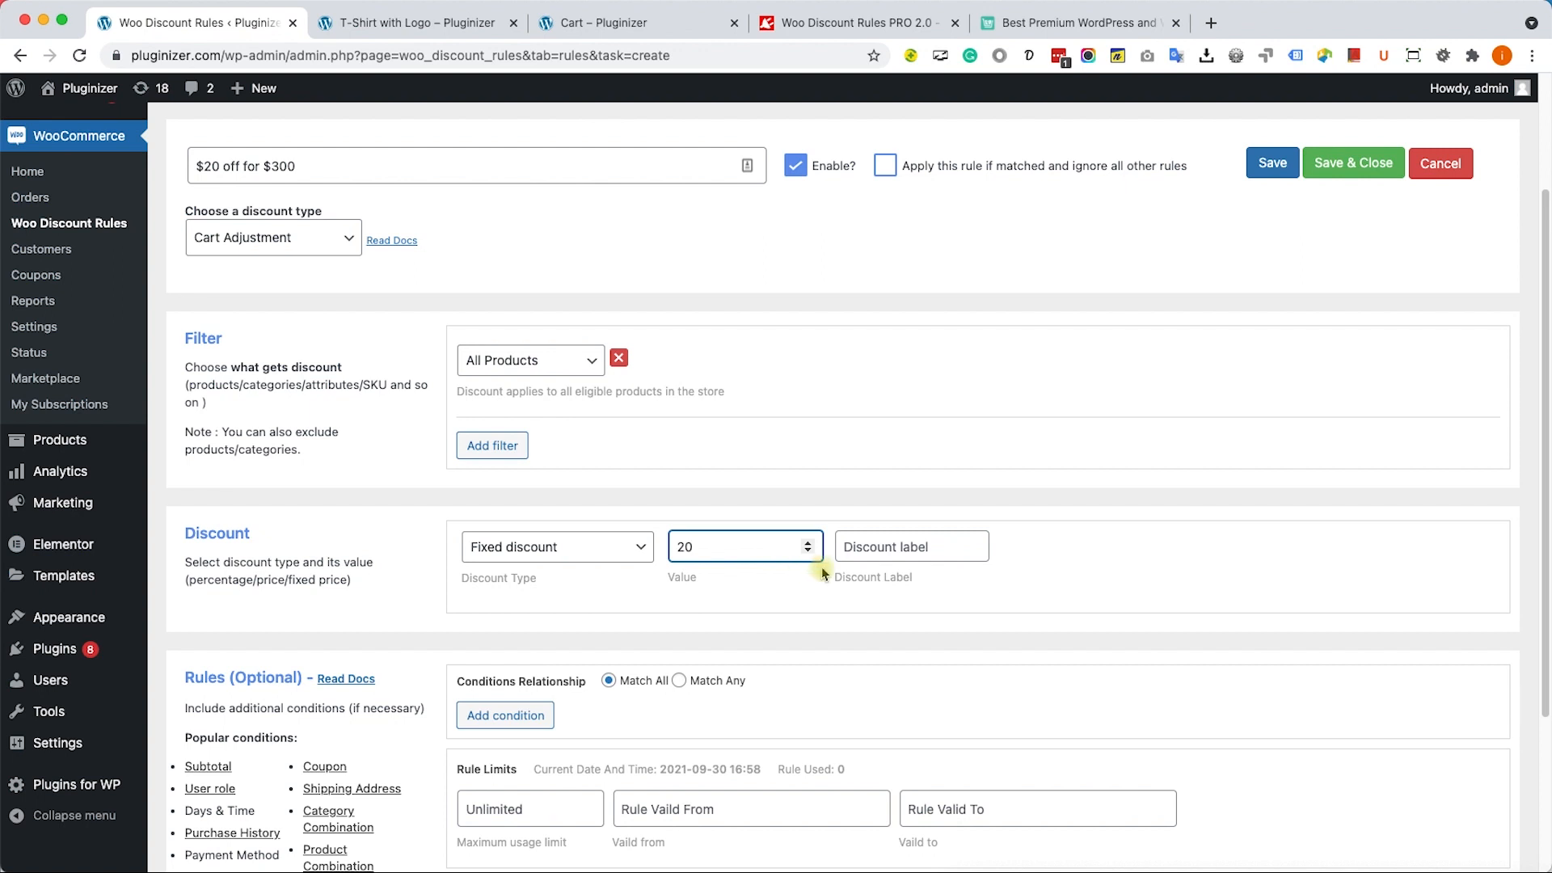
pyautogui.moveTo(1306, 338)
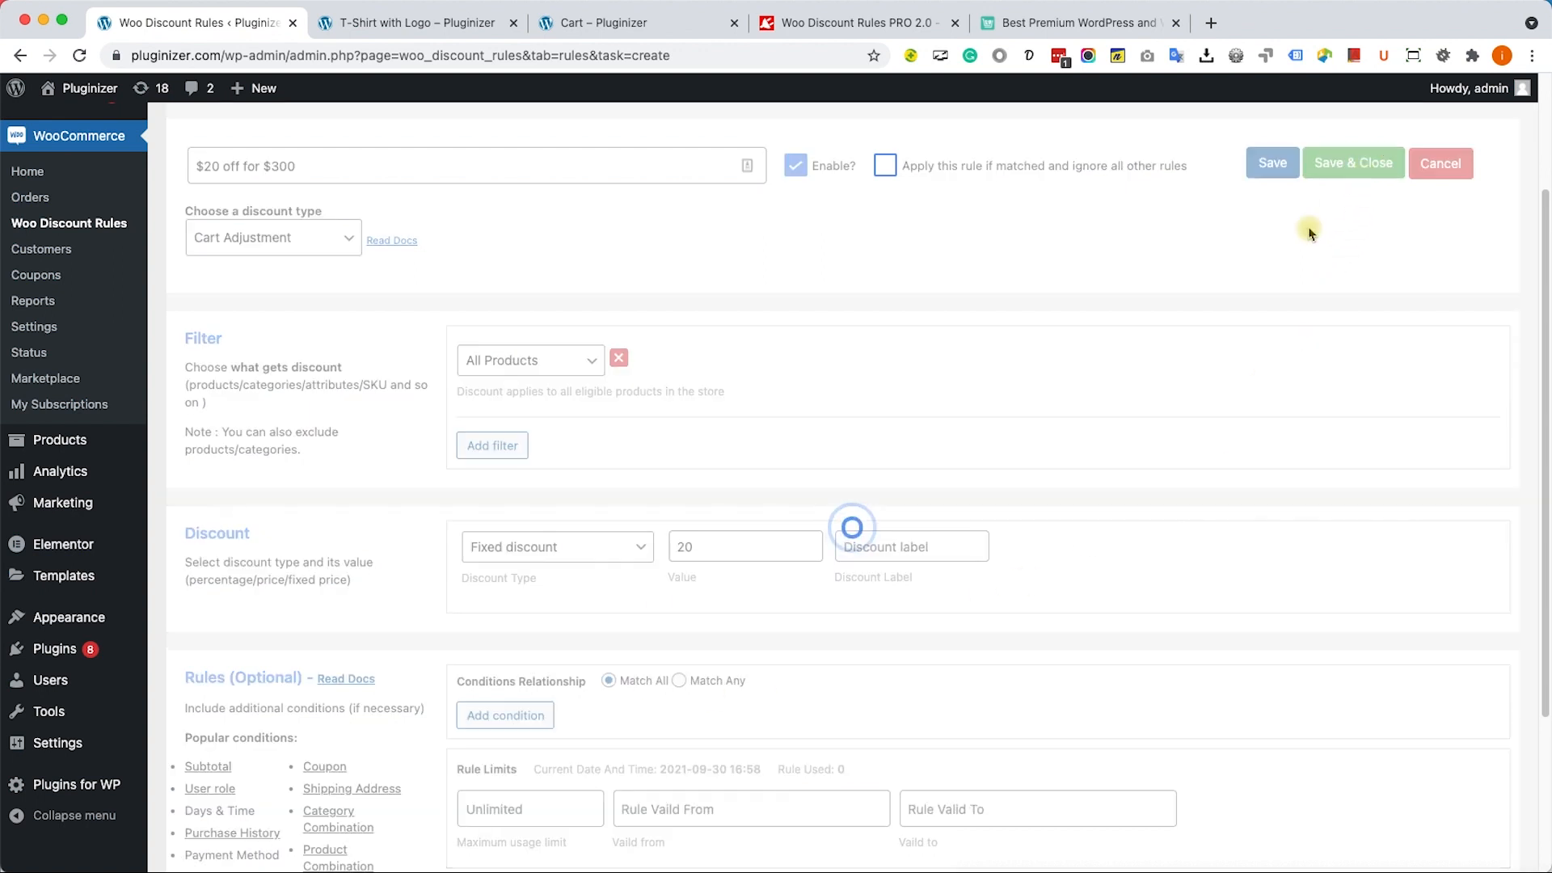
pyautogui.click(1271, 162)
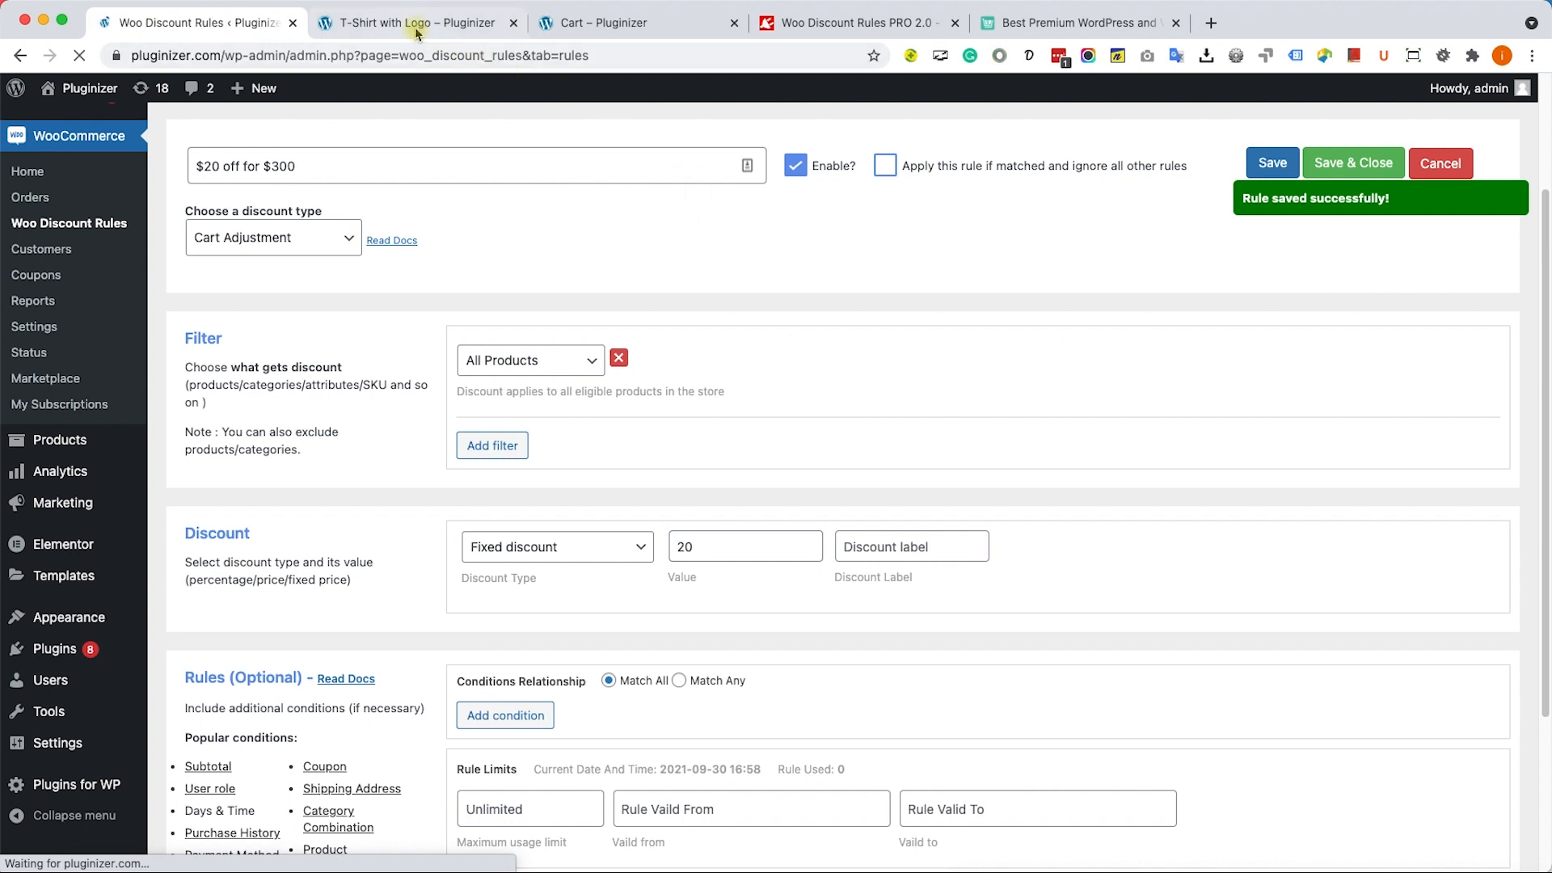
# Add the T-Shirt with Logo to the cart and update its quantity to 20
pyautogui.click(416, 22)
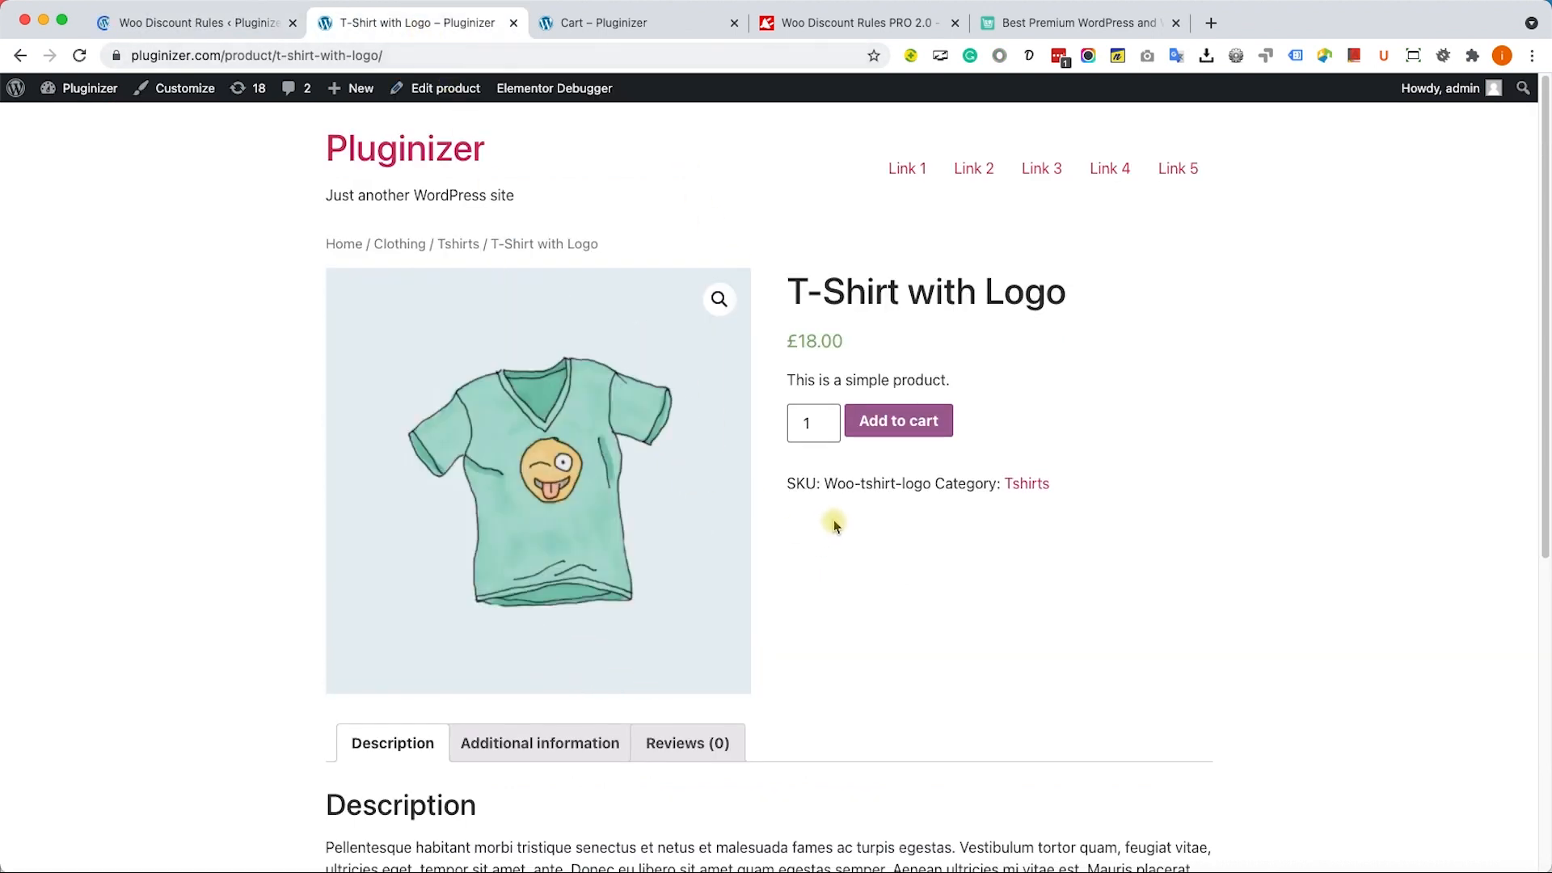
pyautogui.click(896, 420)
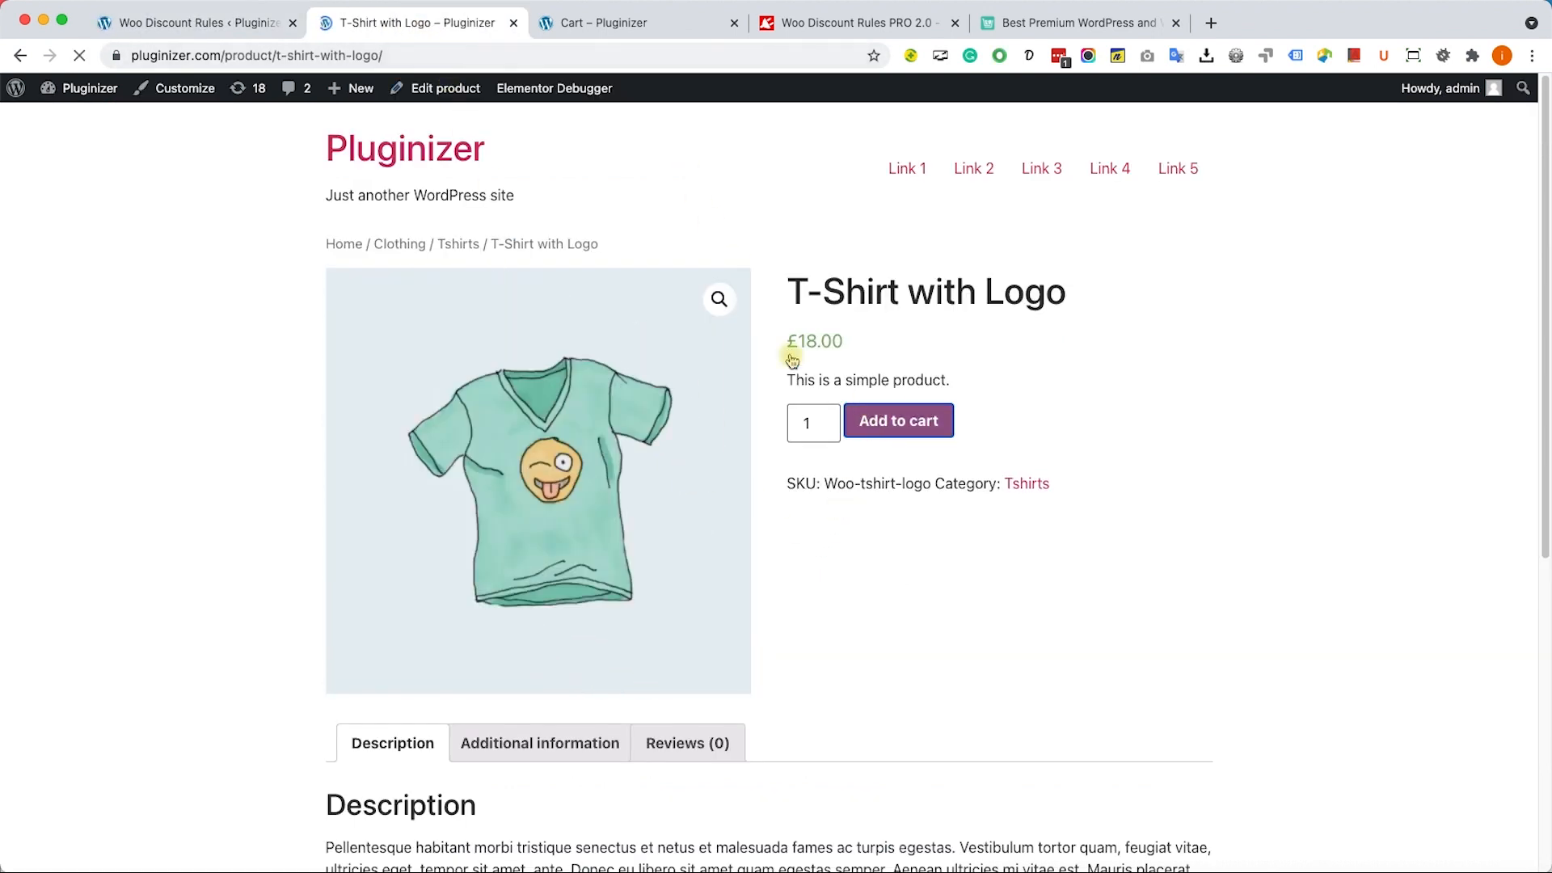
pyautogui.click(639, 22)
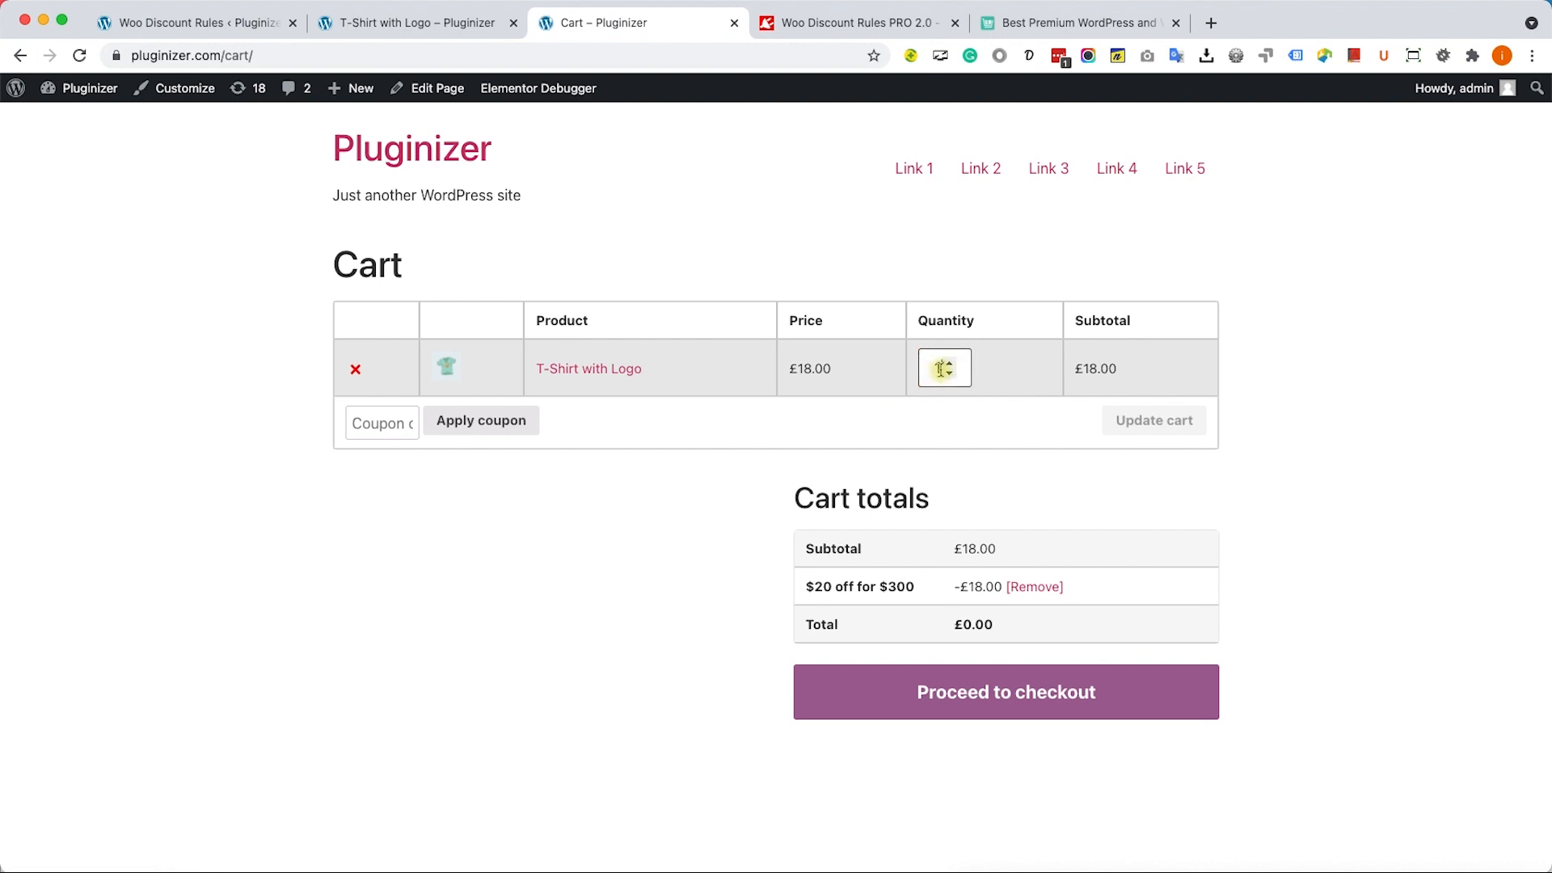
pyautogui.write('0')
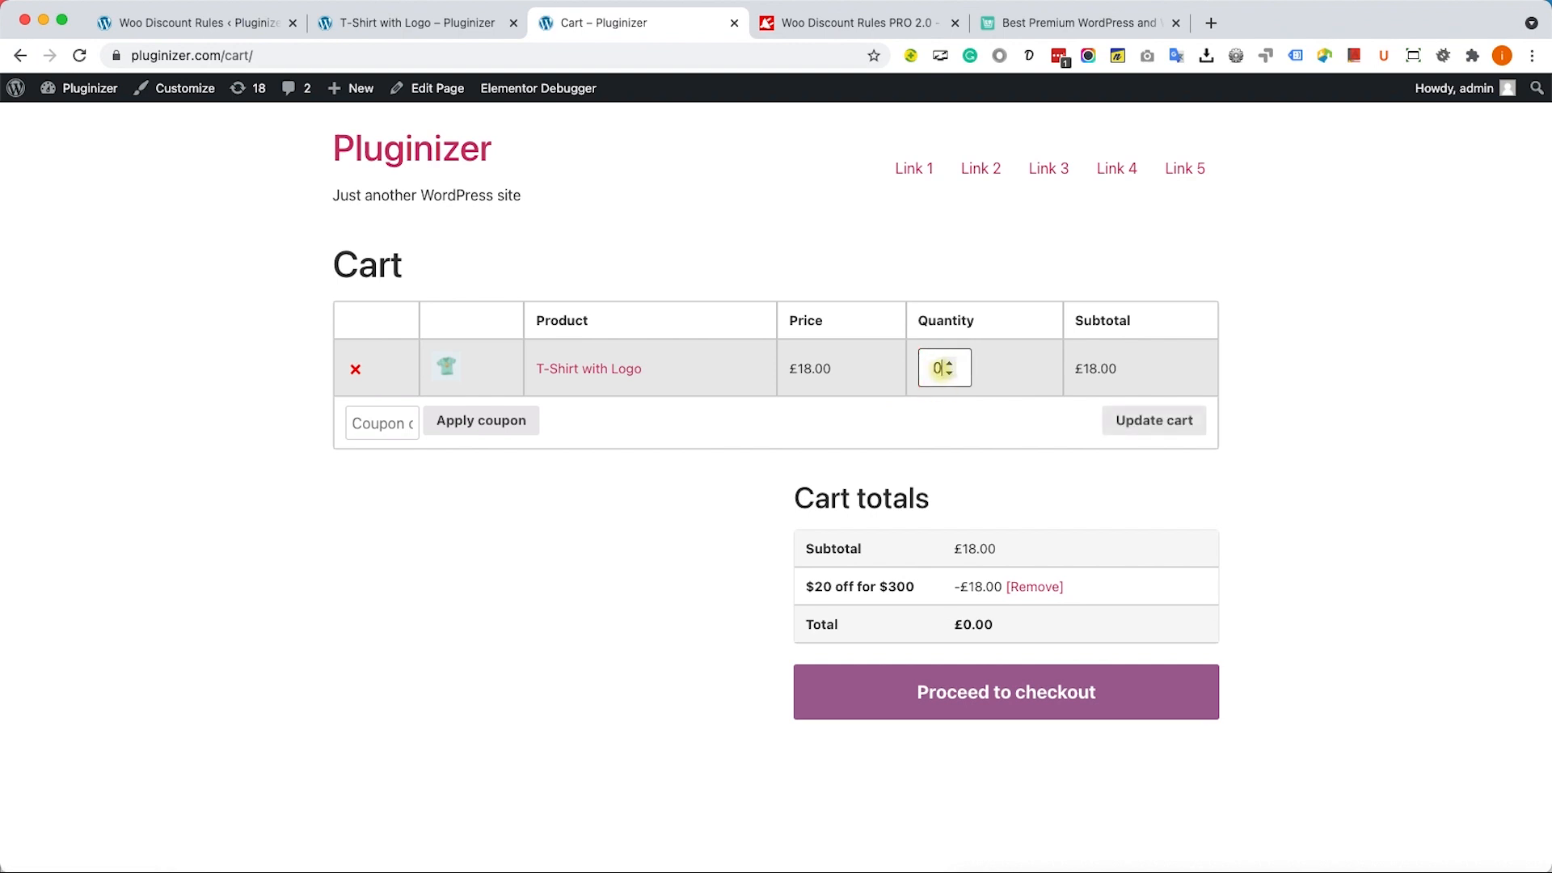
pyautogui.click(1152, 420)
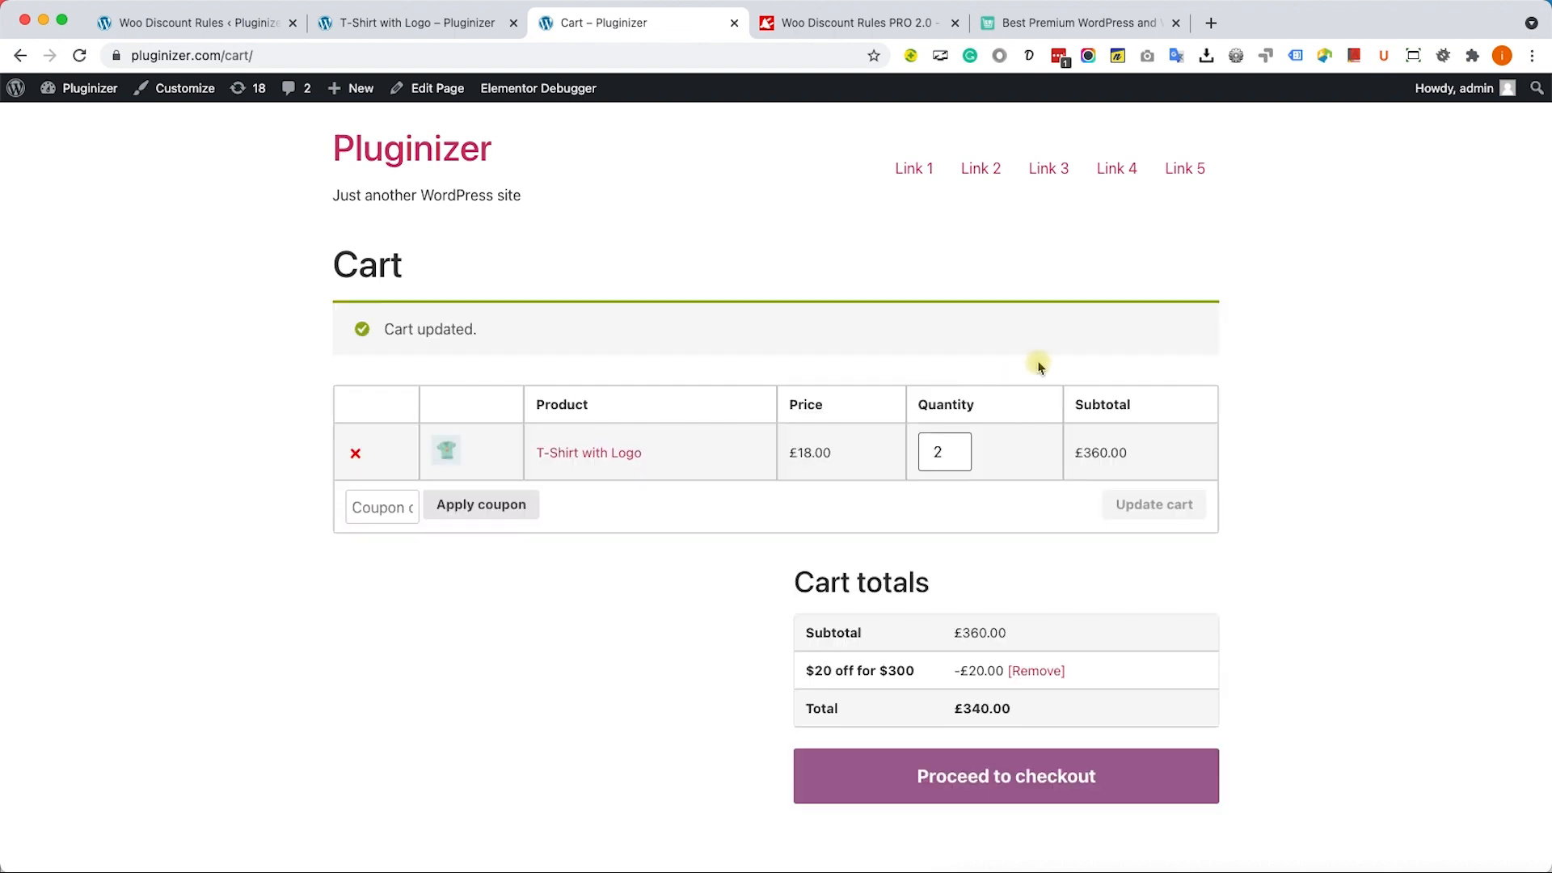
pyautogui.moveTo(840, 459)
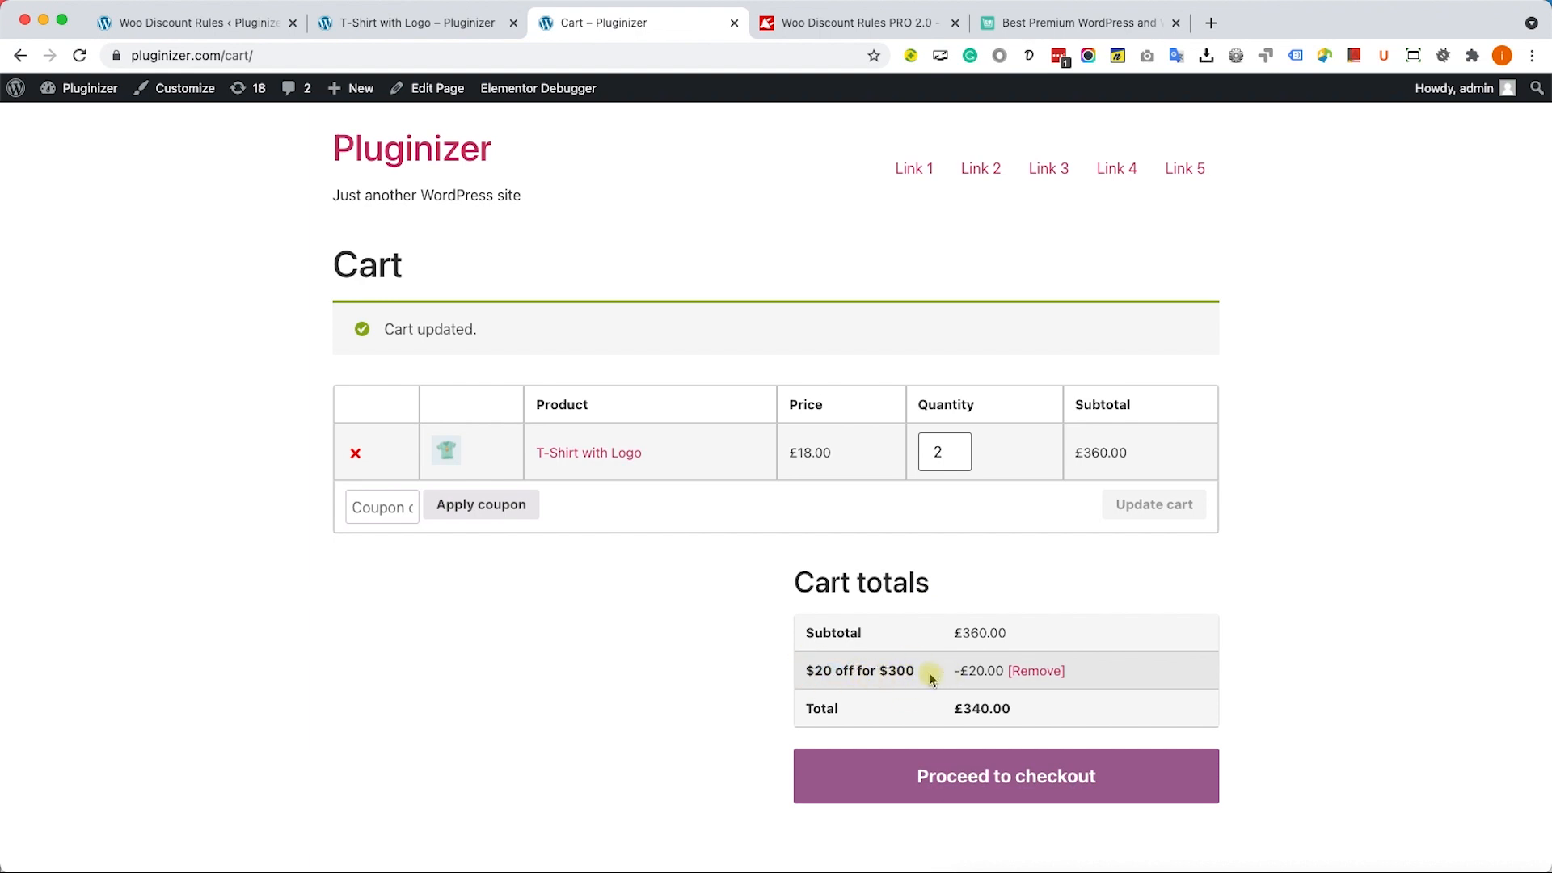
pyautogui.moveTo(1270, 658)
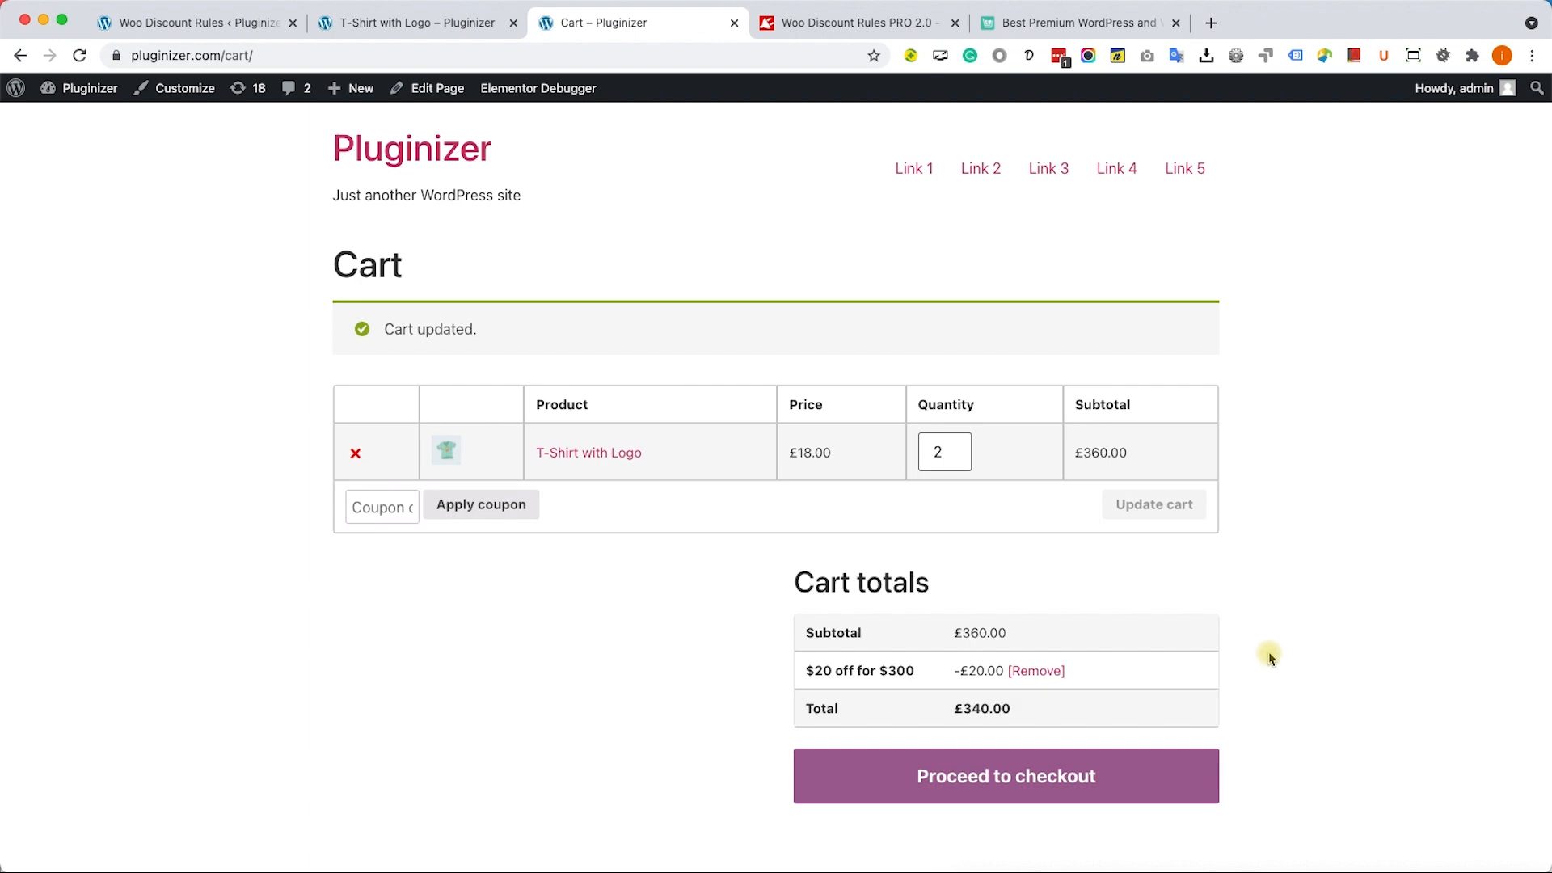
pyautogui.click(638, 23)
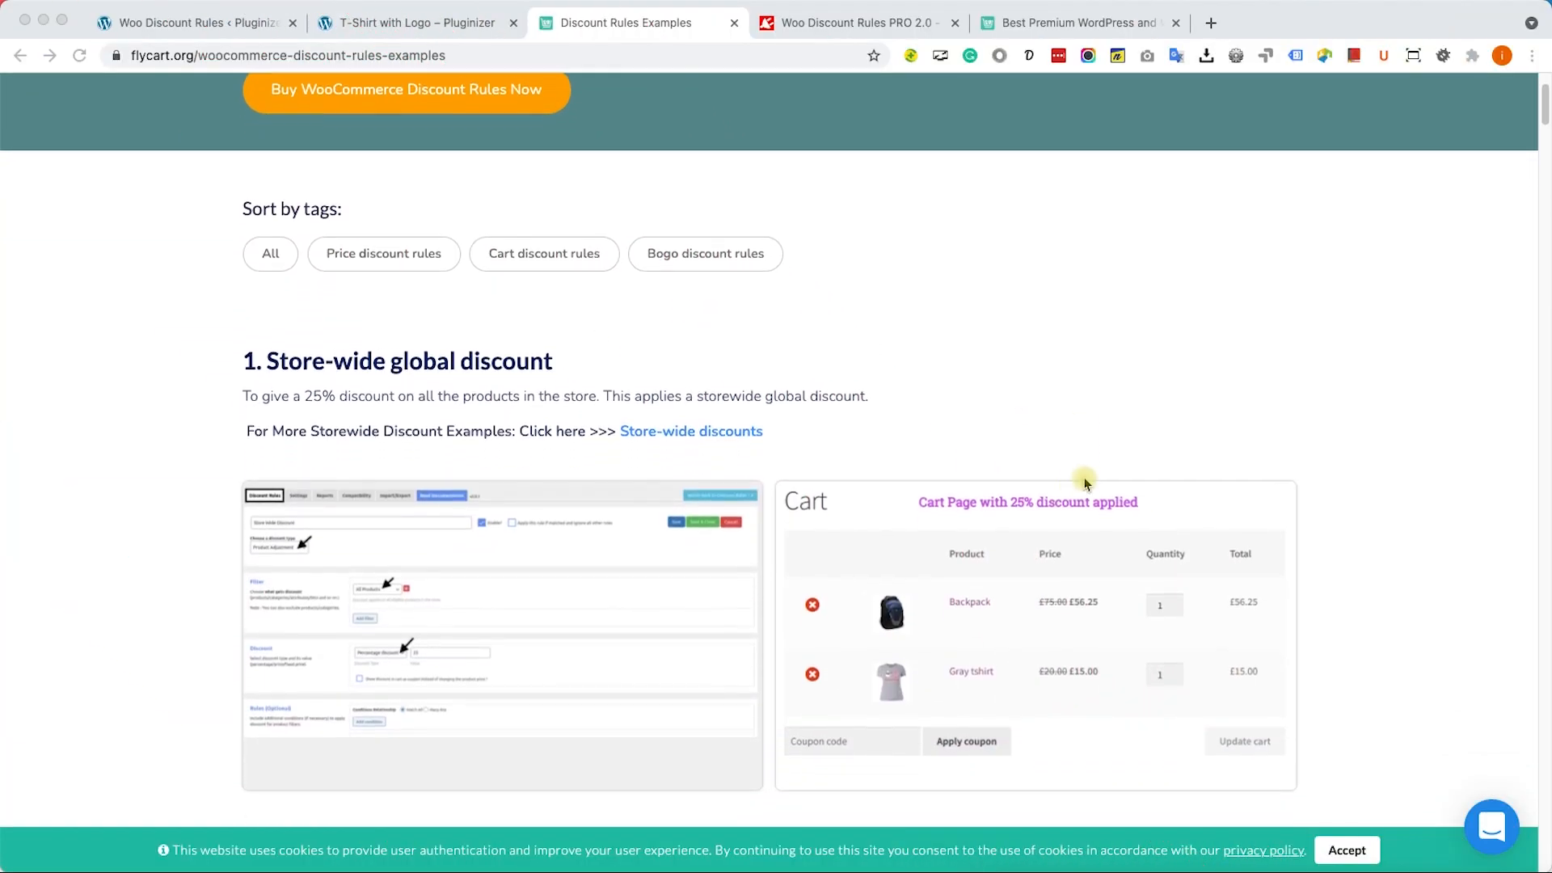
# Scroll the Flycart examples past bulk, coupon and subtotal rules to the free-shipping example
pyautogui.scroll(-3)
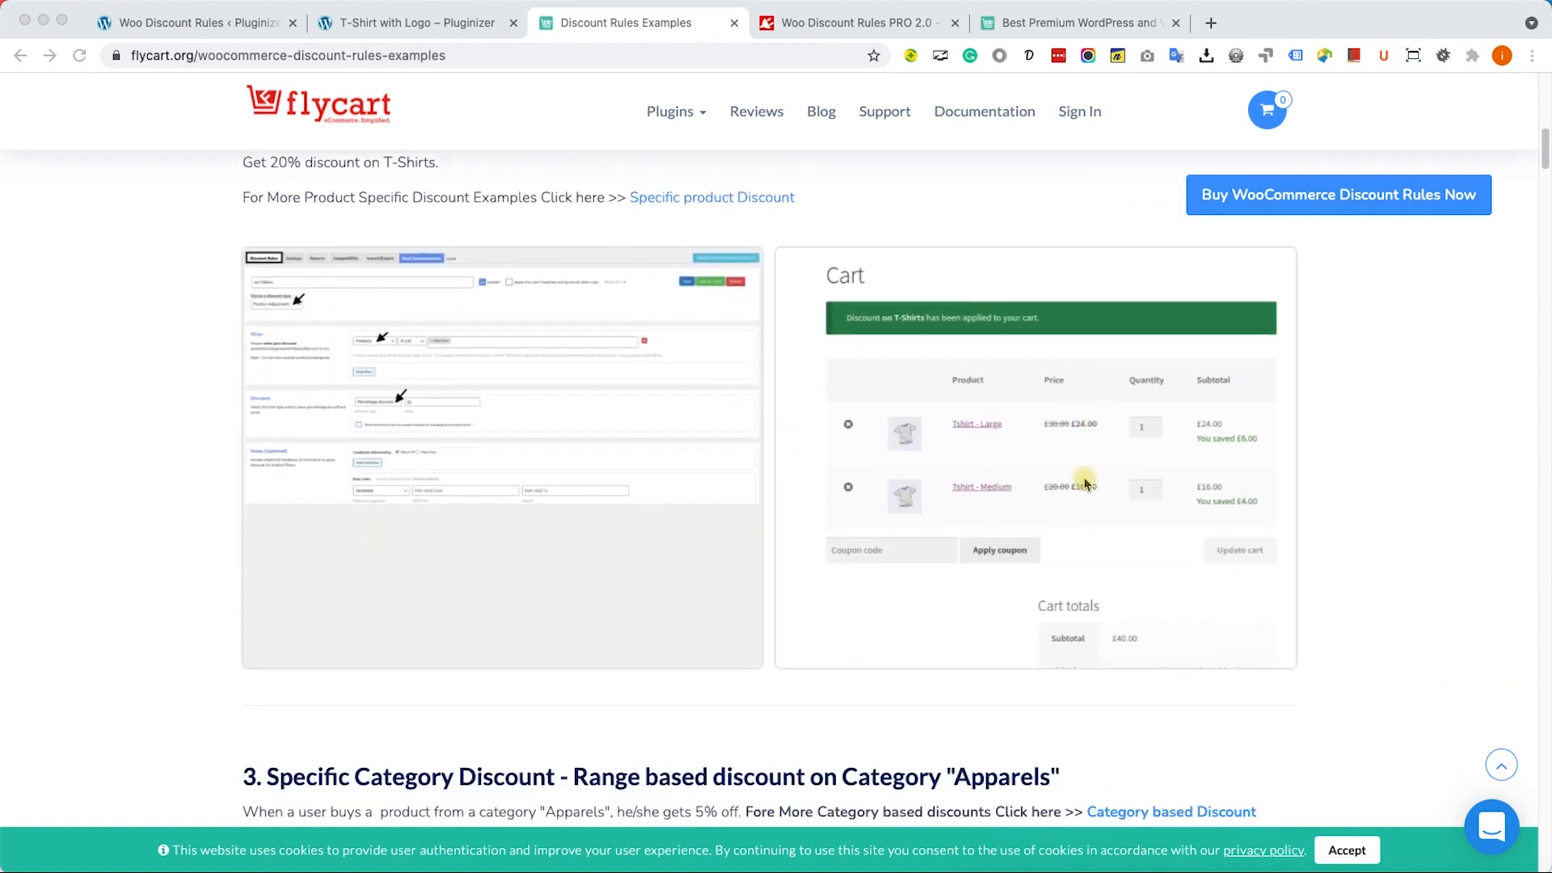
pyautogui.scroll(-3)
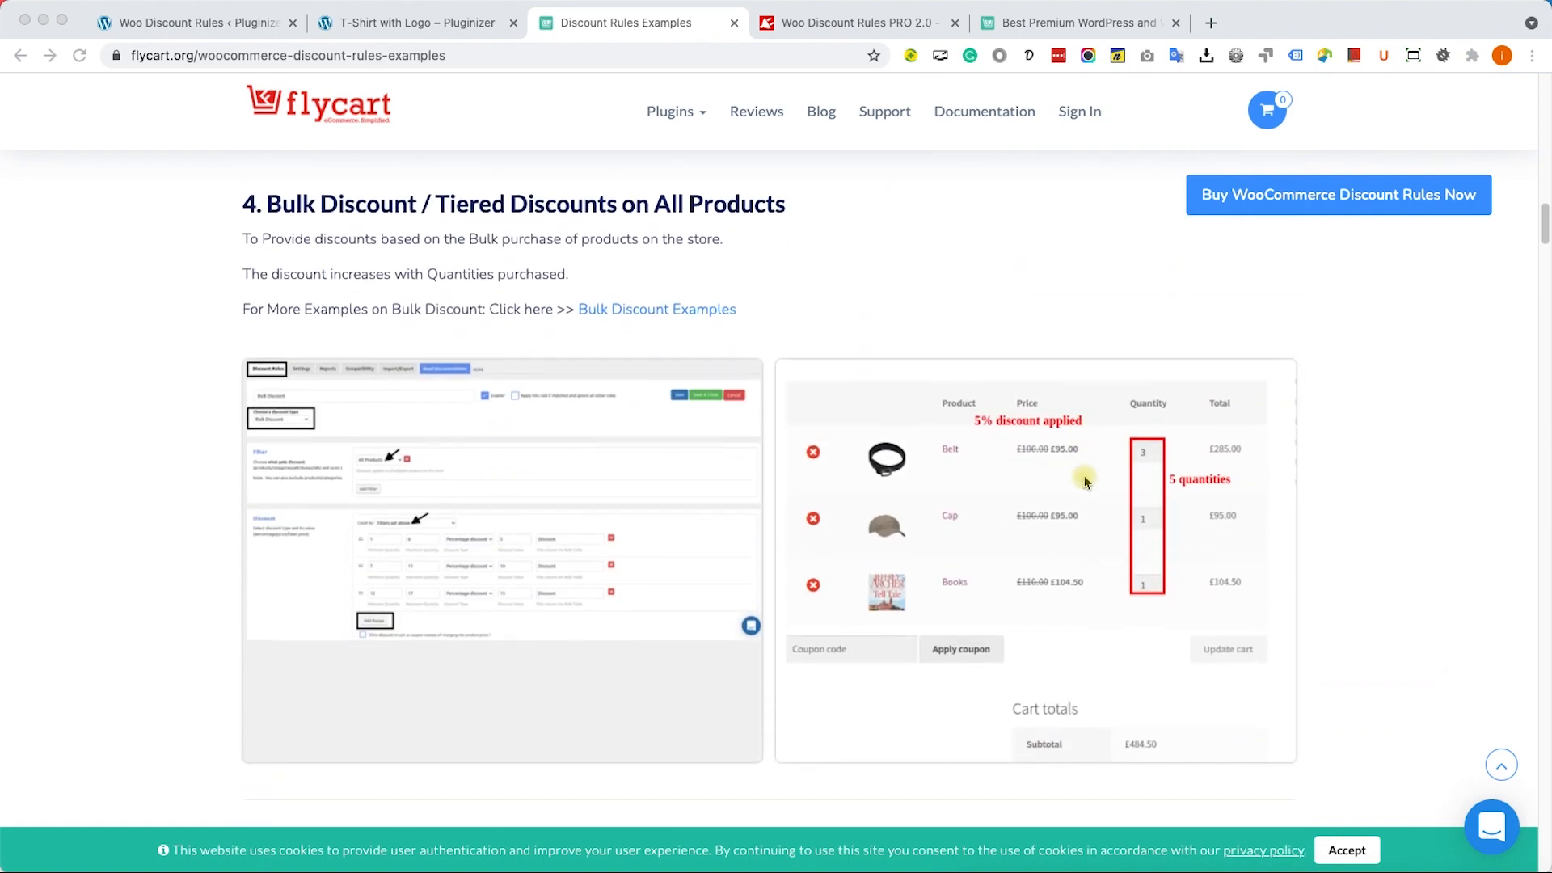
pyautogui.scroll(-3)
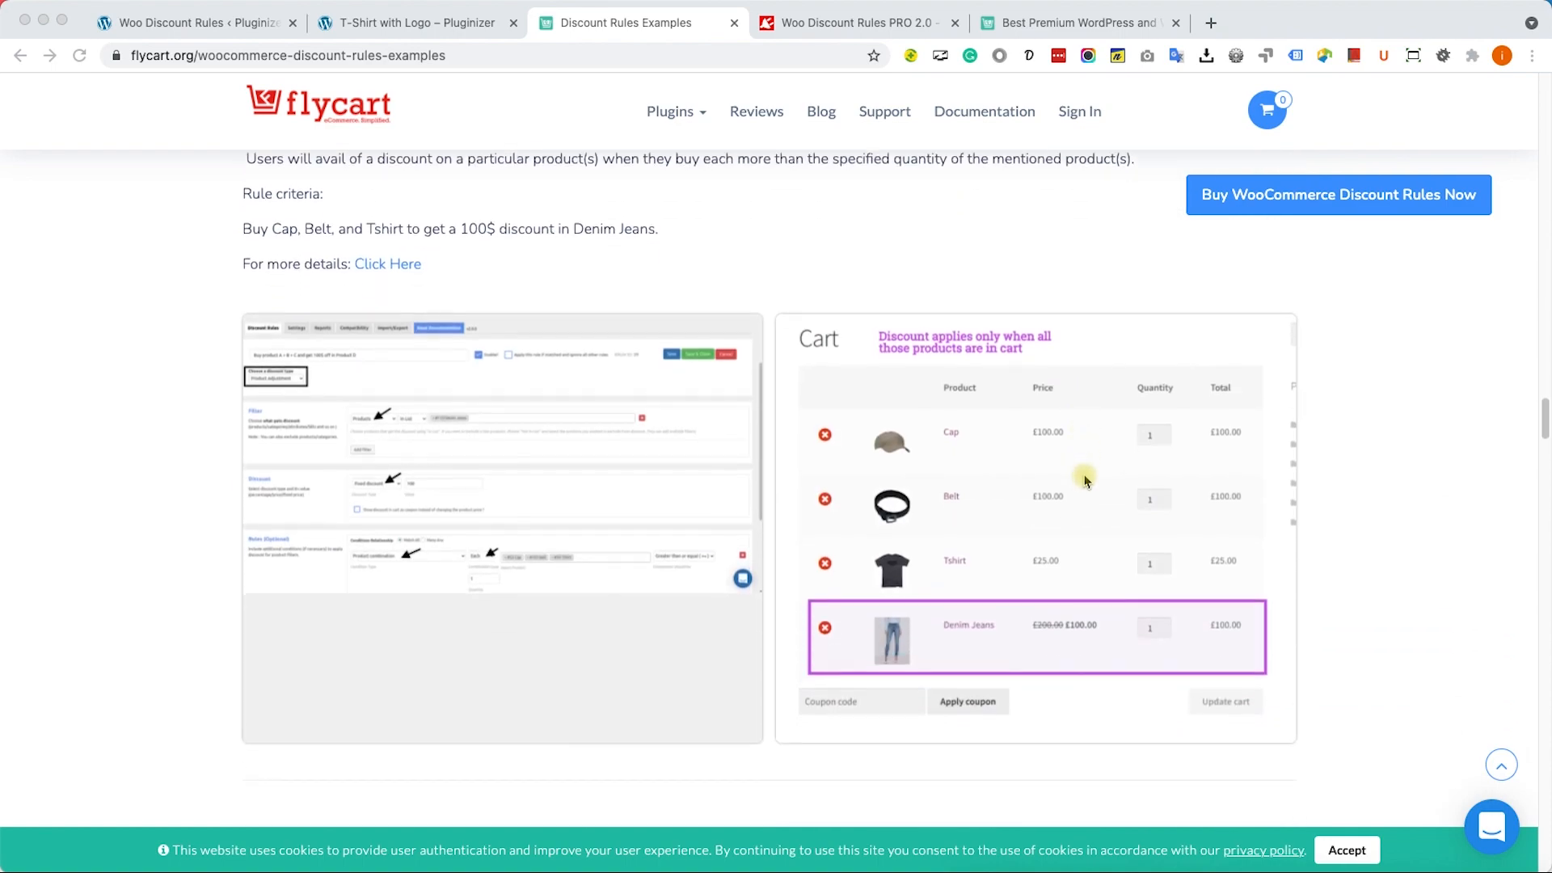
pyautogui.scroll(-3)
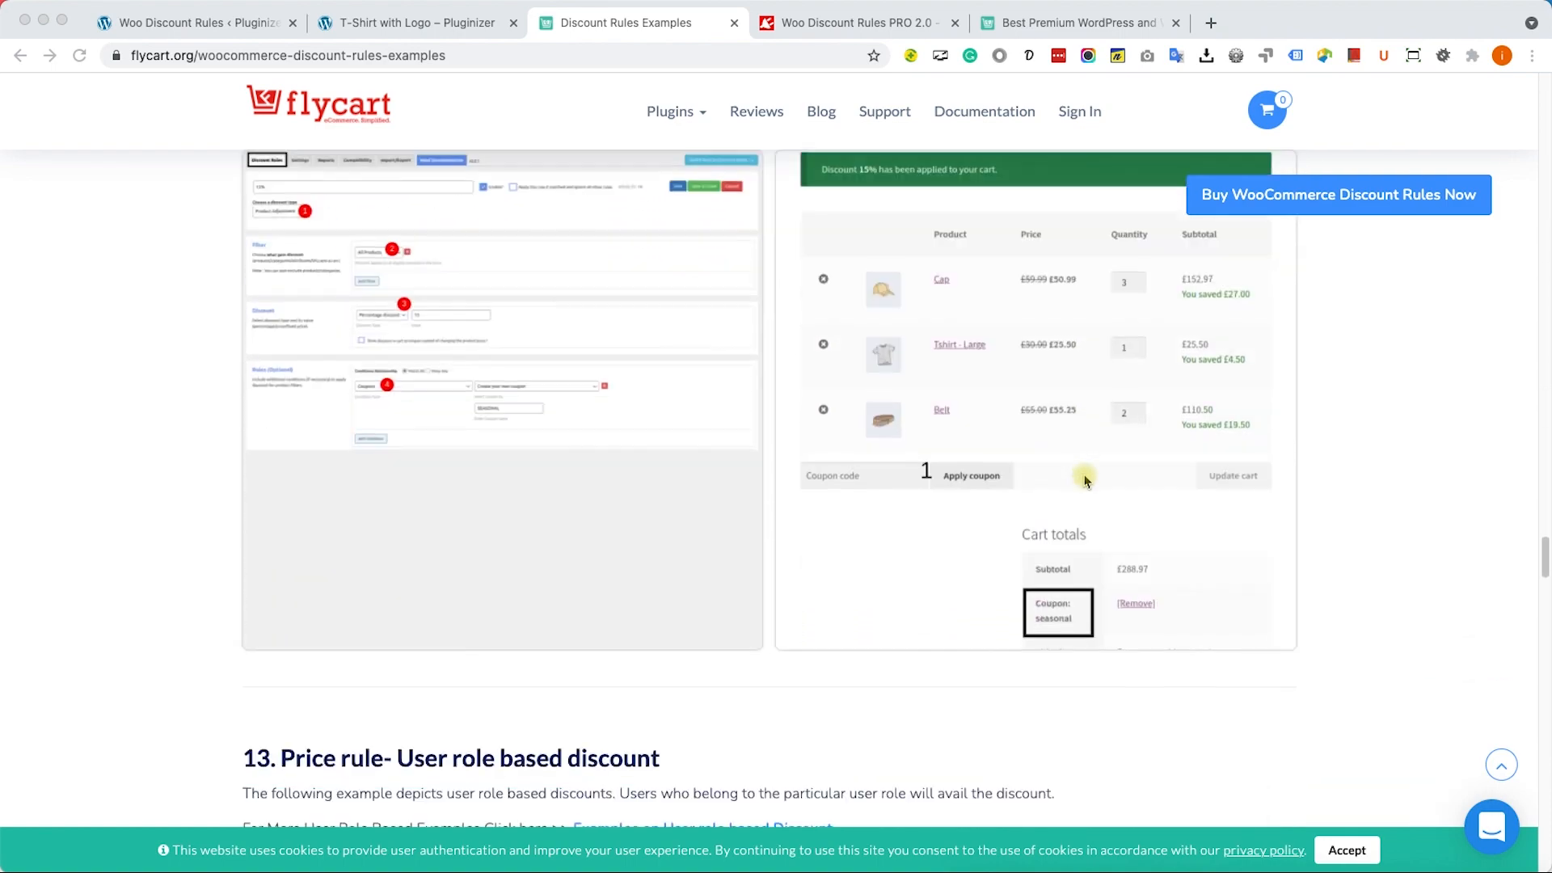
pyautogui.scroll(-3)
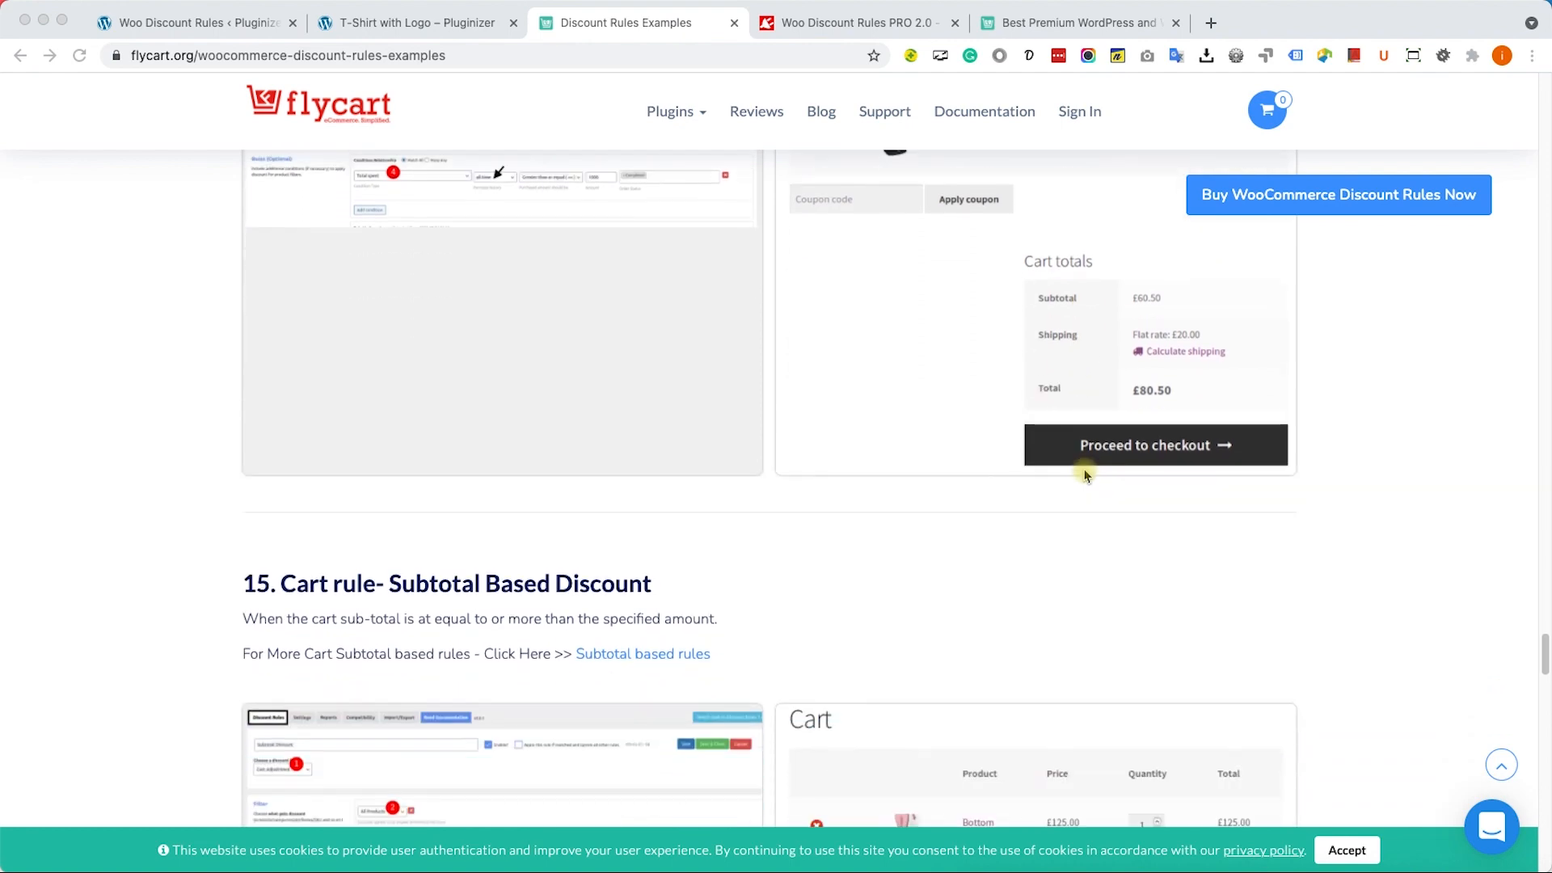
pyautogui.scroll(-3)
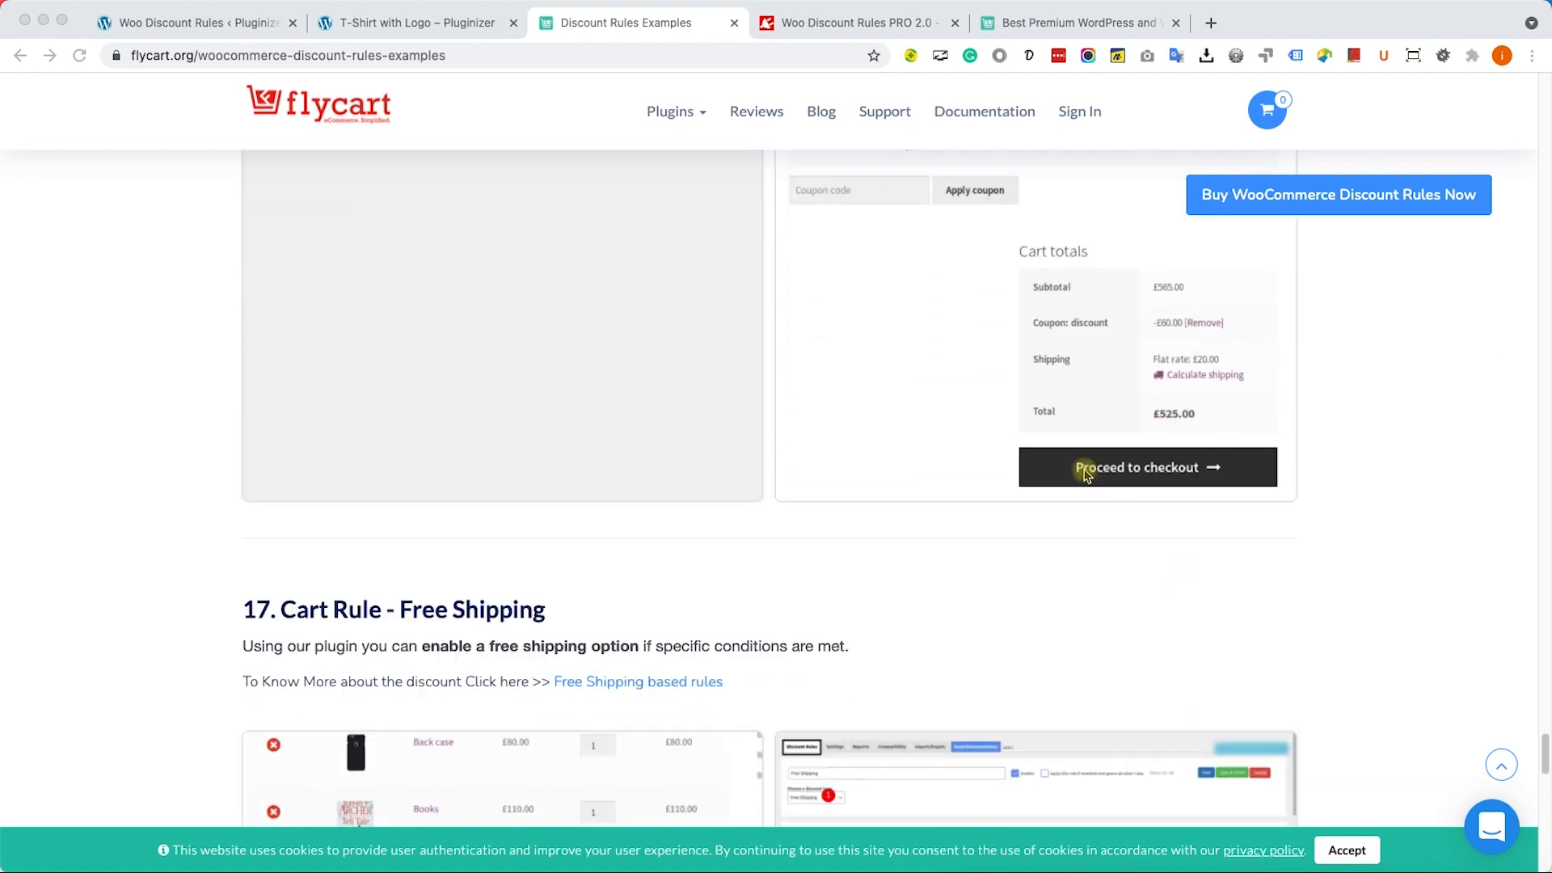